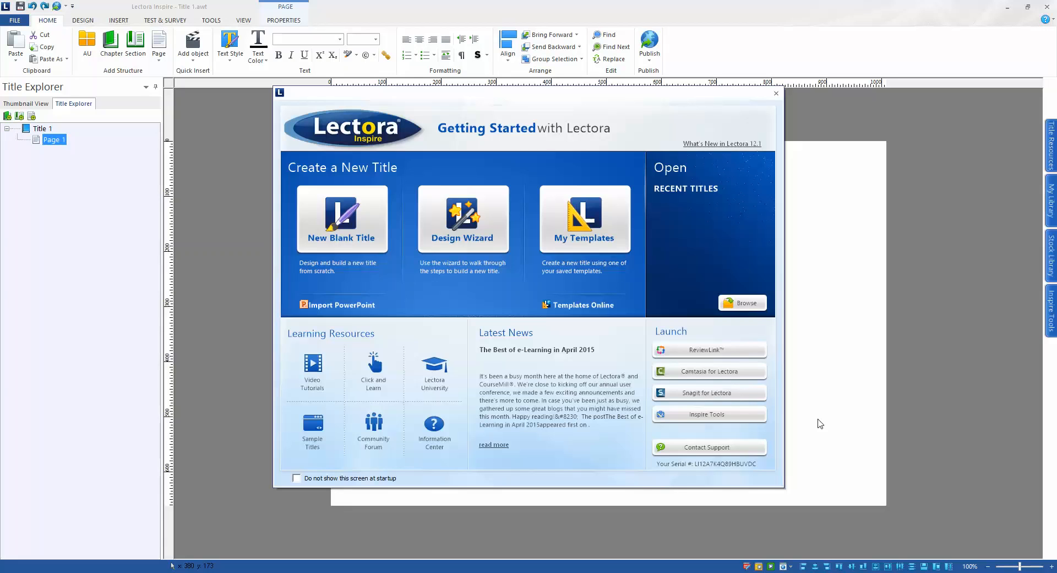
pyautogui.moveTo(360, 227)
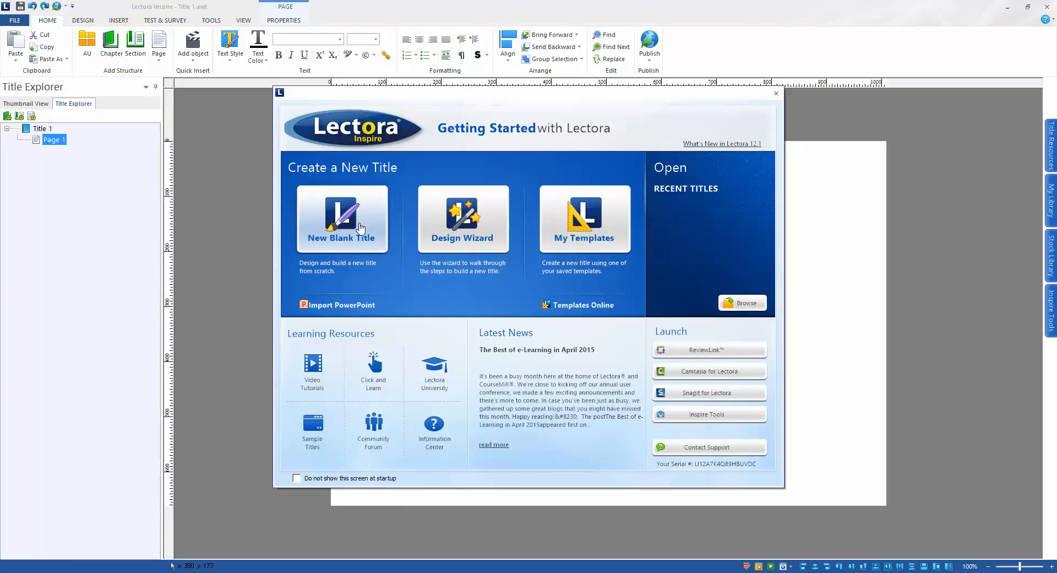
# - Start a New Blank Title from the Getting Started screen
pyautogui.click(342, 219)
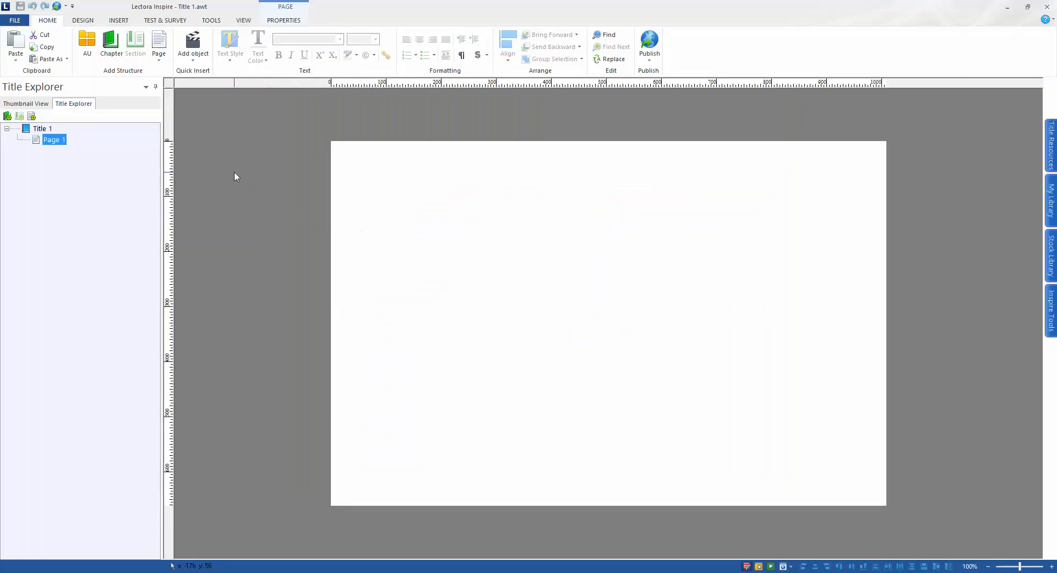
pyautogui.moveTo(226, 75)
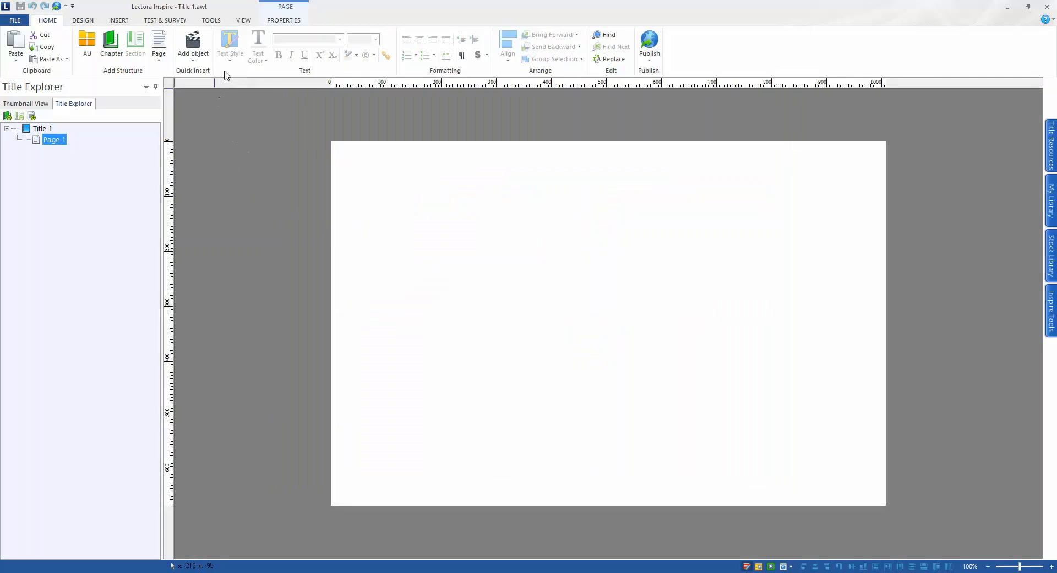
# - Launch the eLearning Brothers Template Library from the Inspire Tools list
pyautogui.click(211, 20)
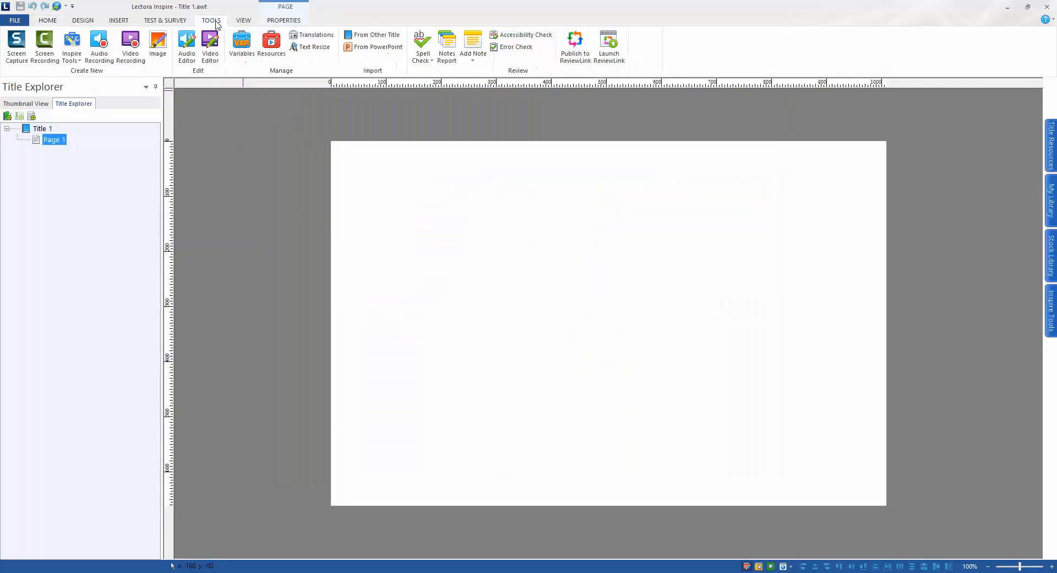
pyautogui.moveTo(71, 46)
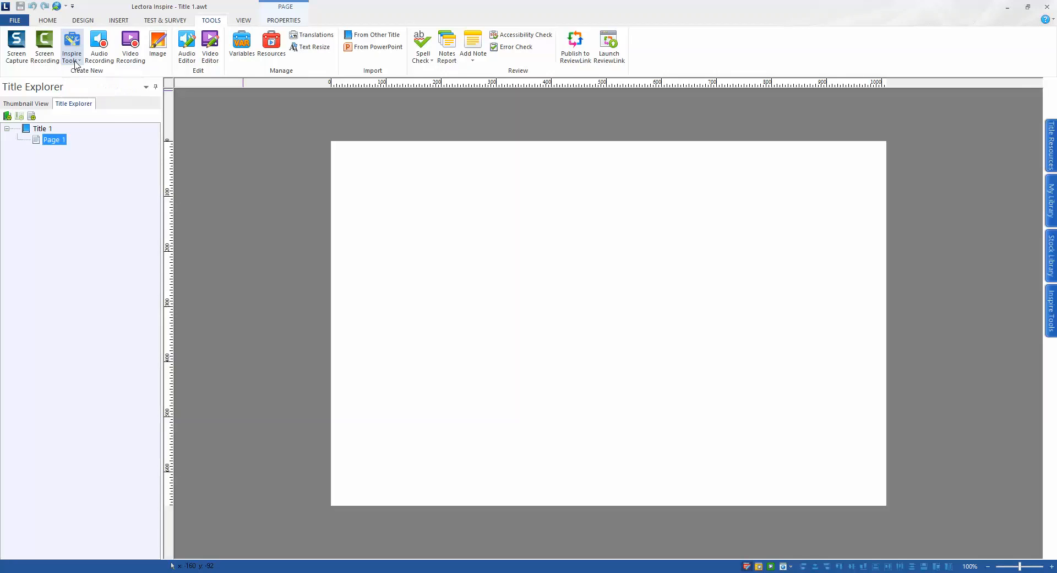
pyautogui.click(71, 47)
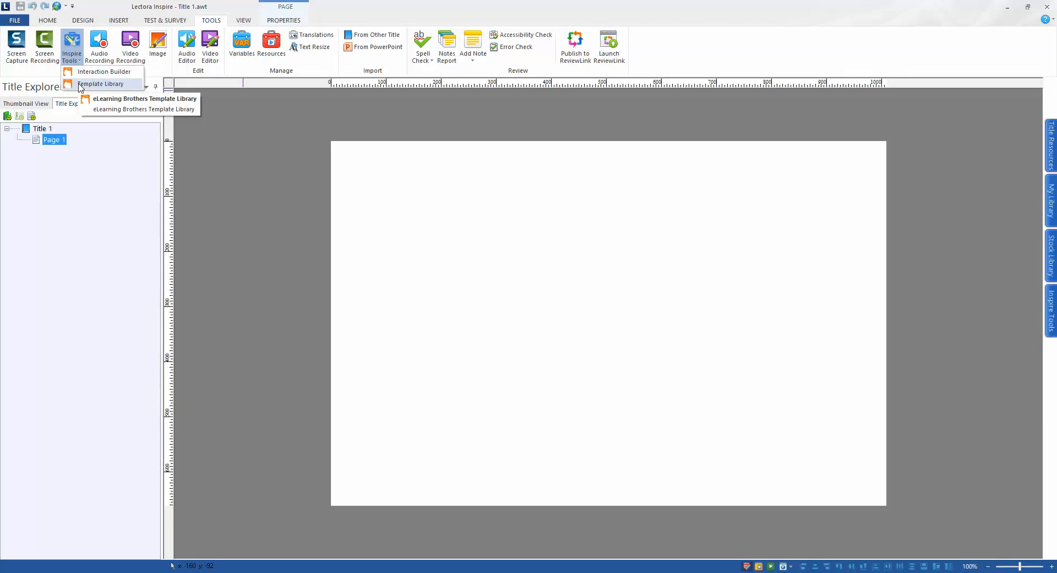
pyautogui.click(101, 84)
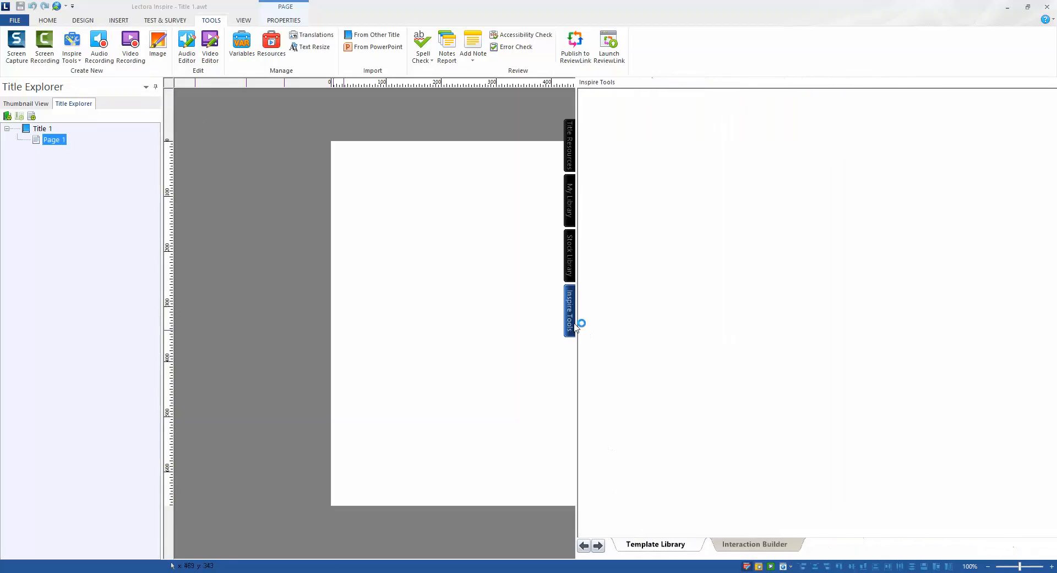
# - Enlarge the template library view and show the ACTIVITIES template categories
pyautogui.click(570, 310)
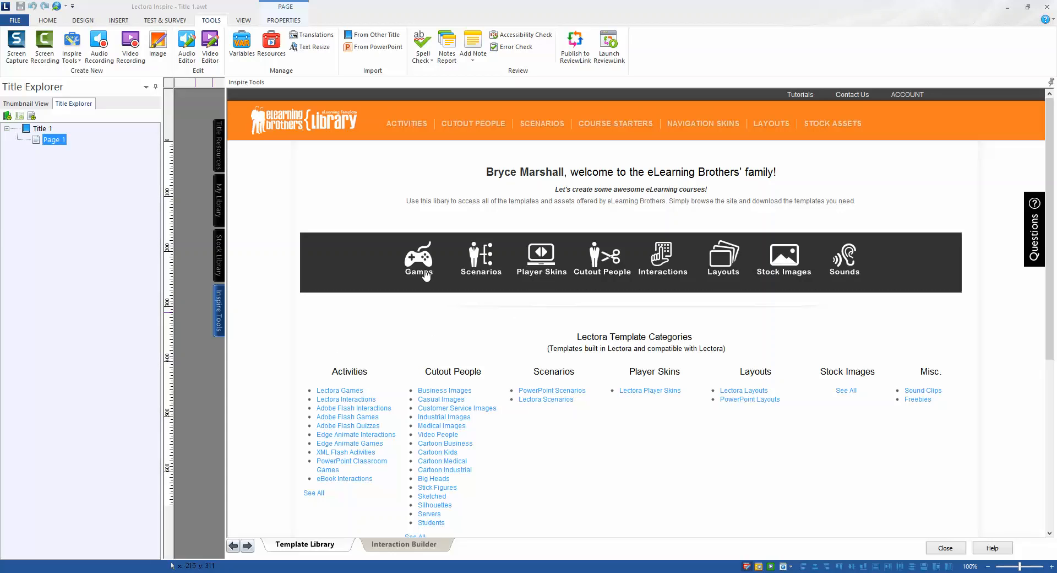
pyautogui.moveTo(507, 201)
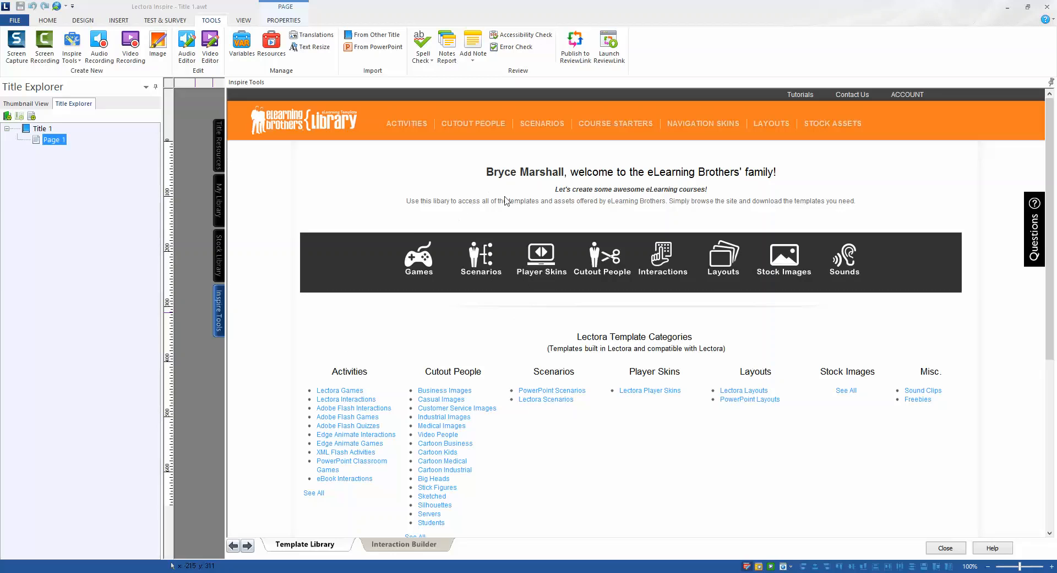
pyautogui.moveTo(511, 184)
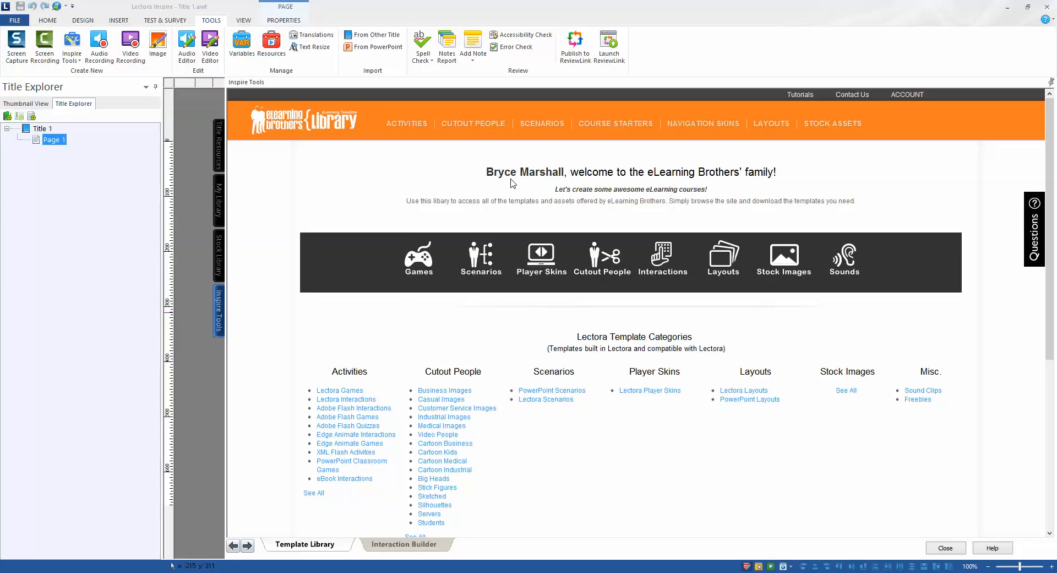
pyautogui.moveTo(516, 317)
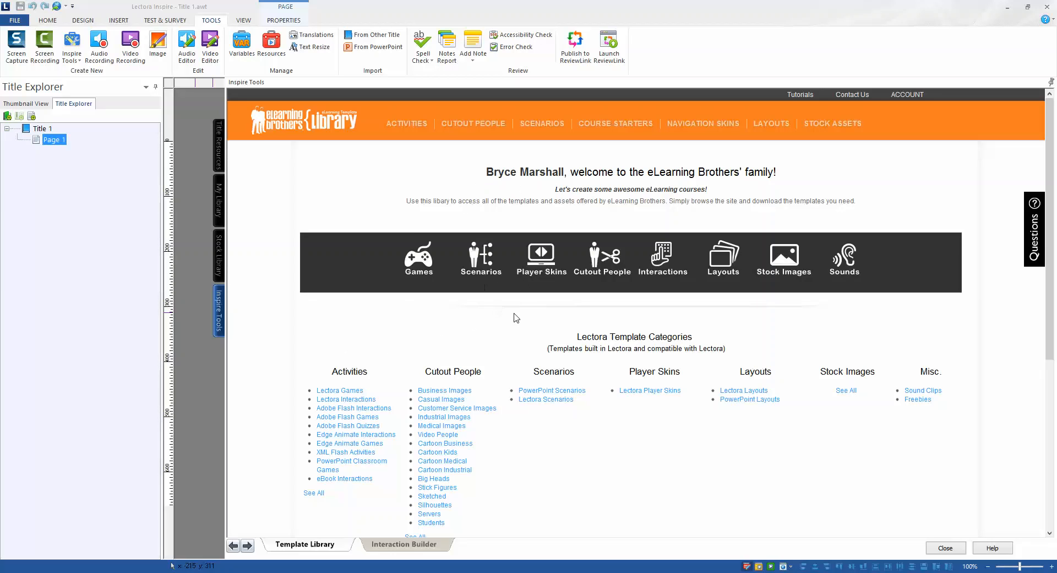
pyautogui.moveTo(491, 315)
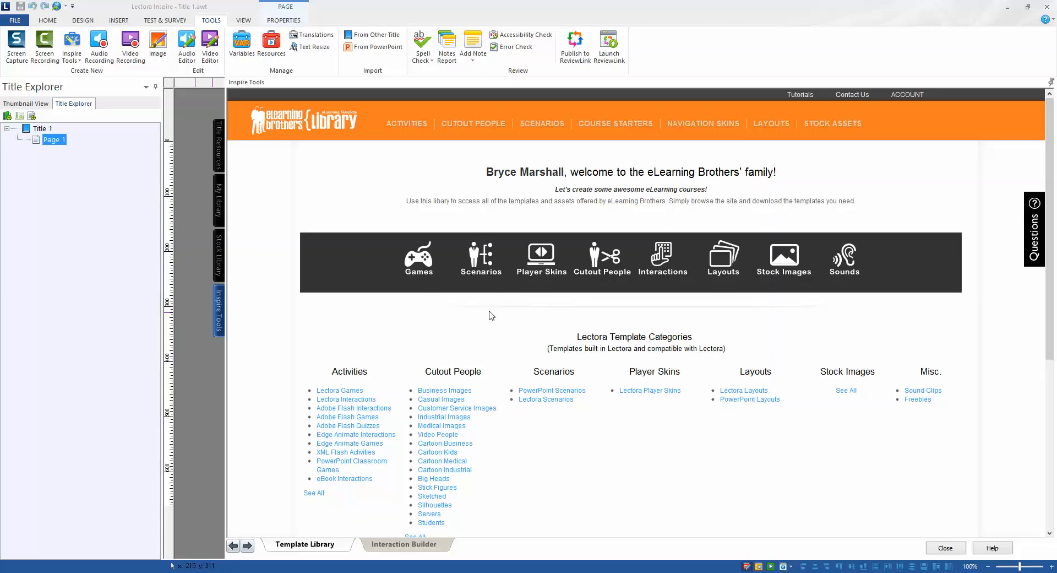
pyautogui.moveTo(417, 143)
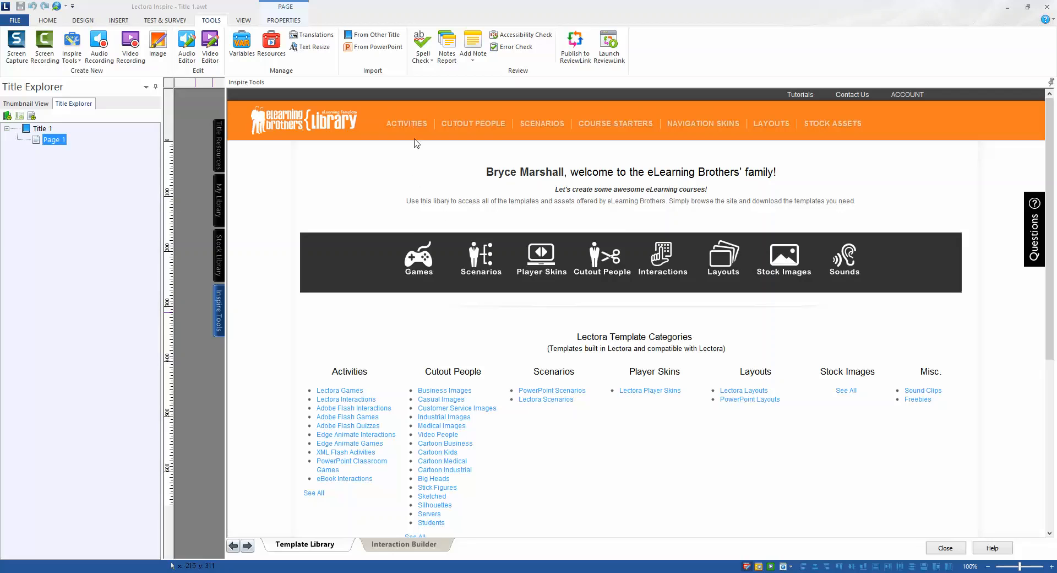
pyautogui.click(406, 123)
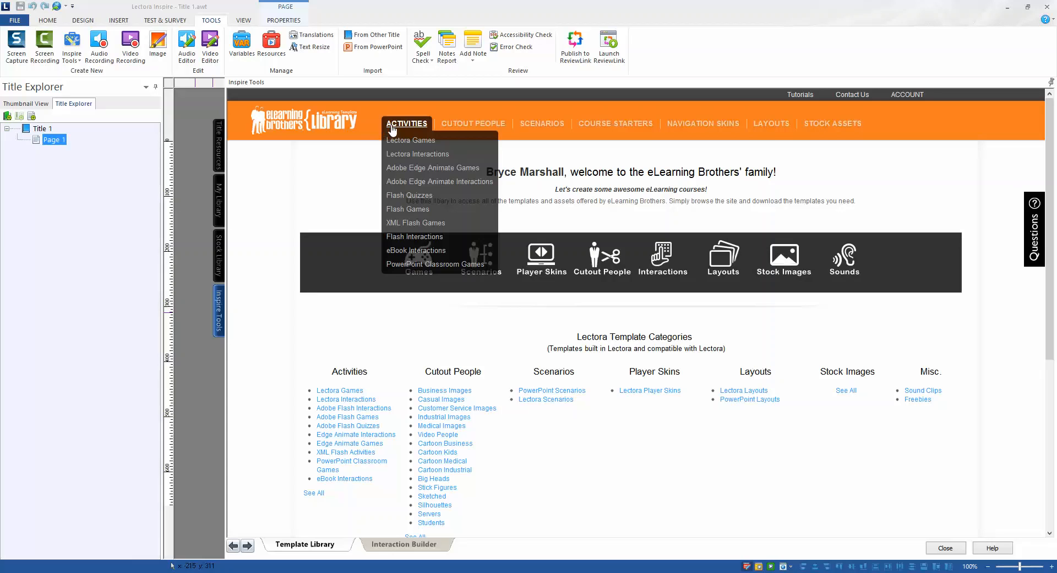
pyautogui.moveTo(410, 140)
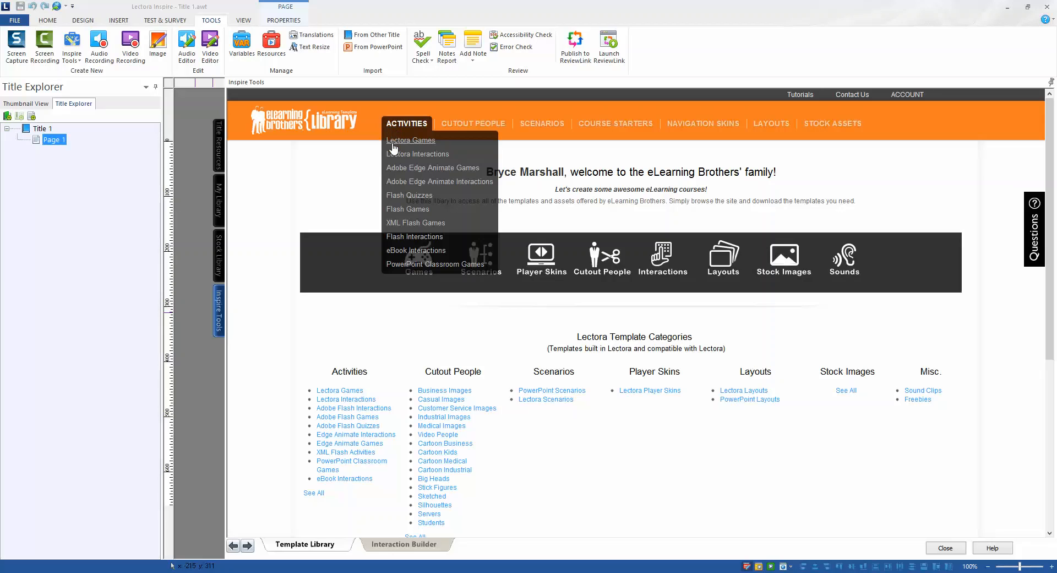
# - From Lectora Games, download the Millionaire game as a Lectora Library Object
pyautogui.click(410, 140)
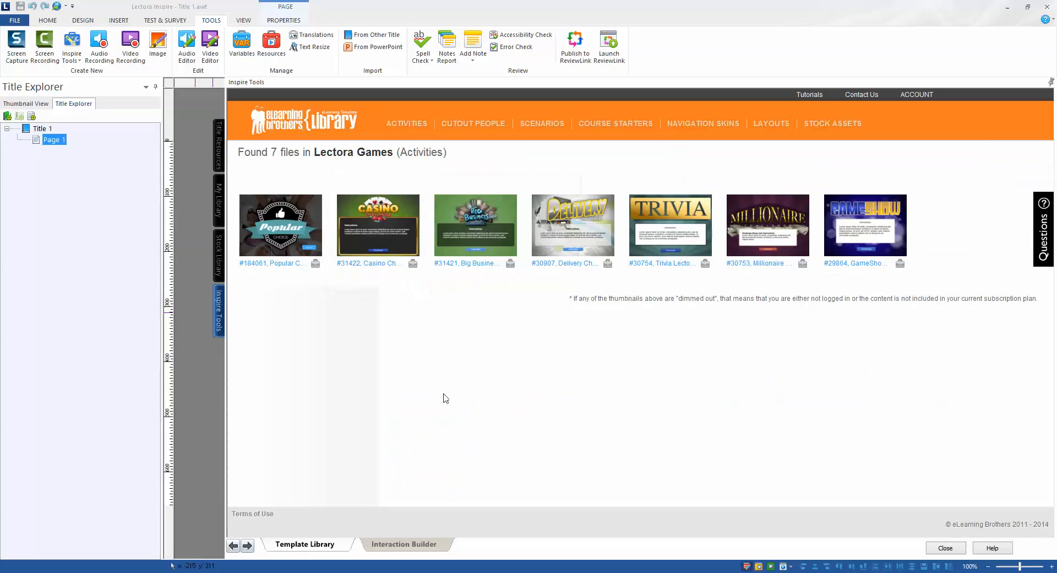
pyautogui.moveTo(556, 410)
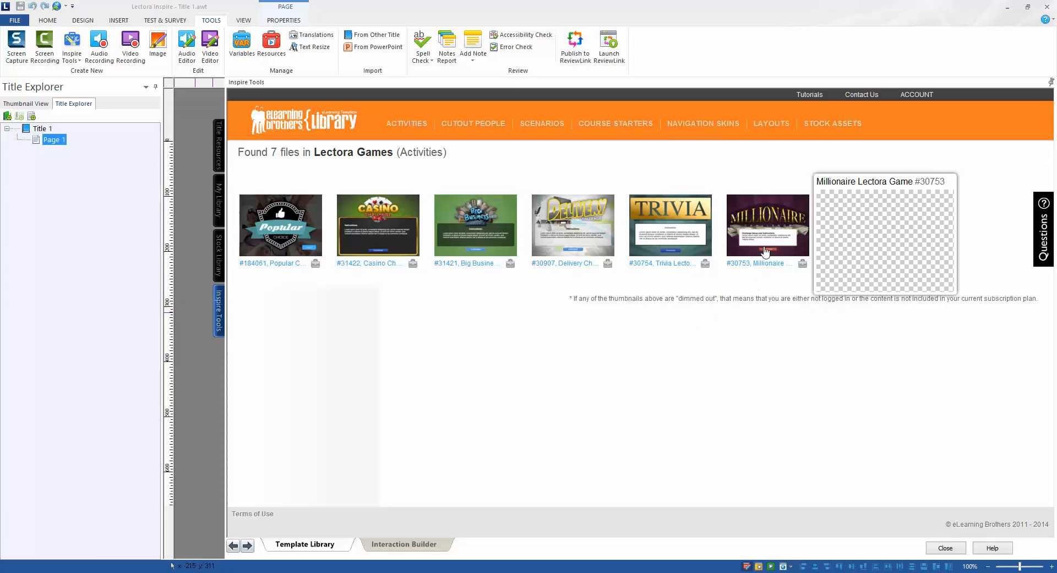
pyautogui.click(767, 226)
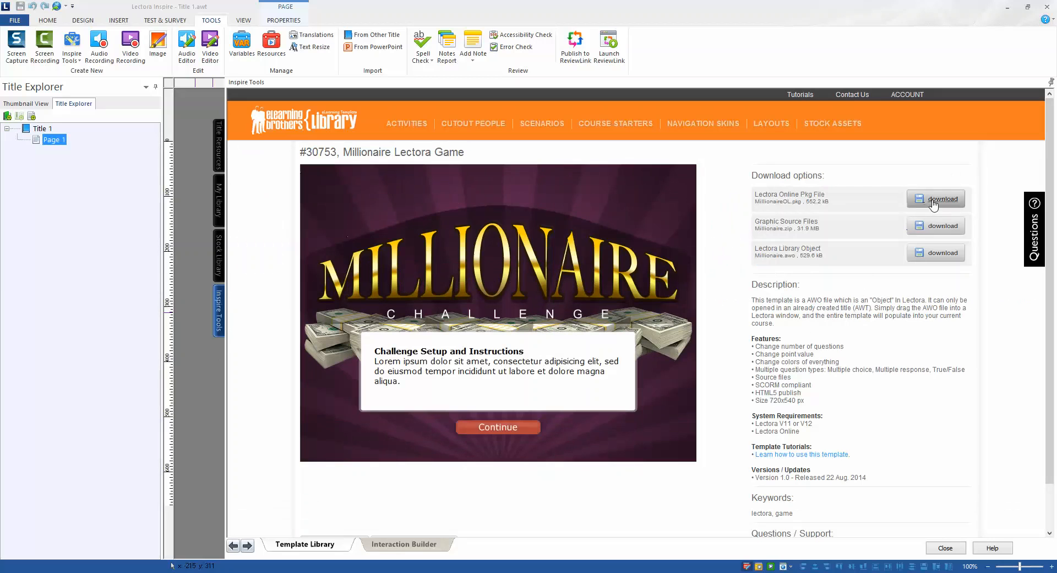
pyautogui.click(496, 426)
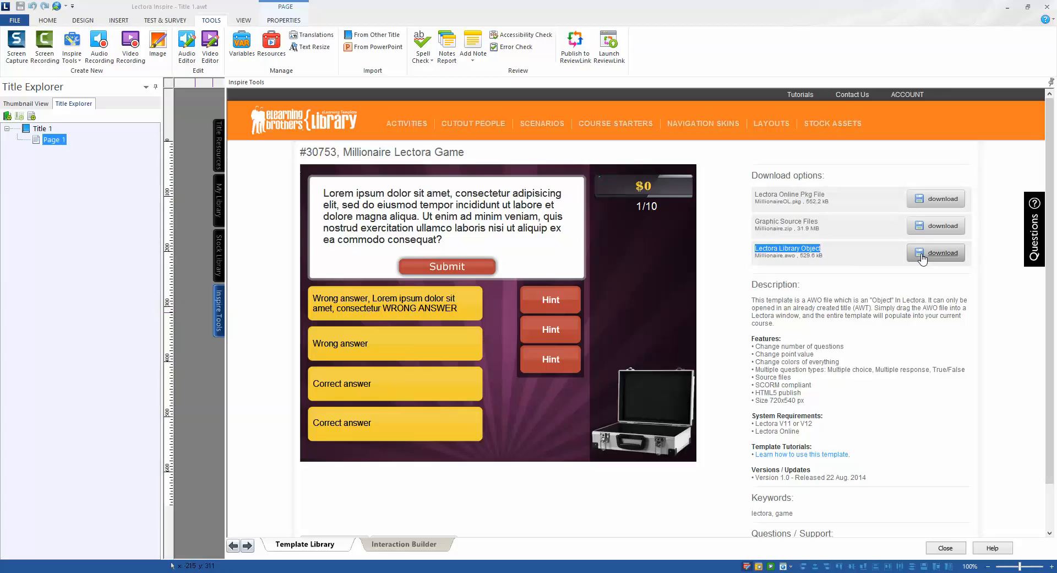
pyautogui.click(936, 253)
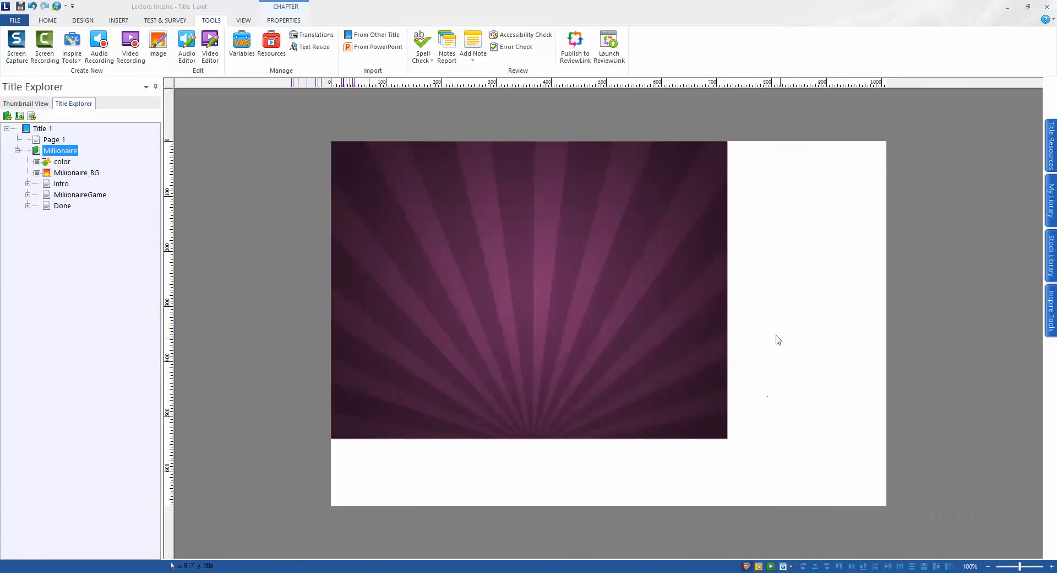
pyautogui.moveTo(59, 189)
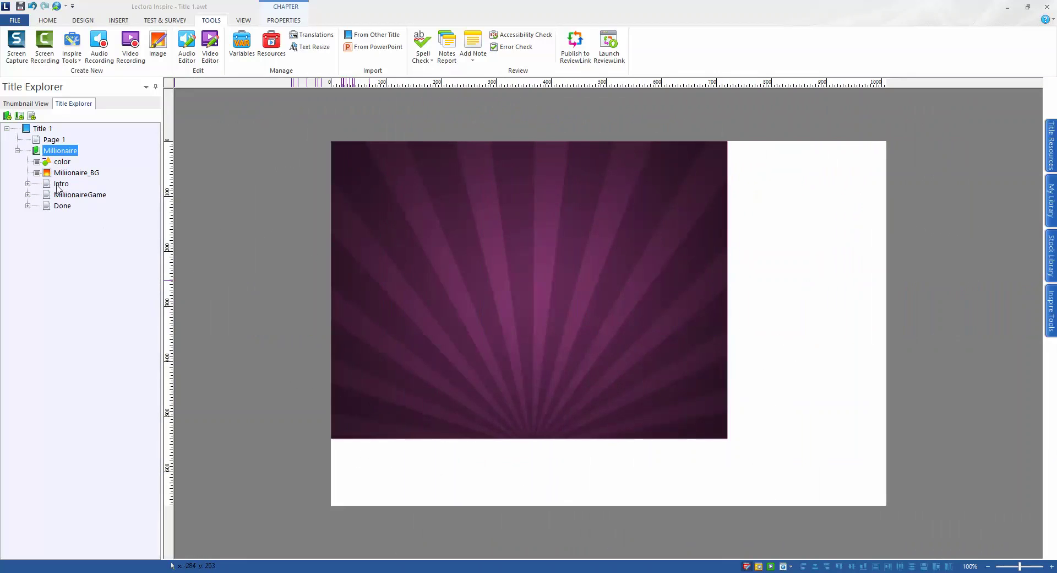
# - Select the Millionaire chapter's Intro page in the Title Explorer
pyautogui.click(61, 183)
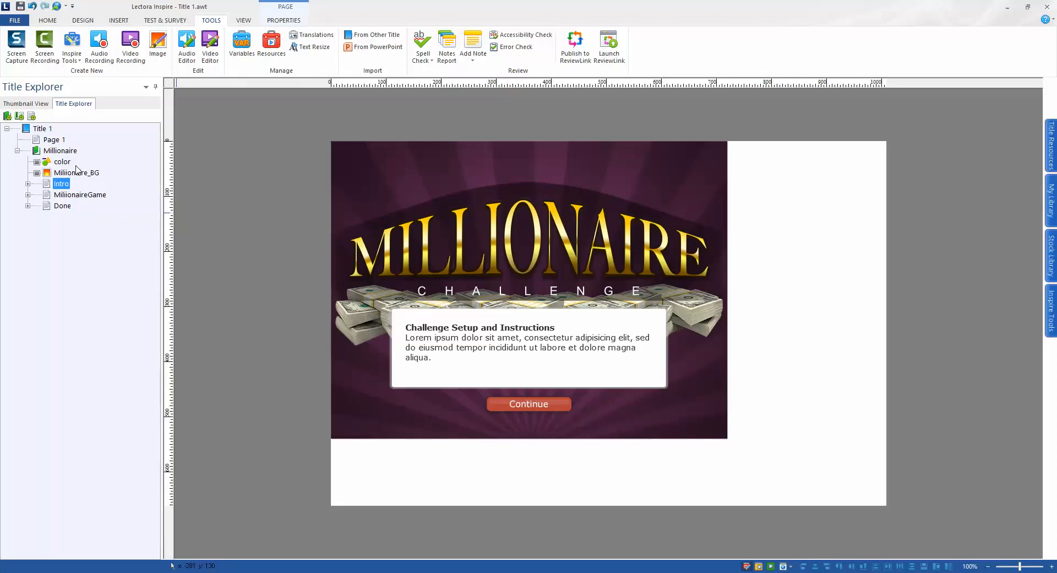
pyautogui.moveTo(310, 204)
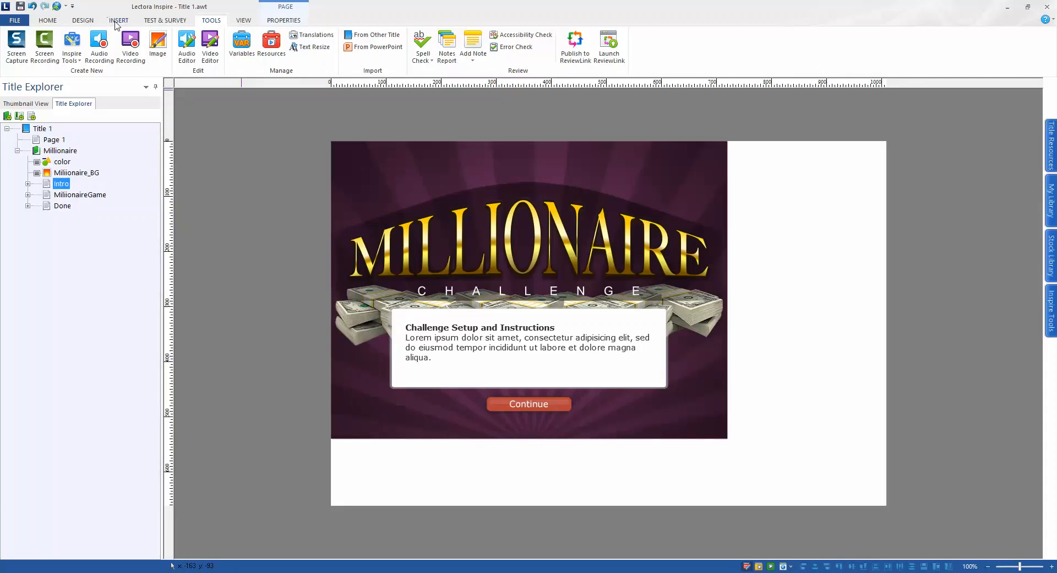
pyautogui.click(119, 21)
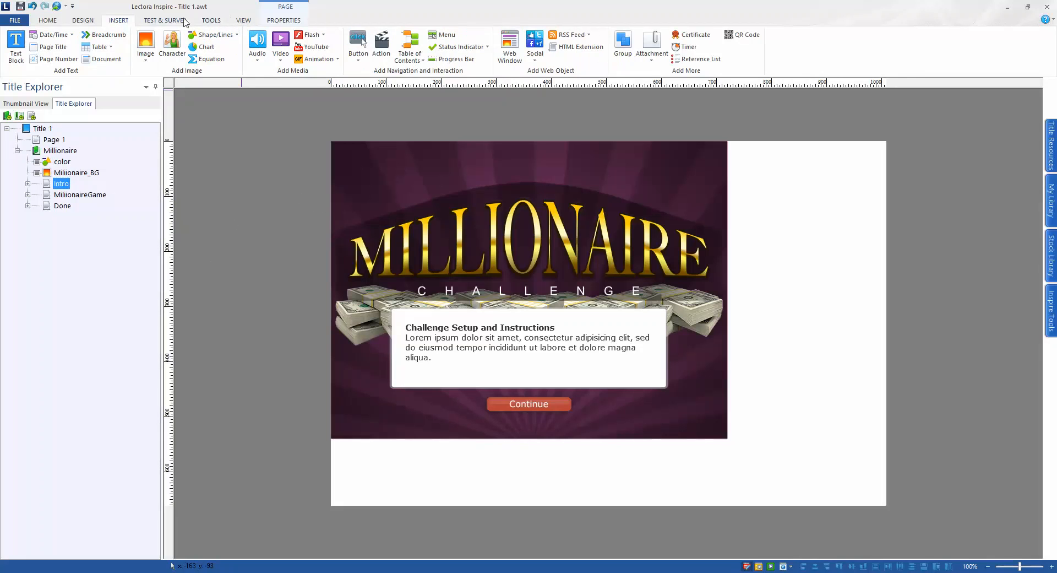
# - Apply the gold theme from the Design tab's Title Themes gallery
pyautogui.click(83, 20)
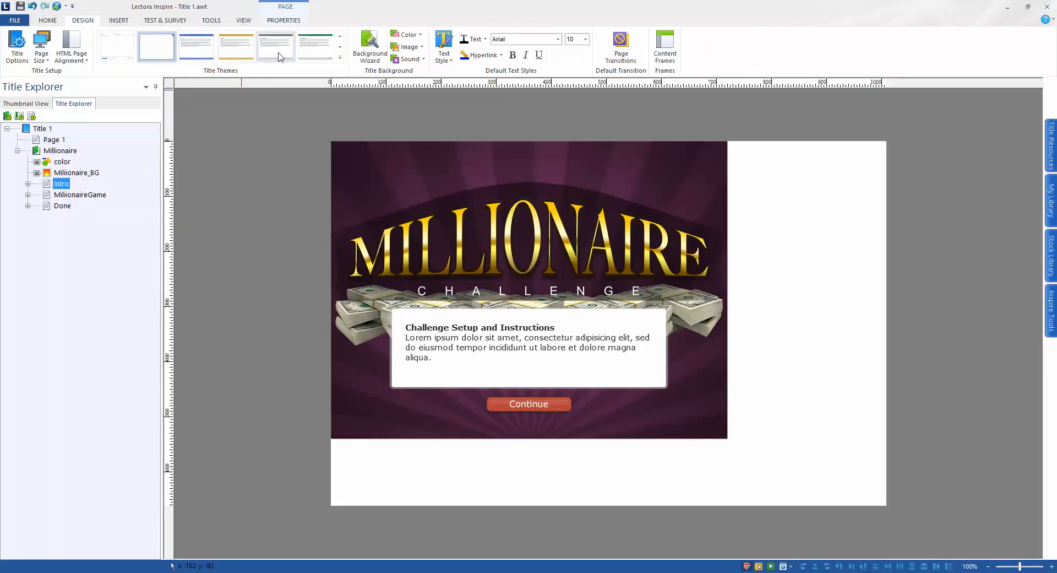
pyautogui.click(339, 60)
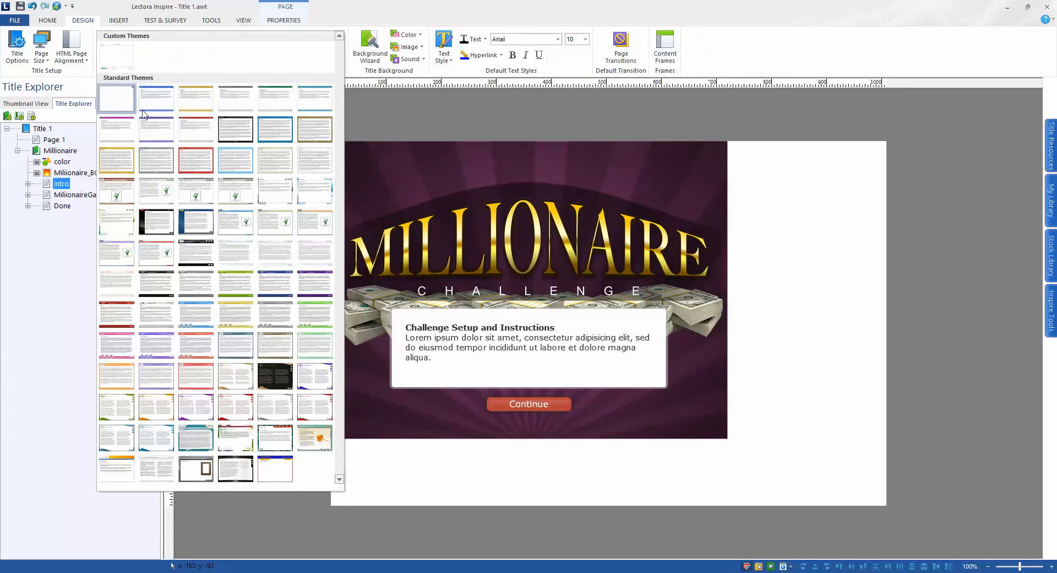
pyautogui.moveTo(156, 98)
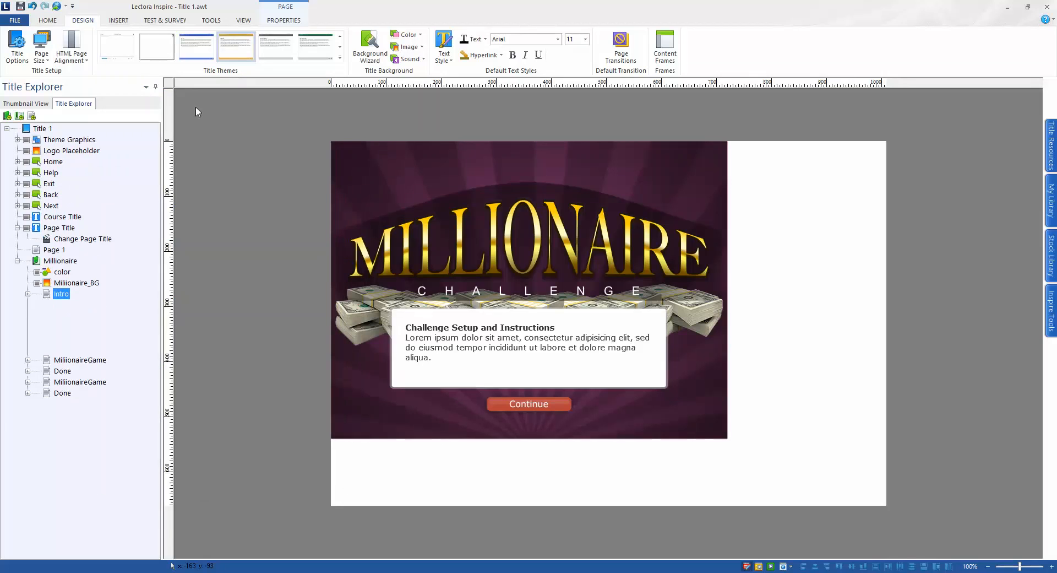
pyautogui.click(36, 294)
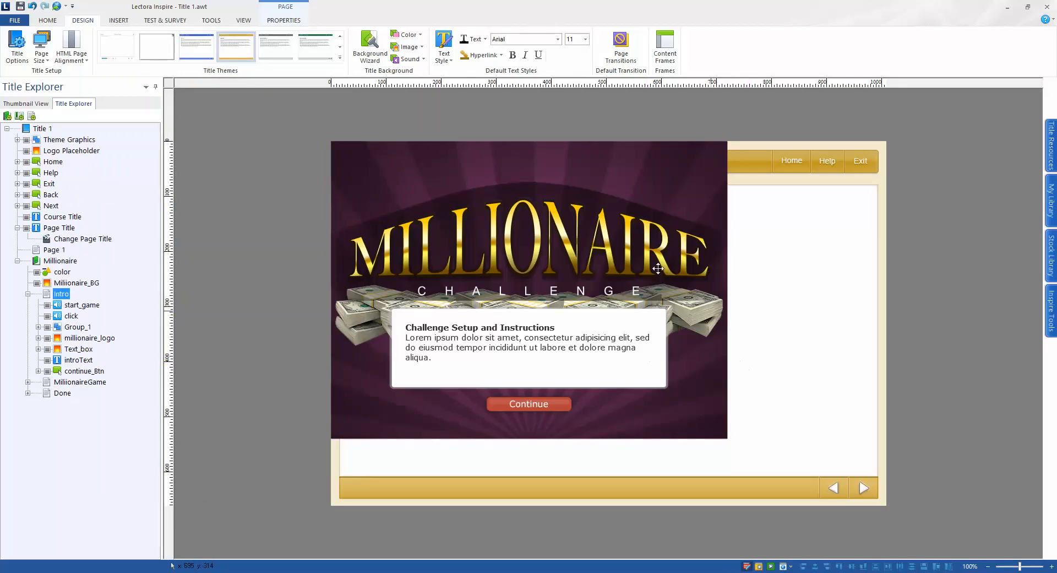
pyautogui.moveTo(76, 289)
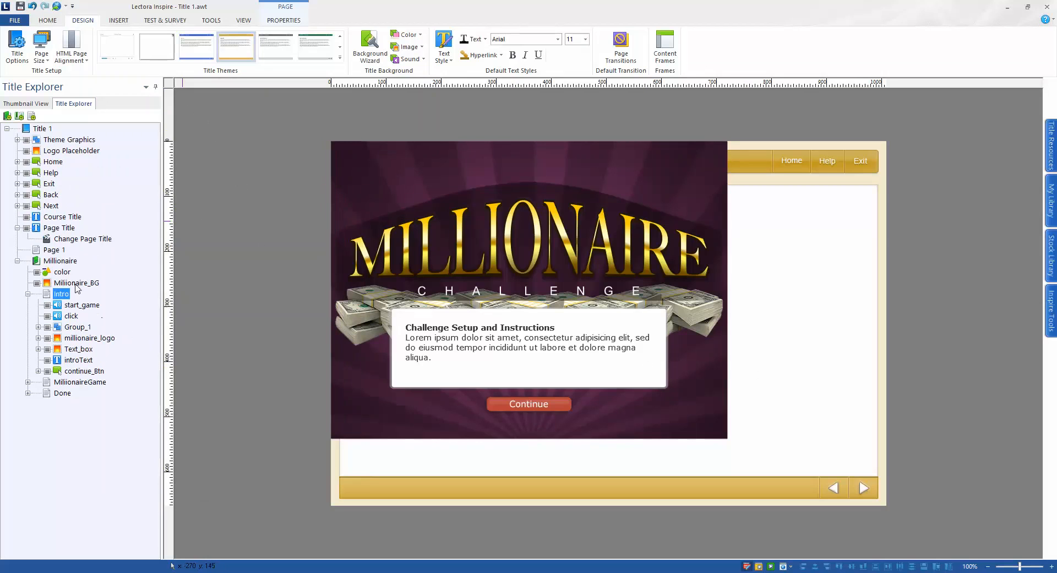
pyautogui.moveTo(346, 138)
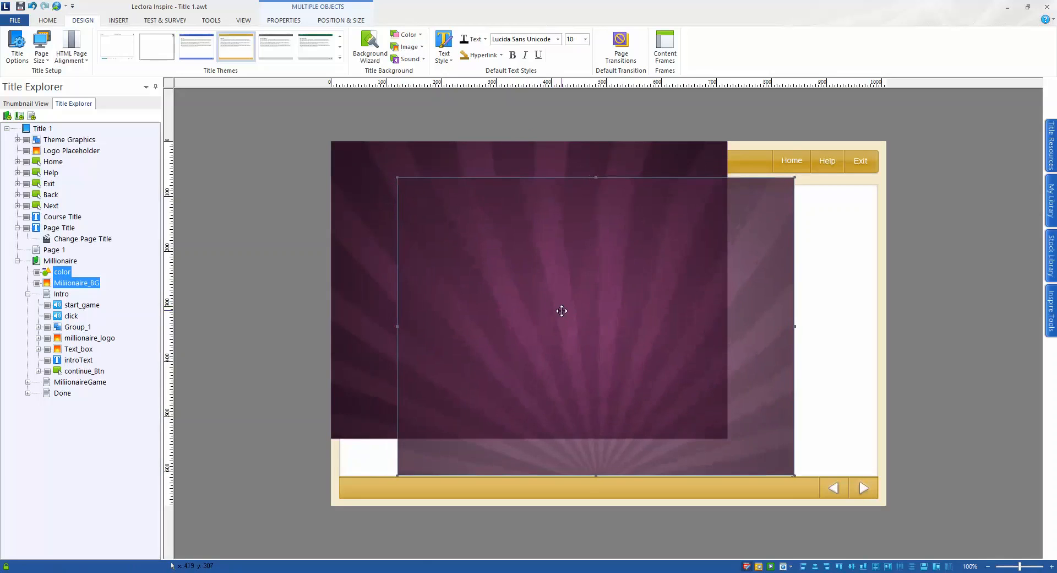
# - Move the Millionaire background into the theme's content area, then show the Intro page
pyautogui.moveTo(562, 311); pyautogui.dragTo(569, 313)
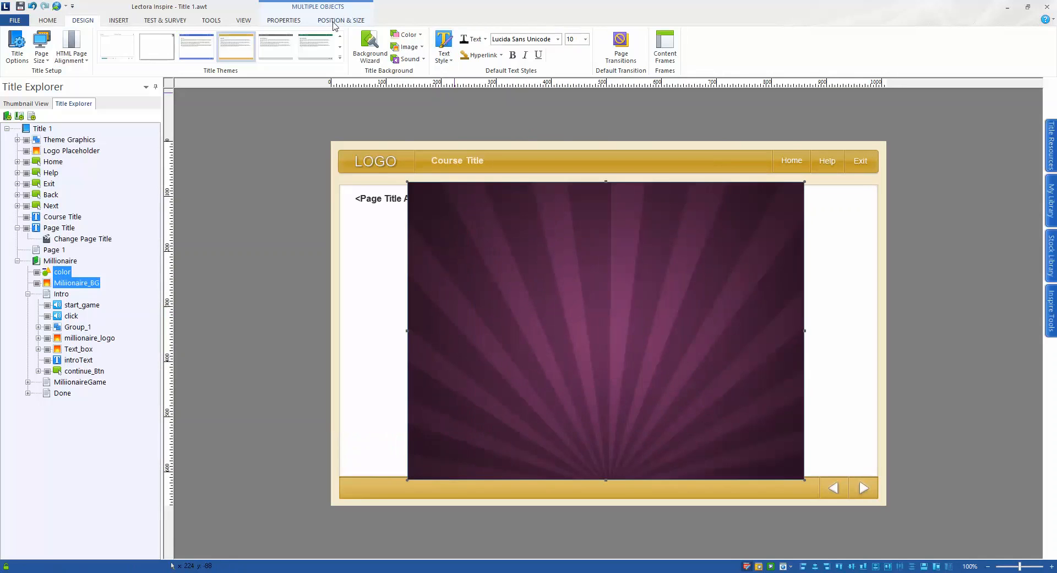
pyautogui.click(48, 20)
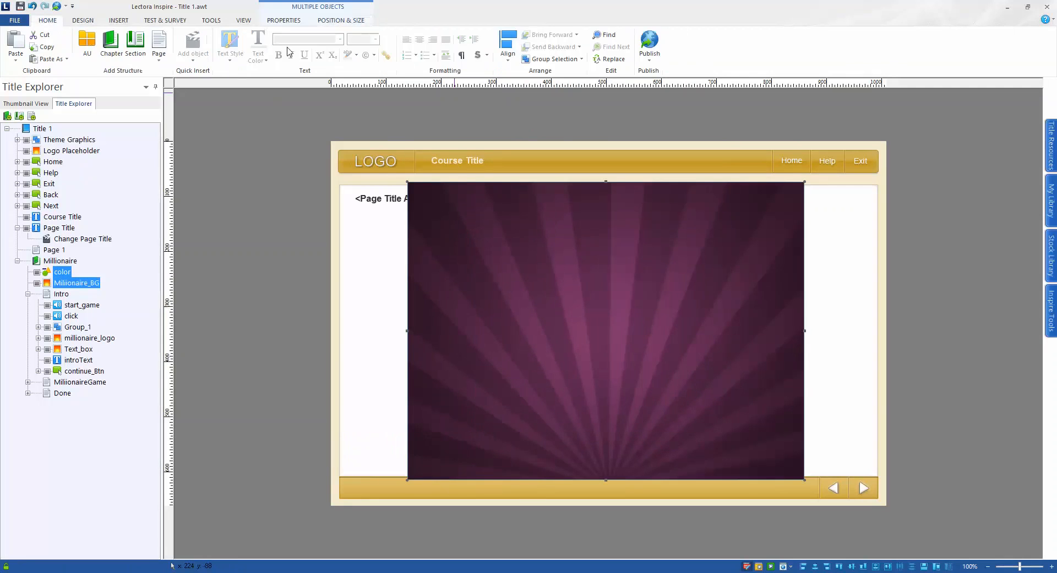
pyautogui.click(507, 46)
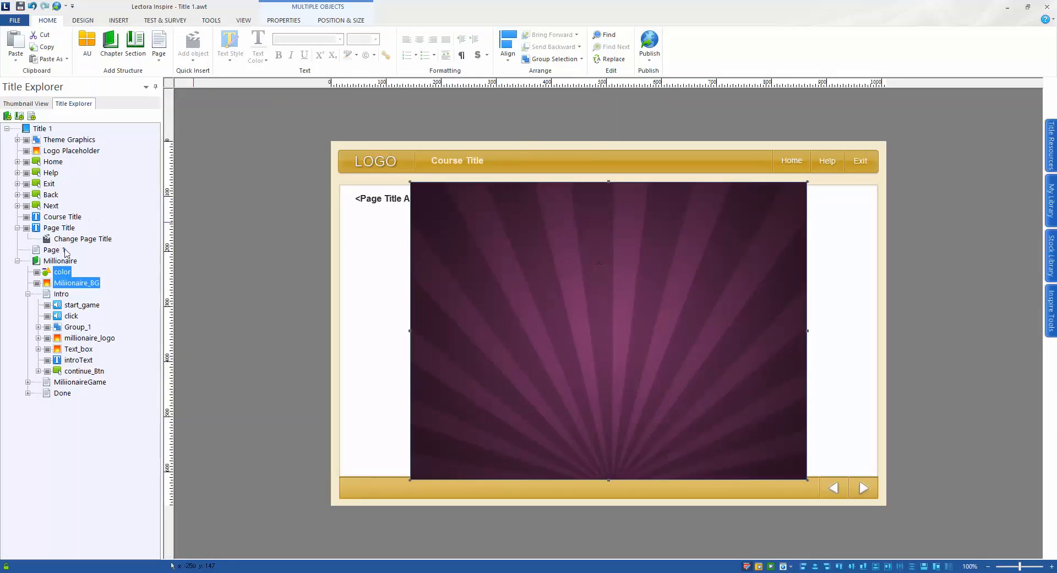
pyautogui.moveTo(60, 300)
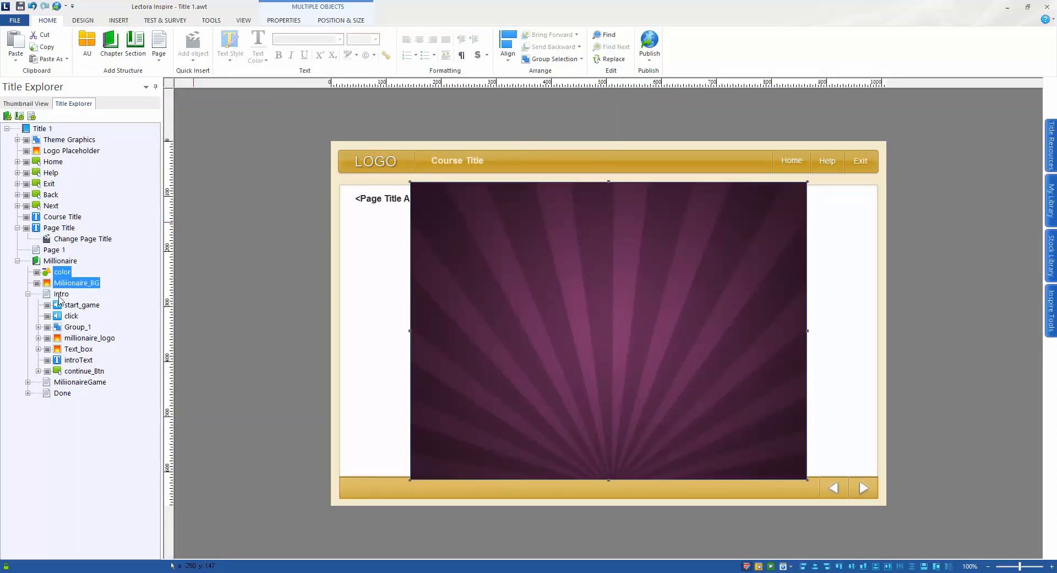
pyautogui.click(61, 293)
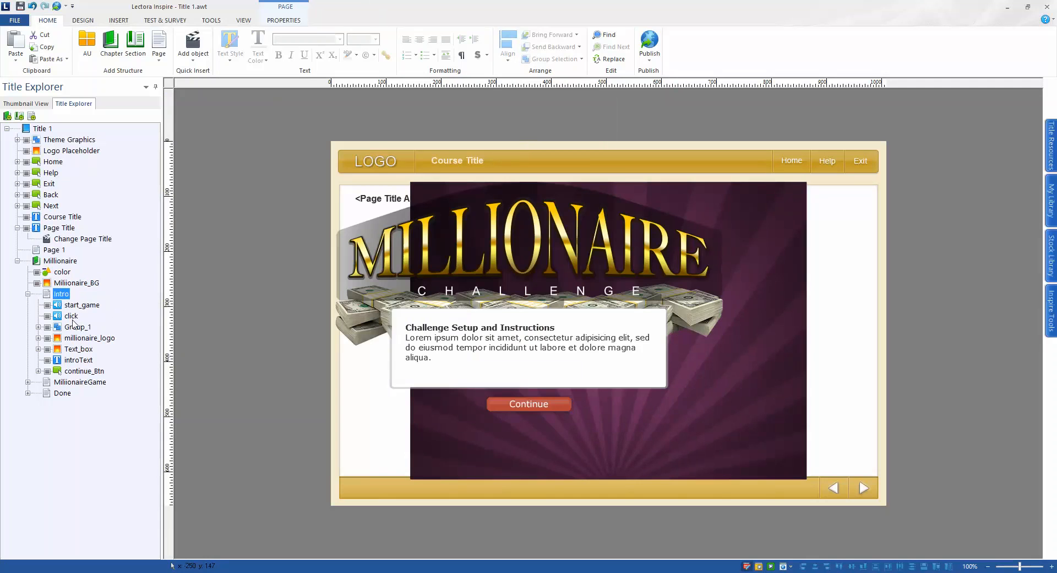
# - Place the Intro page's logo, instruction box and Continue button over the purple starburst
pyautogui.click(79, 326)
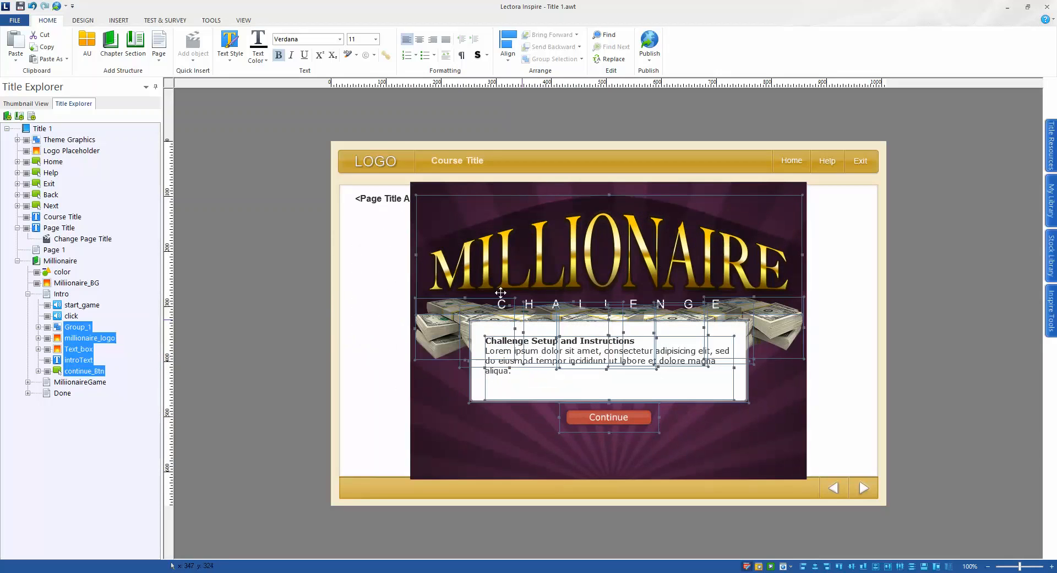
pyautogui.moveTo(540, 343)
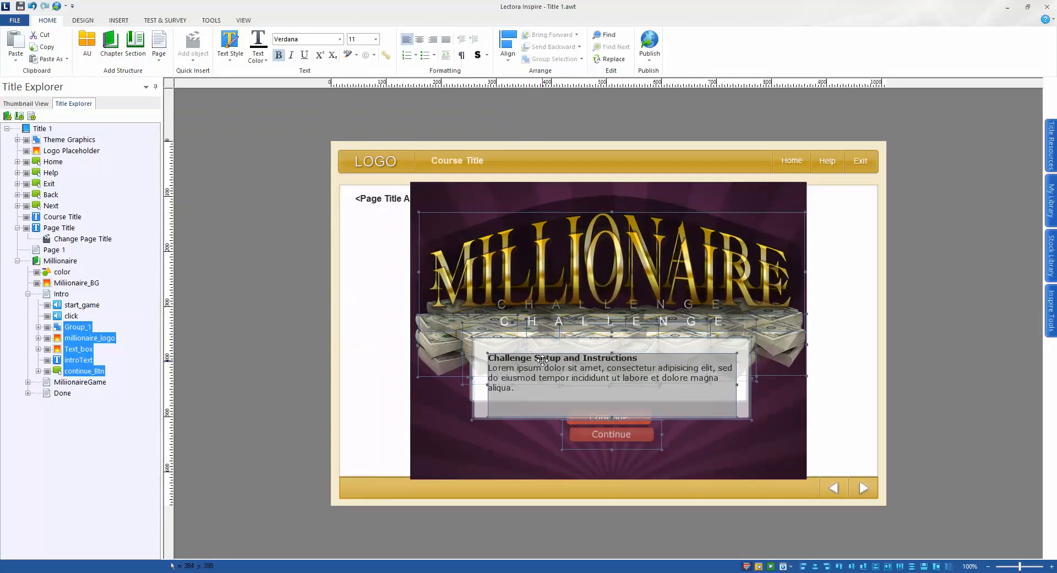
pyautogui.click(507, 48)
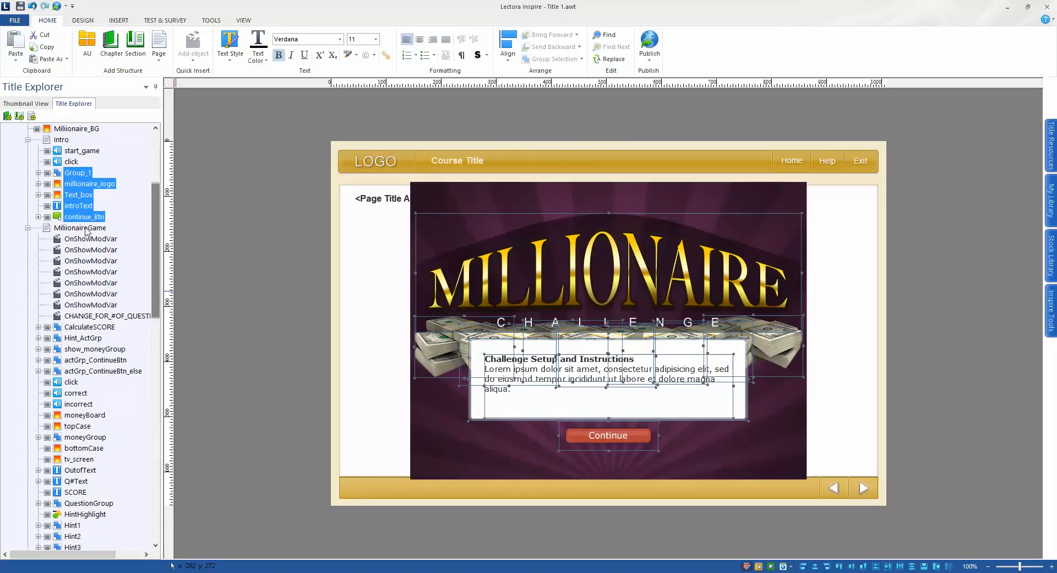
# - Select every MillionaireGame page object and align them Center Horizontal on Page
pyautogui.click(79, 228)
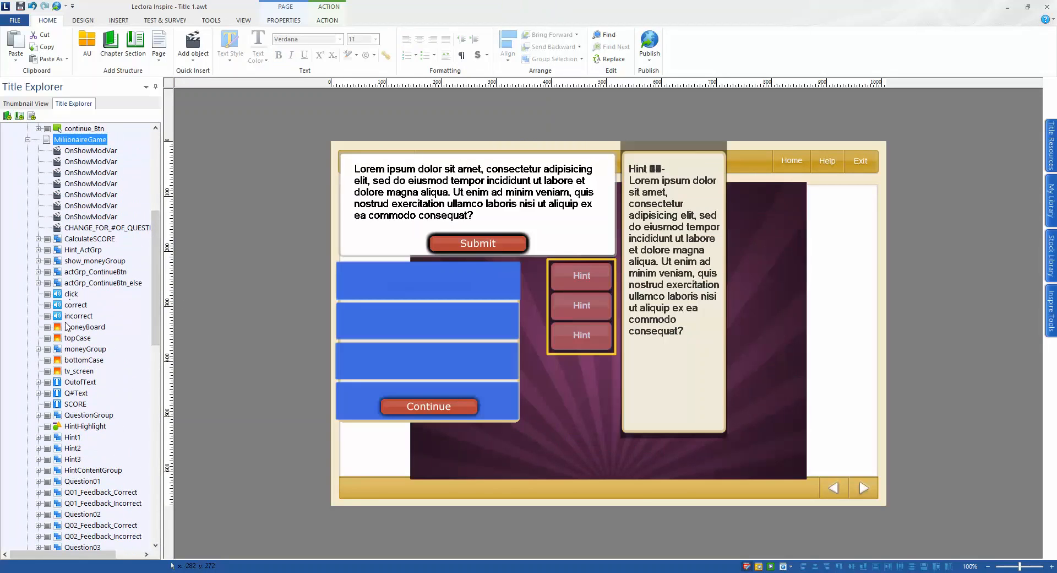
pyautogui.moveTo(76, 332)
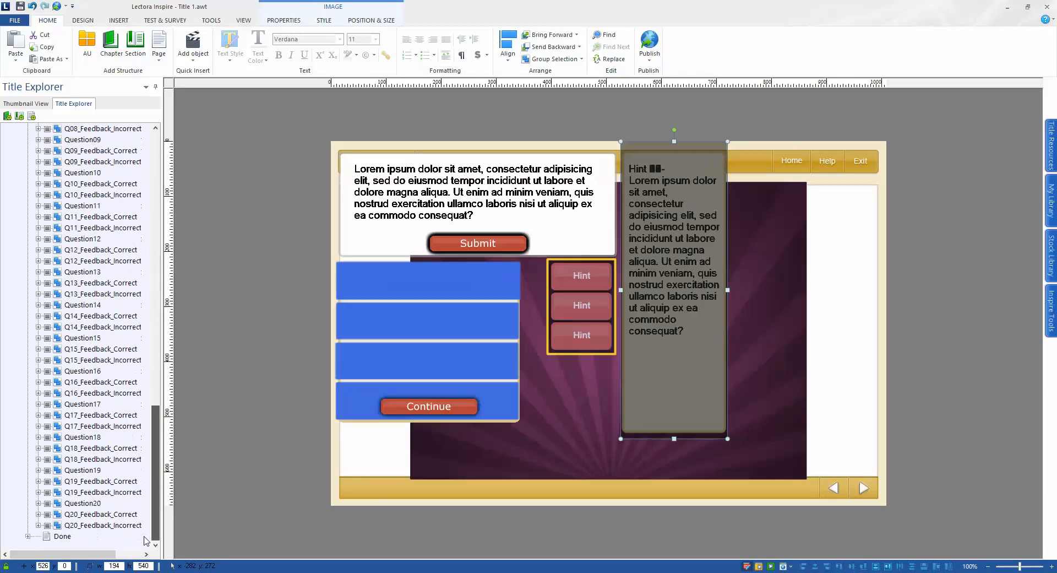
pyautogui.click(103, 525)
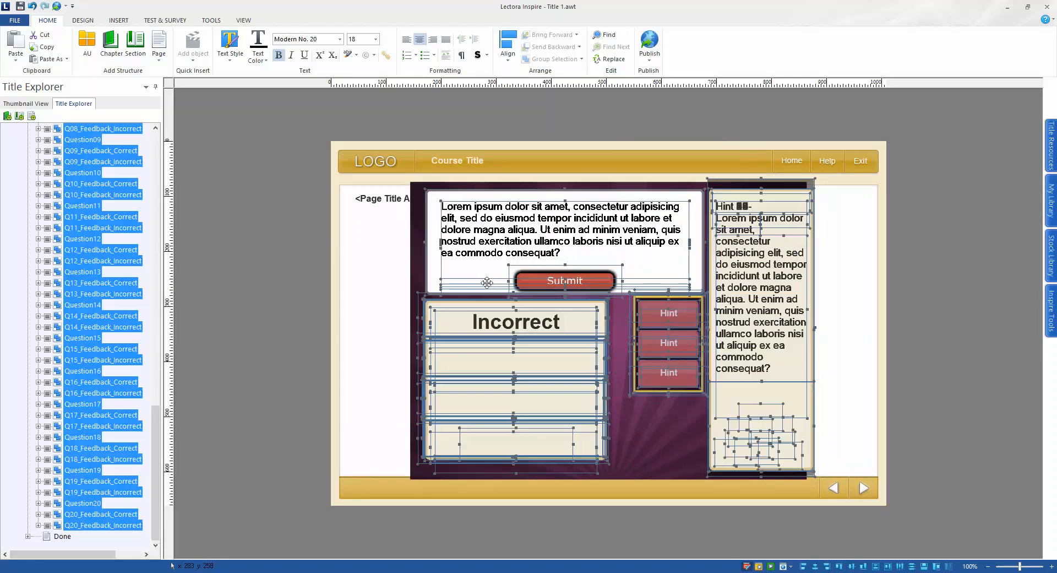
pyautogui.moveTo(618, 63)
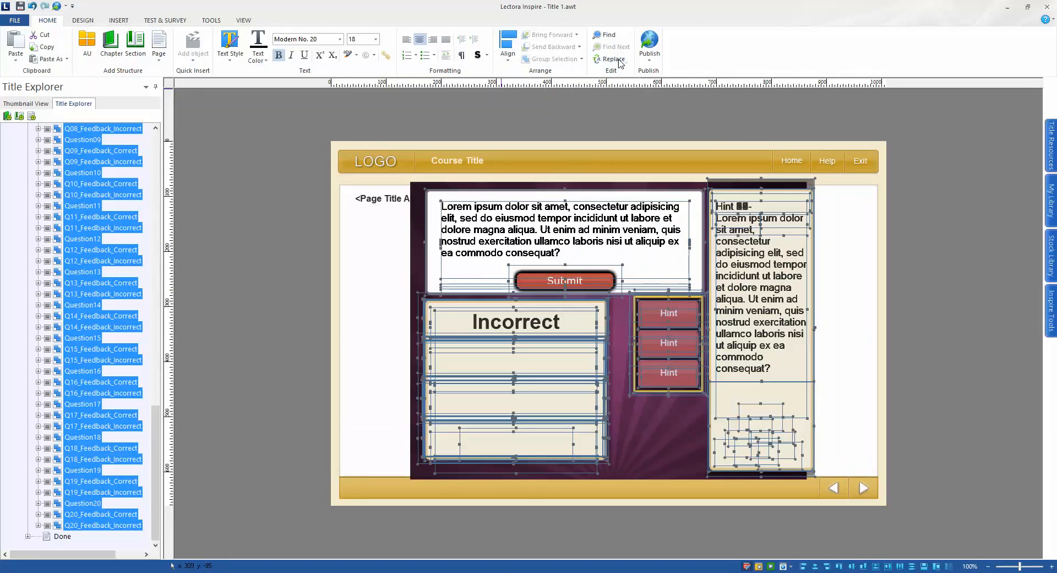
pyautogui.click(507, 46)
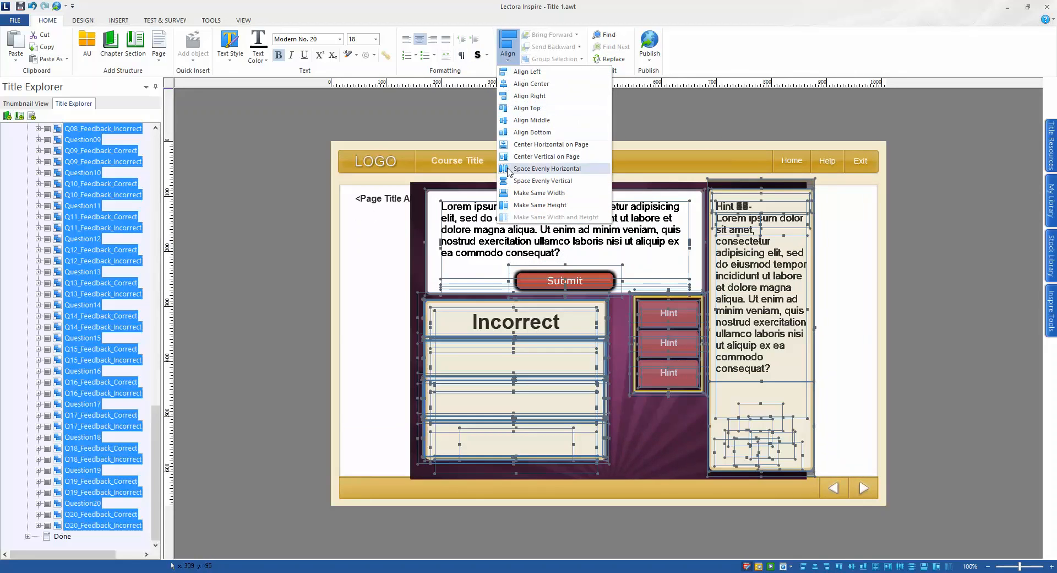
pyautogui.moveTo(550, 144)
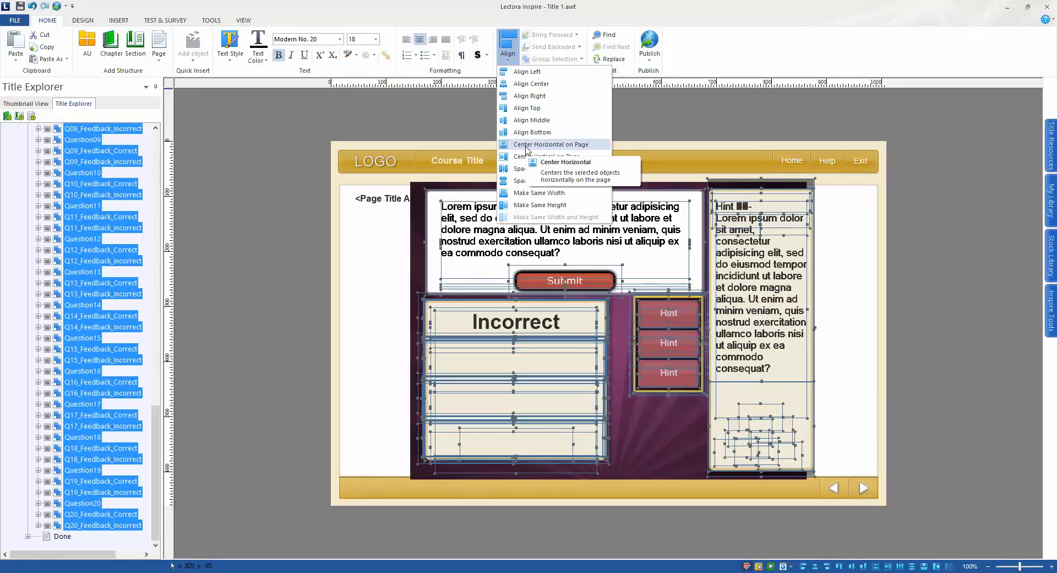
pyautogui.click(553, 144)
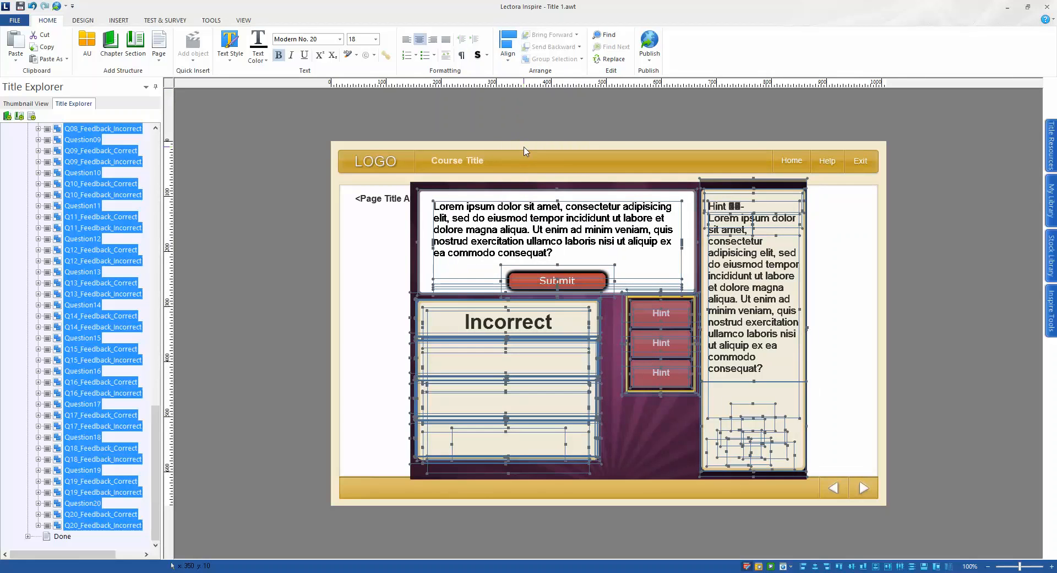
pyautogui.moveTo(600, 337)
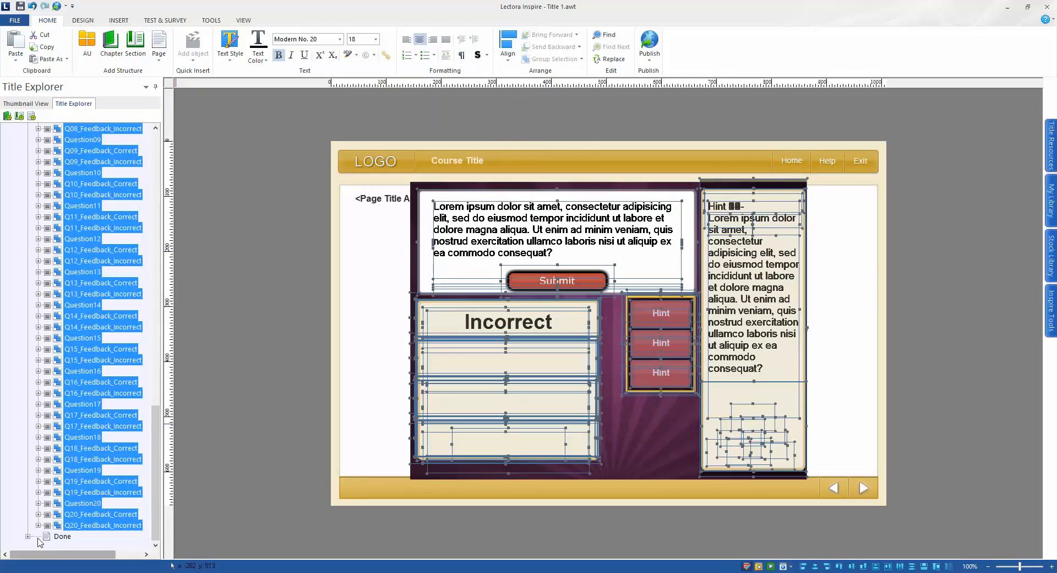
# - Move the Done page's rainMoney through FailGrp objects onto the purple background
pyautogui.click(63, 536)
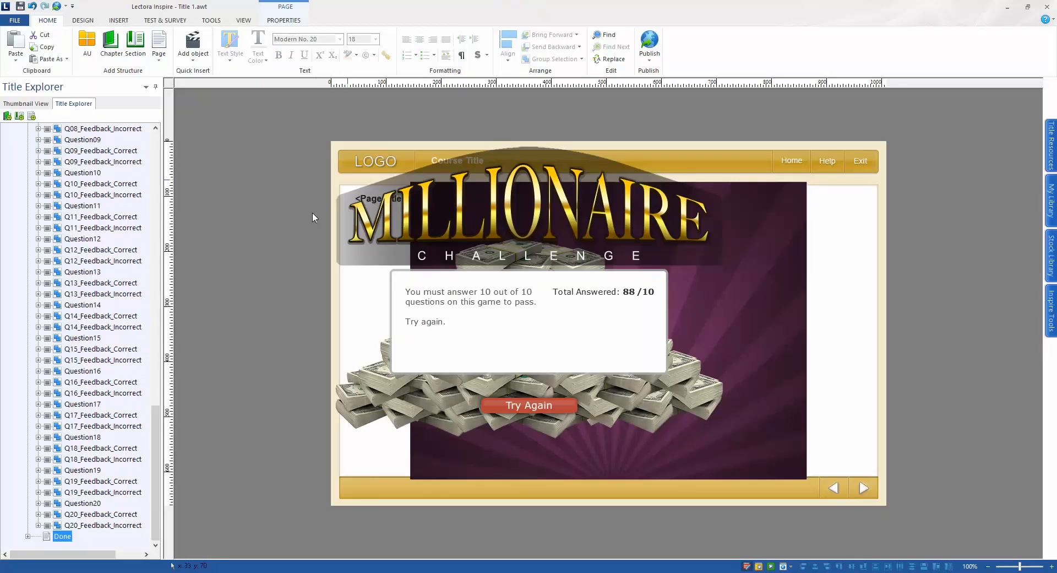
pyautogui.click(30, 536)
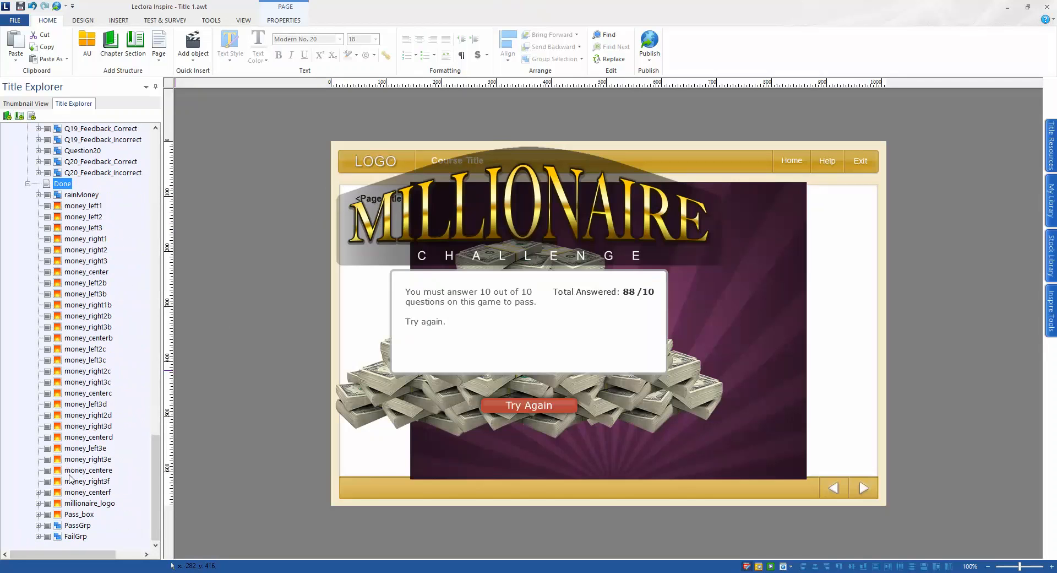
pyautogui.click(81, 194)
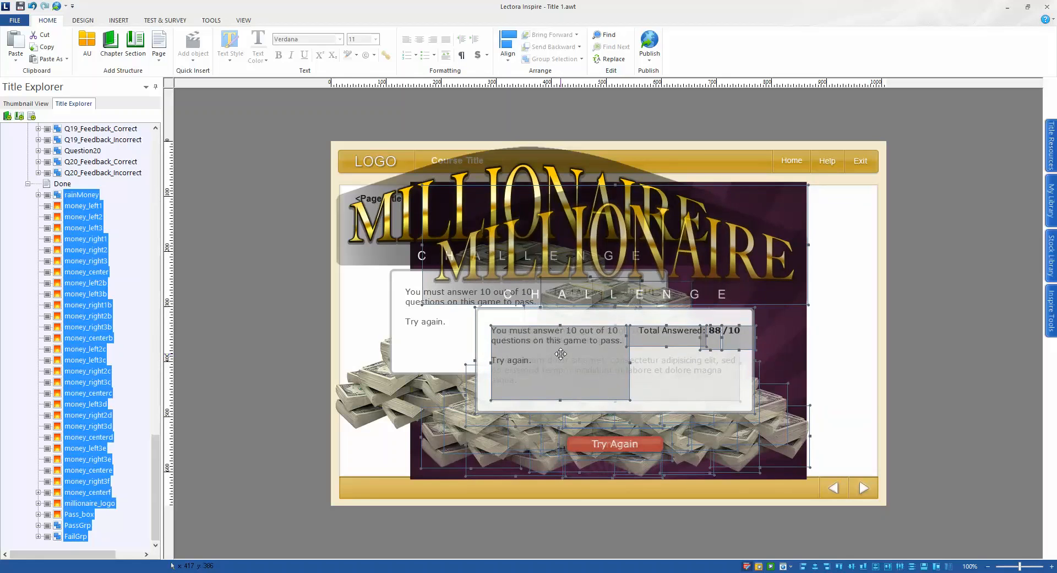
pyautogui.click(508, 44)
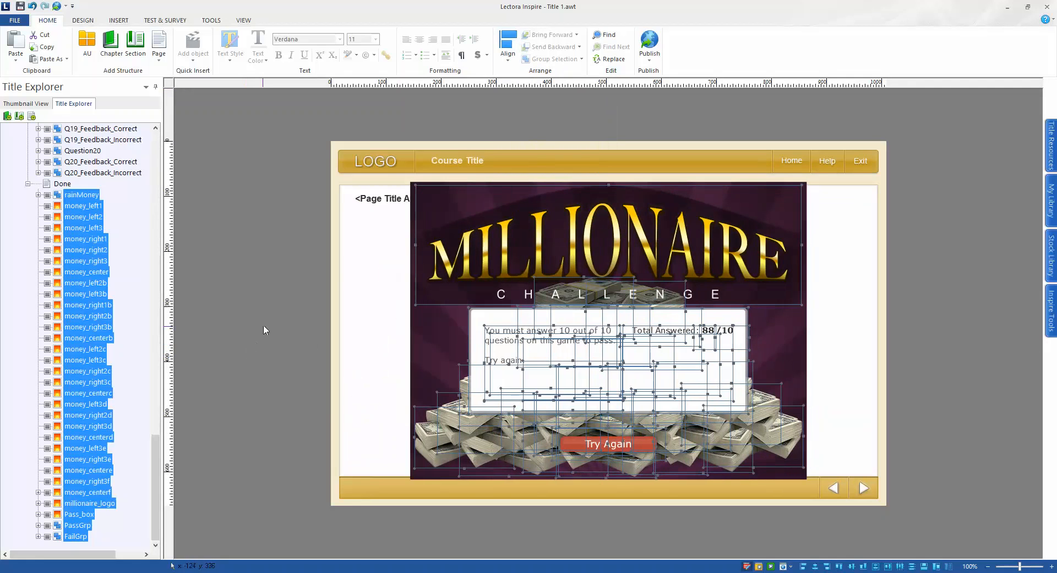
pyautogui.click(62, 183)
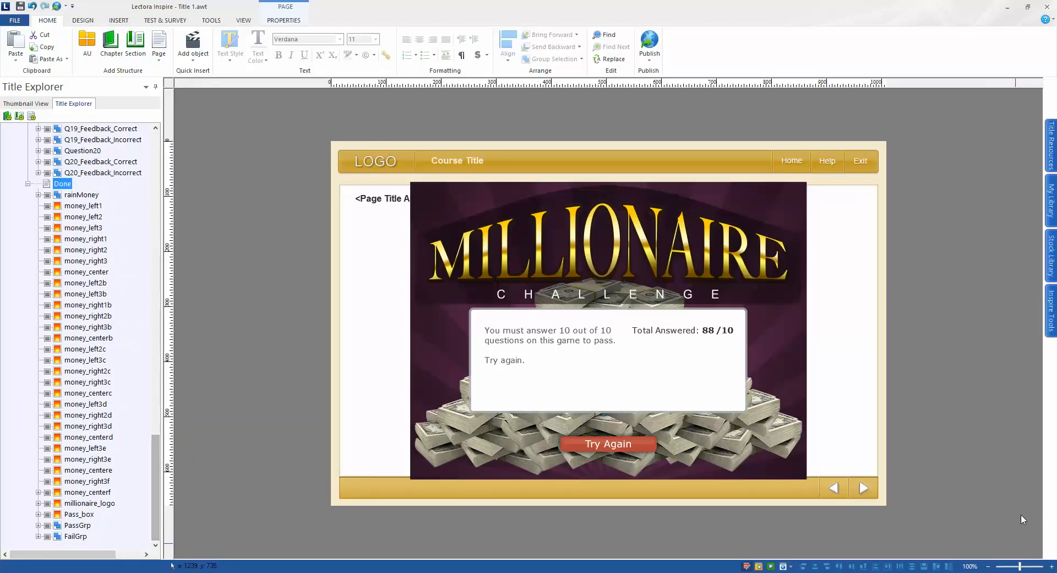
pyautogui.moveTo(469, 350)
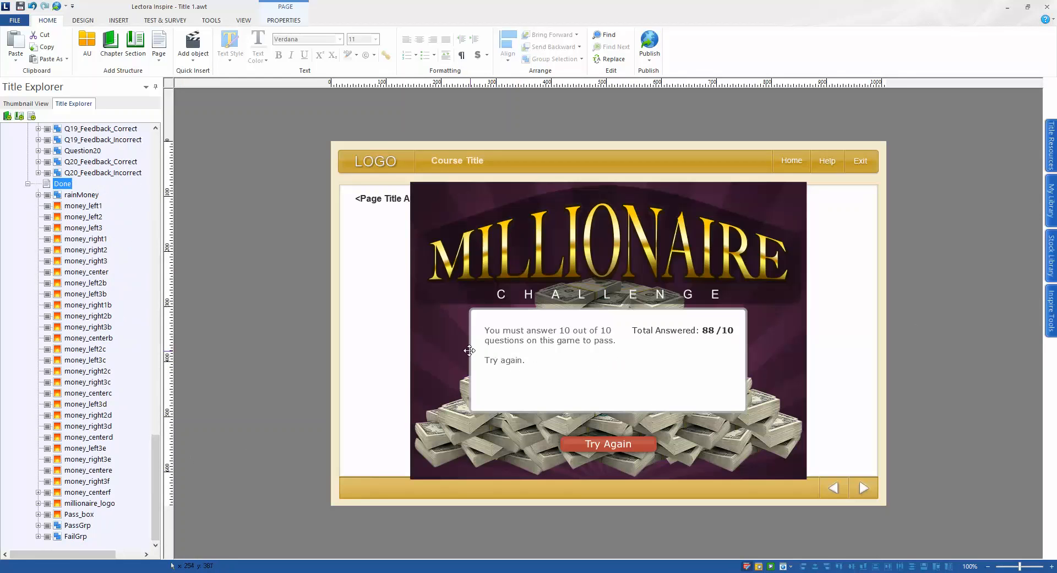
pyautogui.moveTo(414, 476)
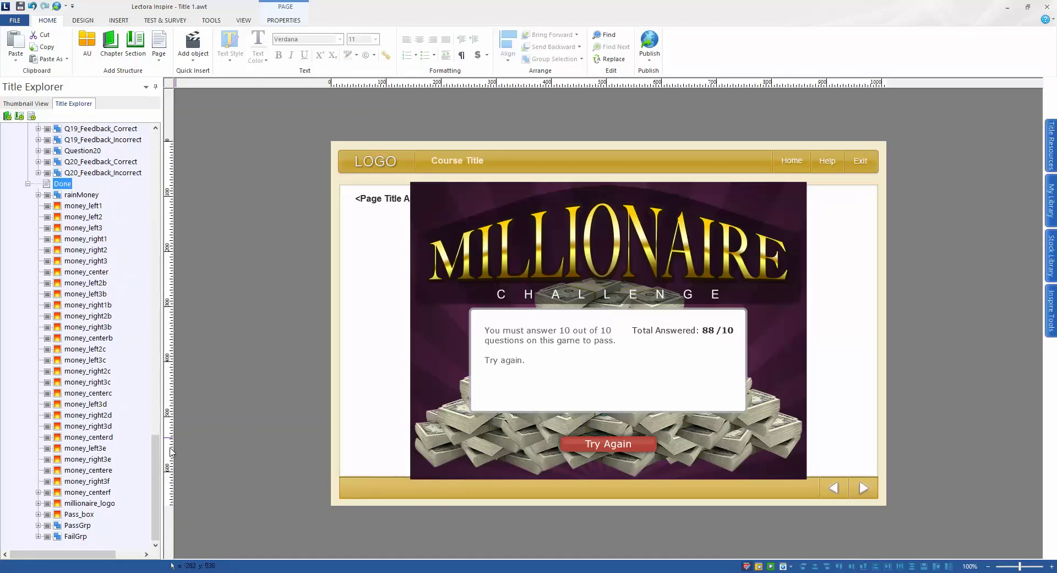
# - Stretch the chapter's purple colour shape to fill the content area
pyautogui.scroll(3)
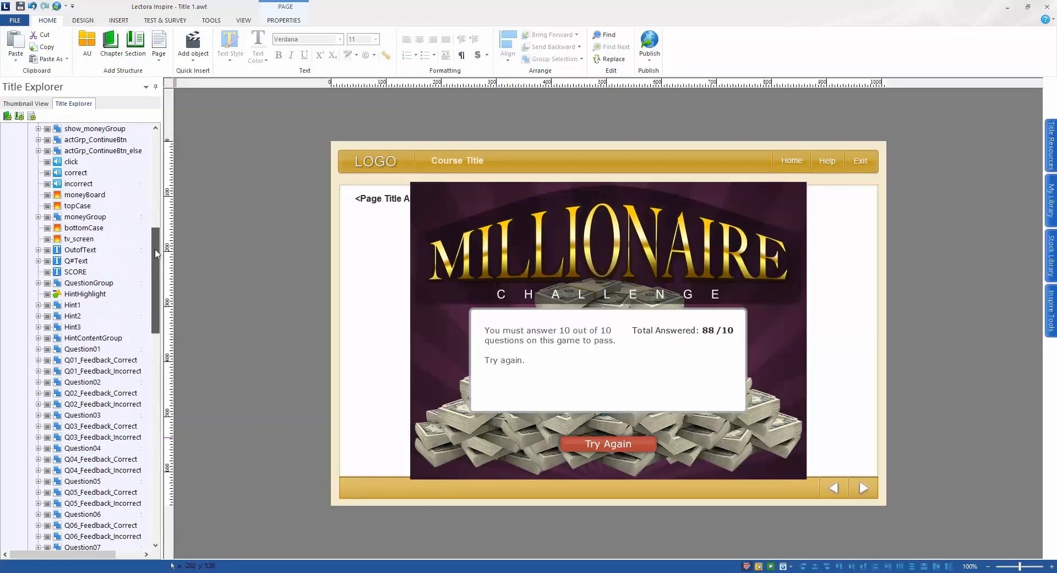
pyautogui.scroll(3)
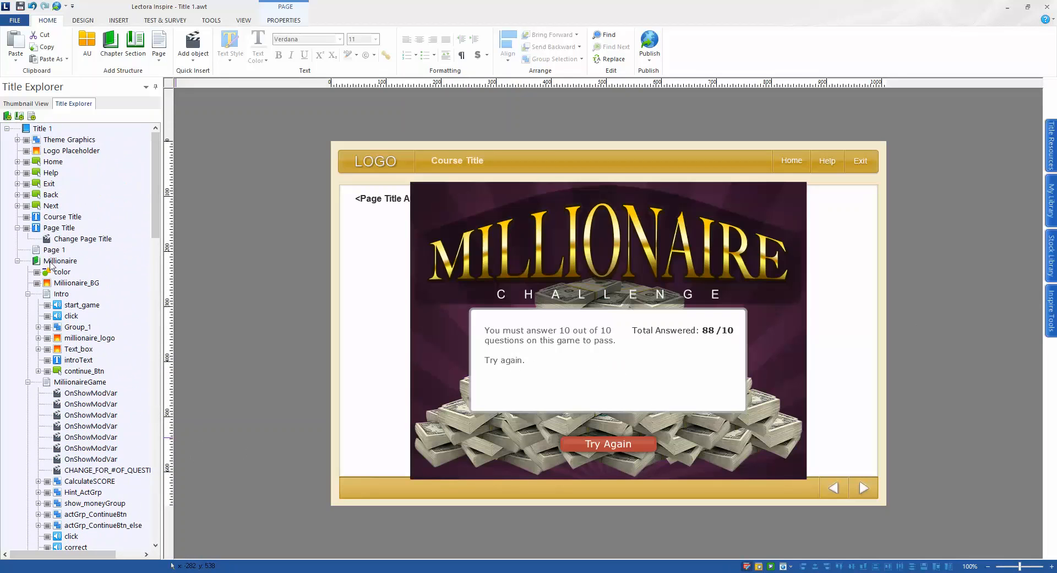
pyautogui.click(62, 271)
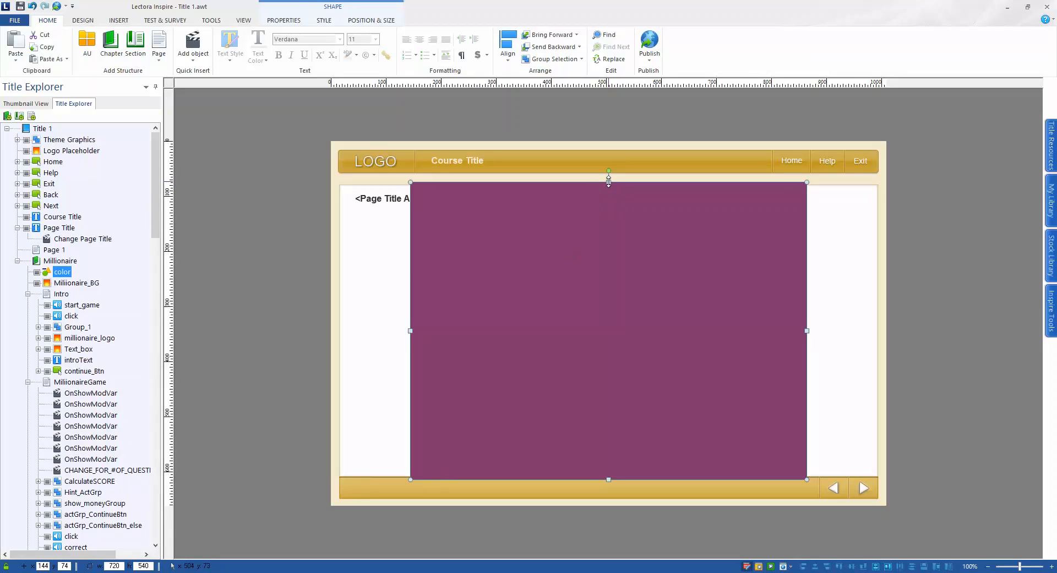
pyautogui.moveTo(608, 181); pyautogui.dragTo(607, 185)
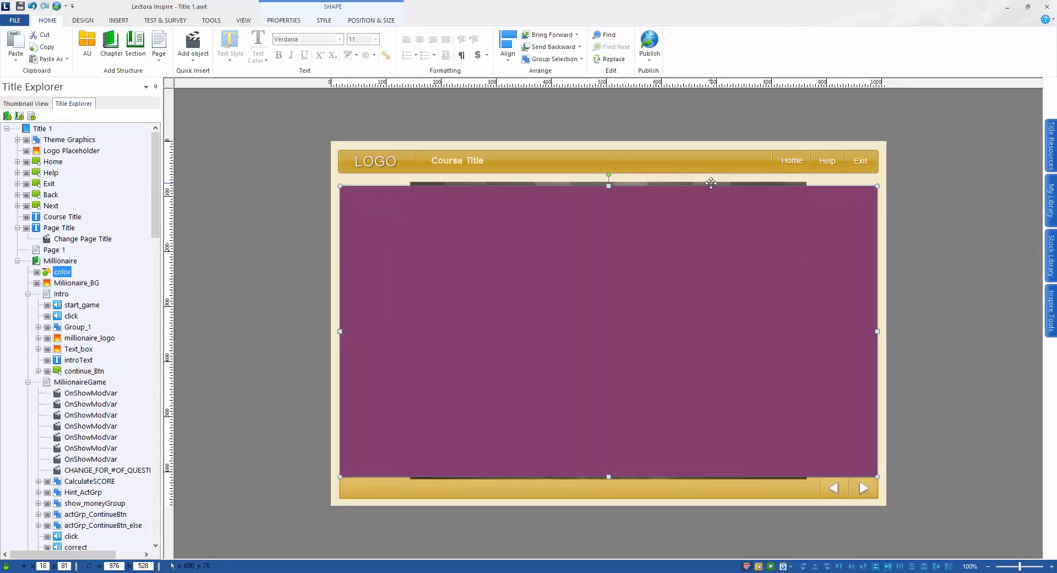
# - Resize the Millionaire_BG starburst image to fill the content area too
pyautogui.click(78, 283)
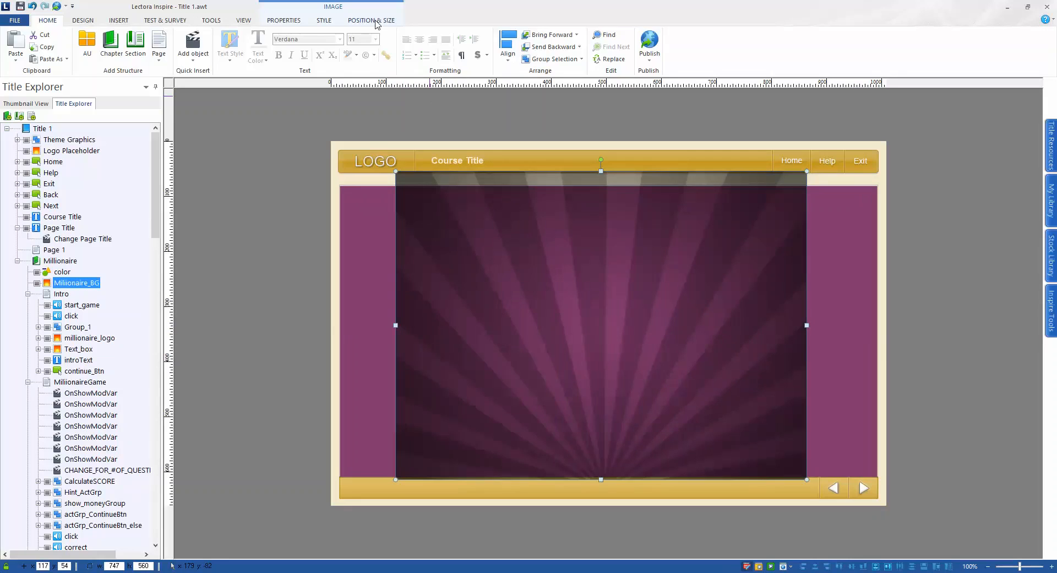
pyautogui.click(370, 20)
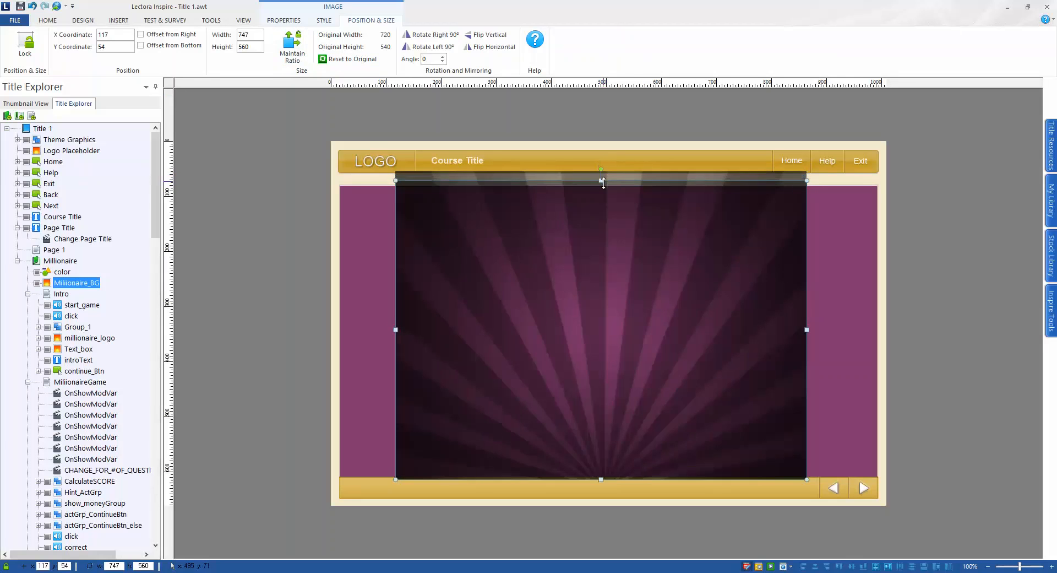
pyautogui.moveTo(601, 181); pyautogui.dragTo(600, 177)
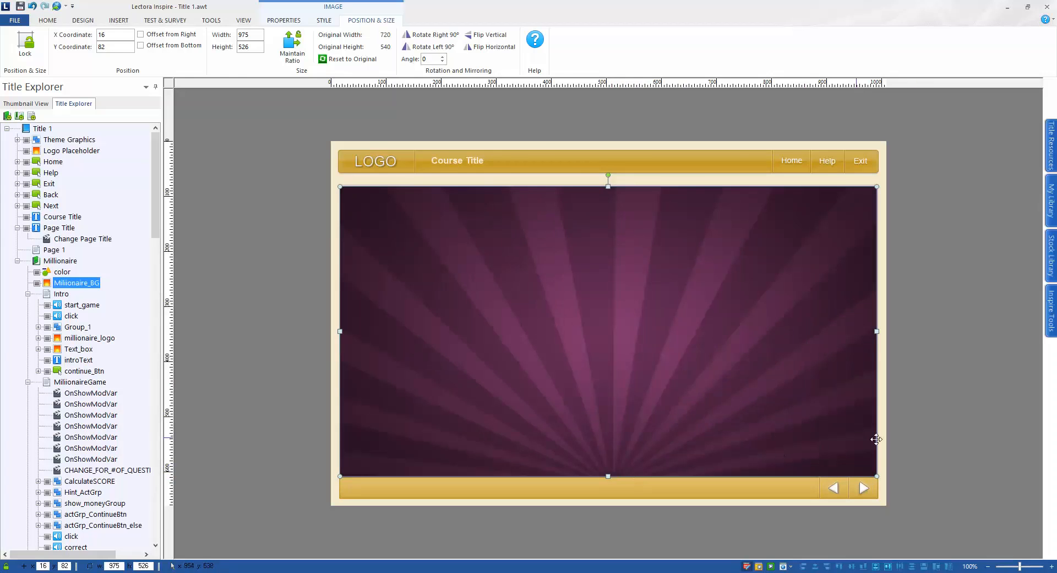
pyautogui.click(60, 260)
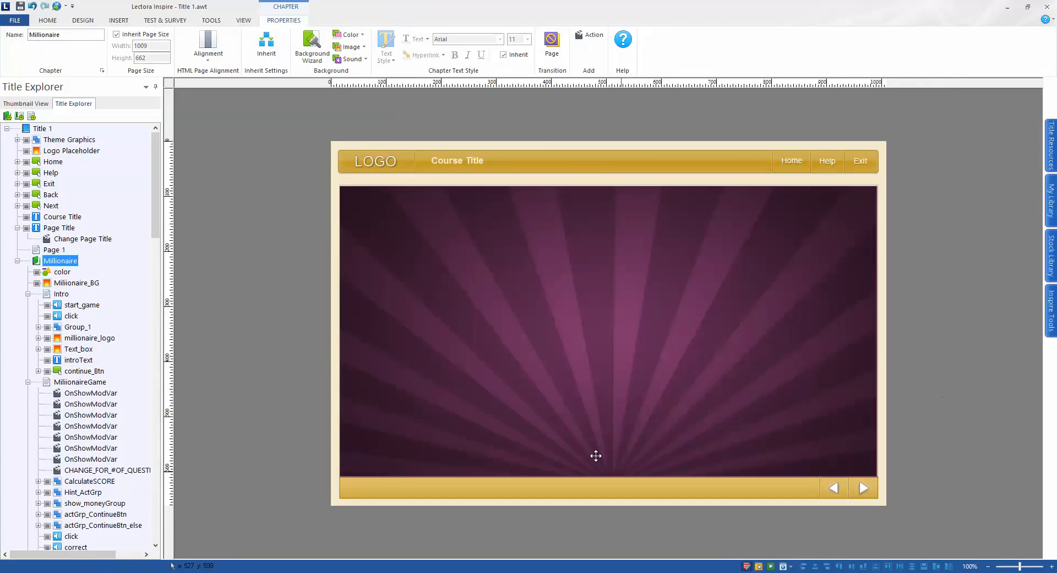
pyautogui.moveTo(583, 194)
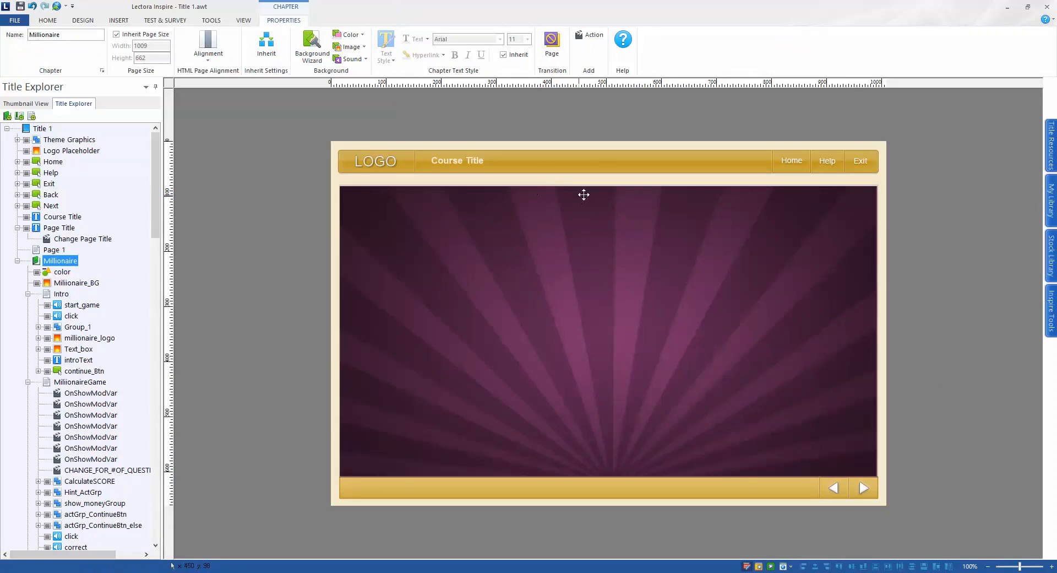
pyautogui.moveTo(928, 389)
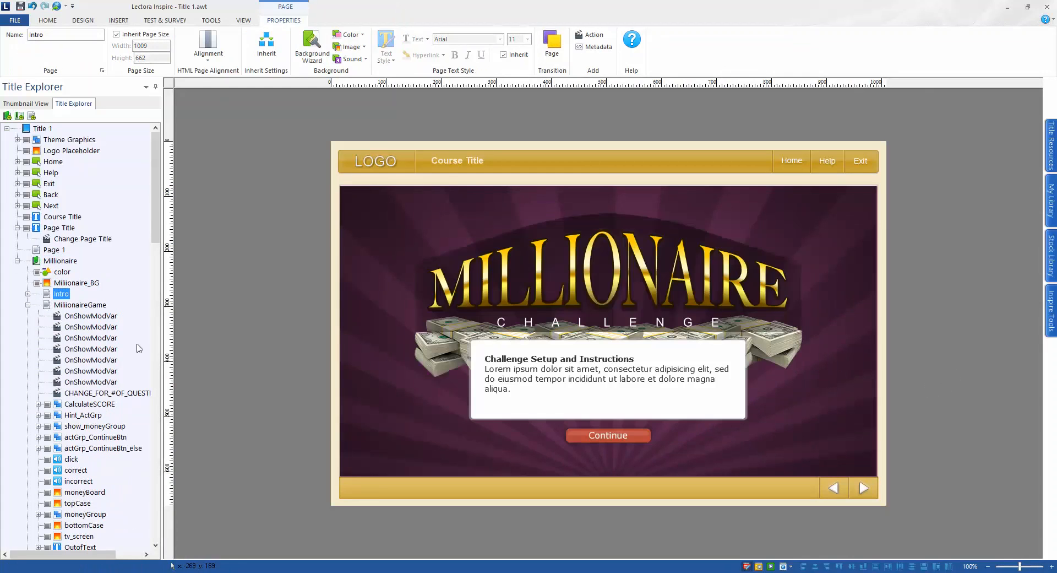
pyautogui.moveTo(495, 312)
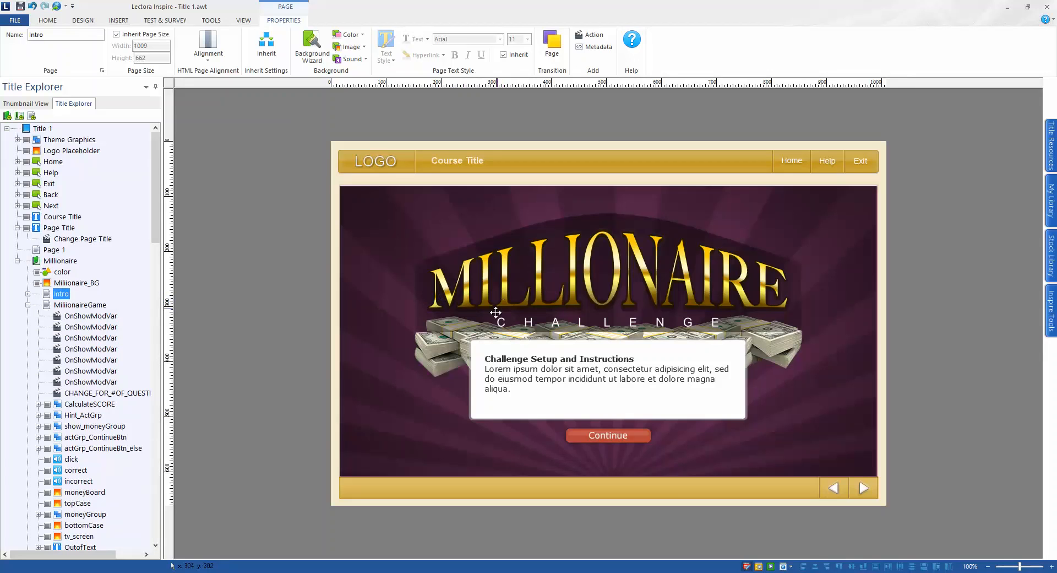
pyautogui.moveTo(159, 209)
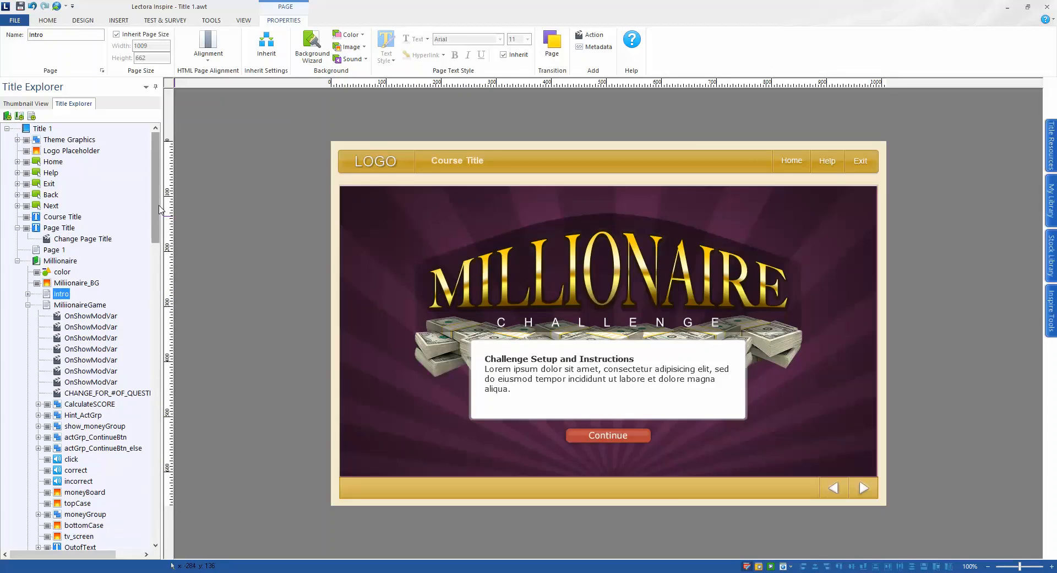
# - Scroll down Title Explorer toward the Intro page's introText object
pyautogui.scroll(-3)
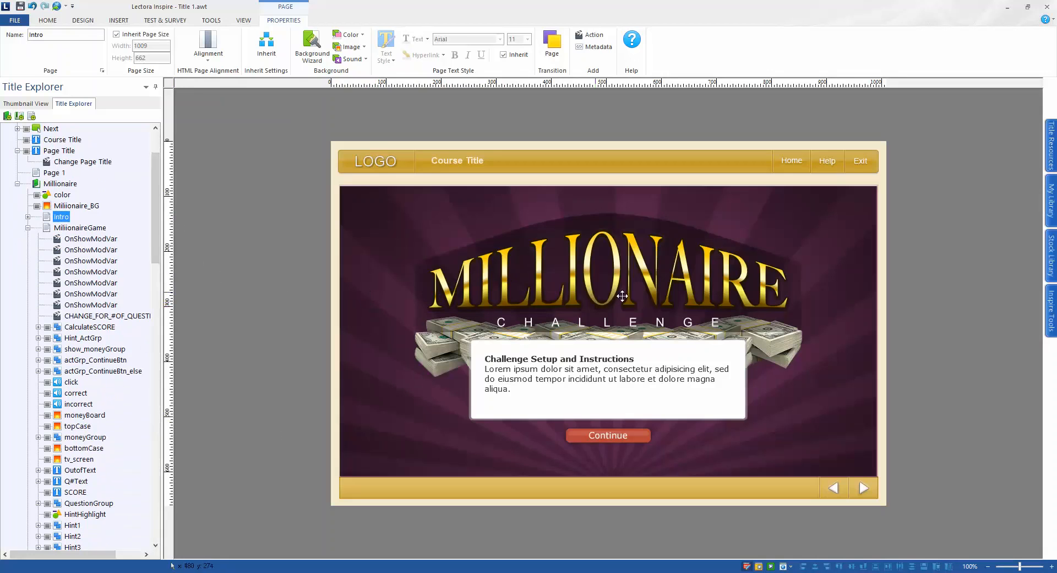
pyautogui.scroll(-3)
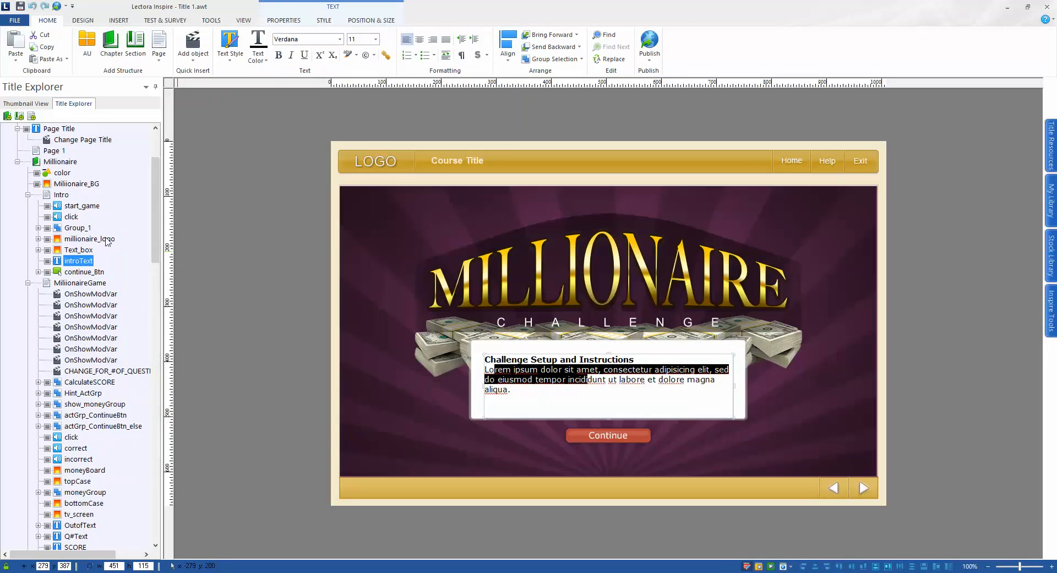
# - Replace the Lorem ipsum instructions placeholder with 'New title content'
pyautogui.click(61, 195)
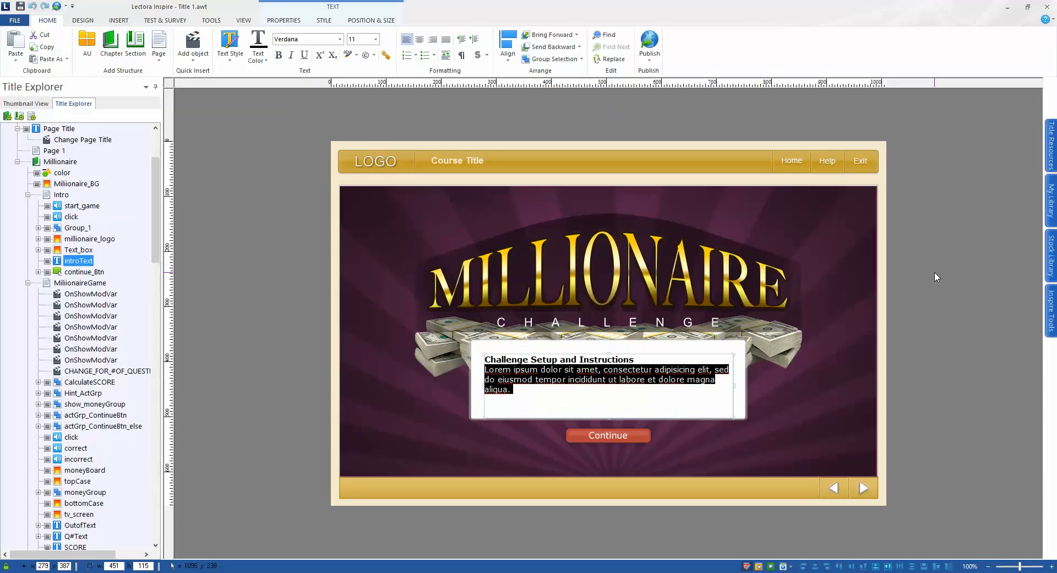
pyautogui.write('N')
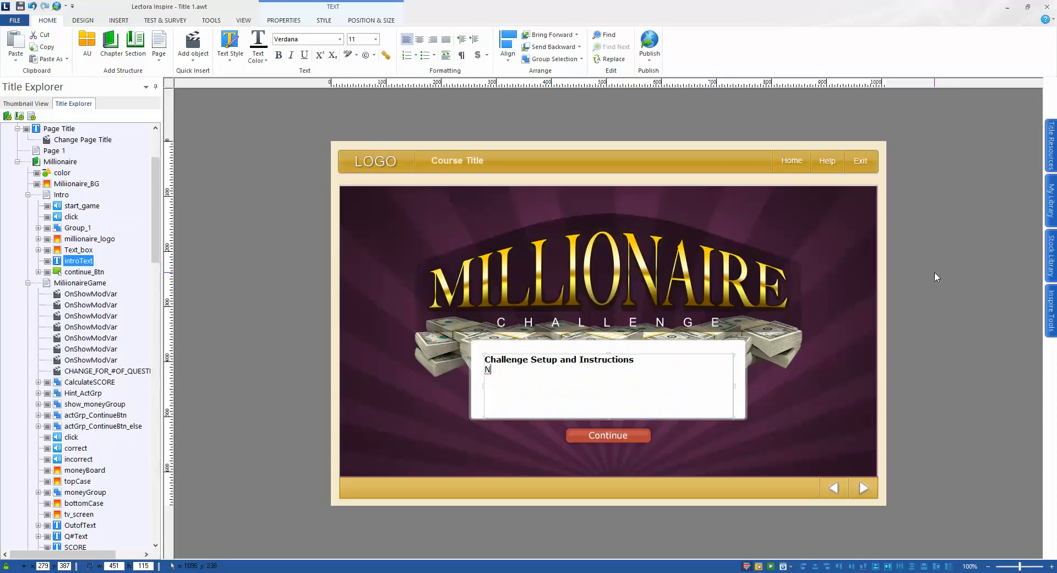
pyautogui.write('New title')
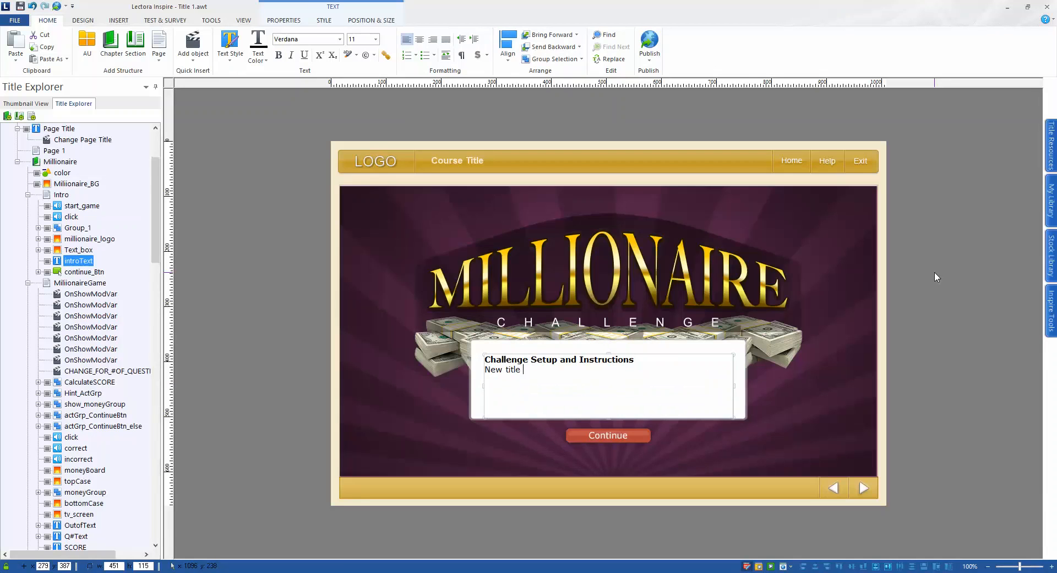
pyautogui.write('content')
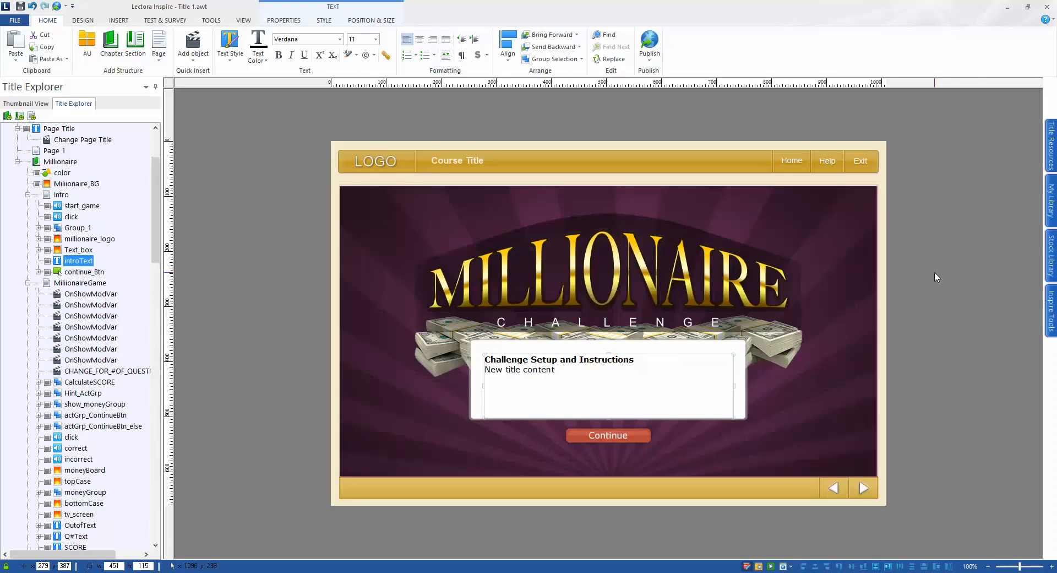
pyautogui.click(606, 384)
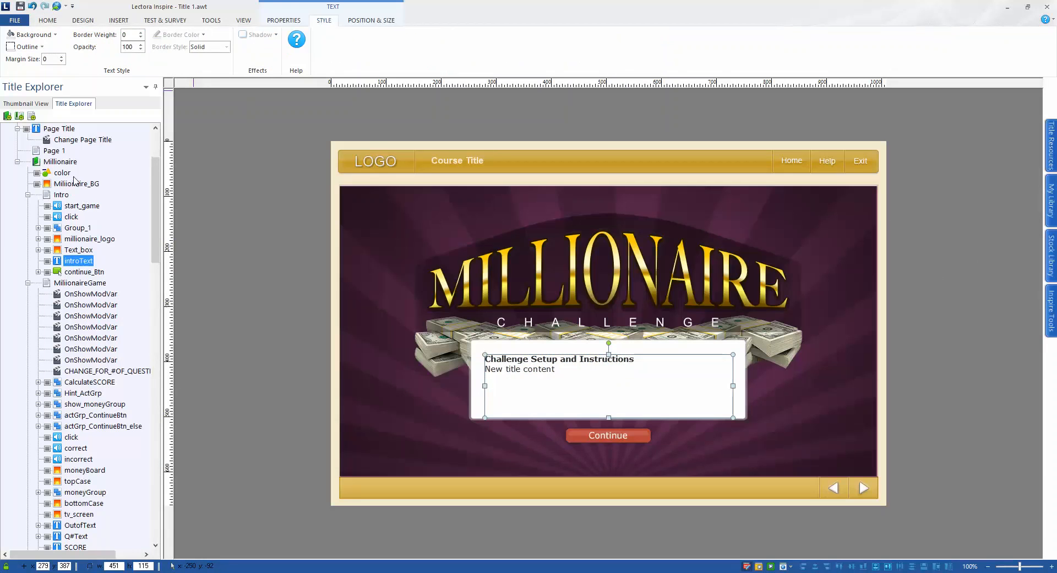
# - Recolour the background colour shape from purple to green, then reselect the Intro page
pyautogui.click(63, 173)
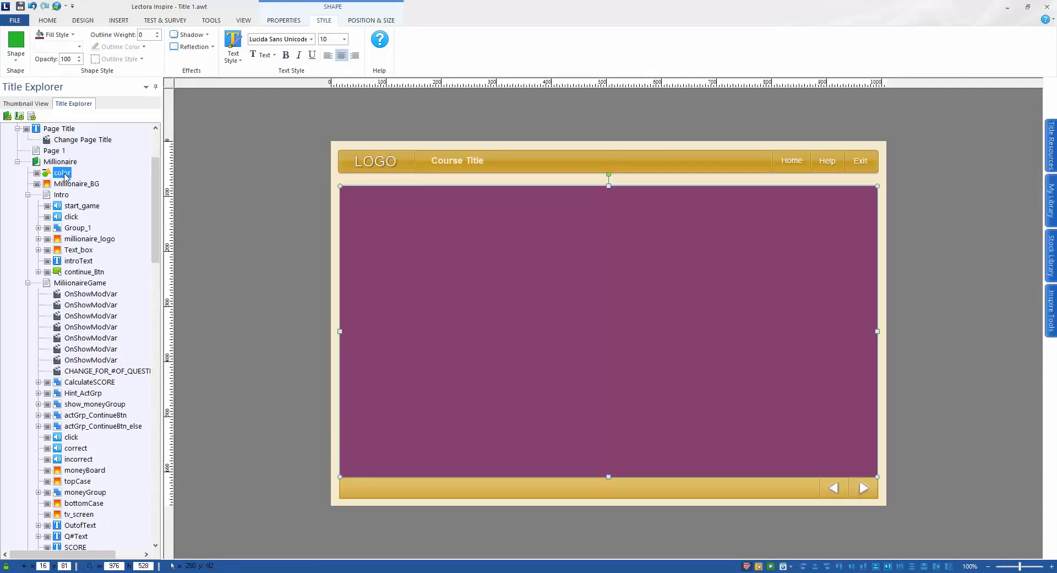
pyautogui.moveTo(106, 120)
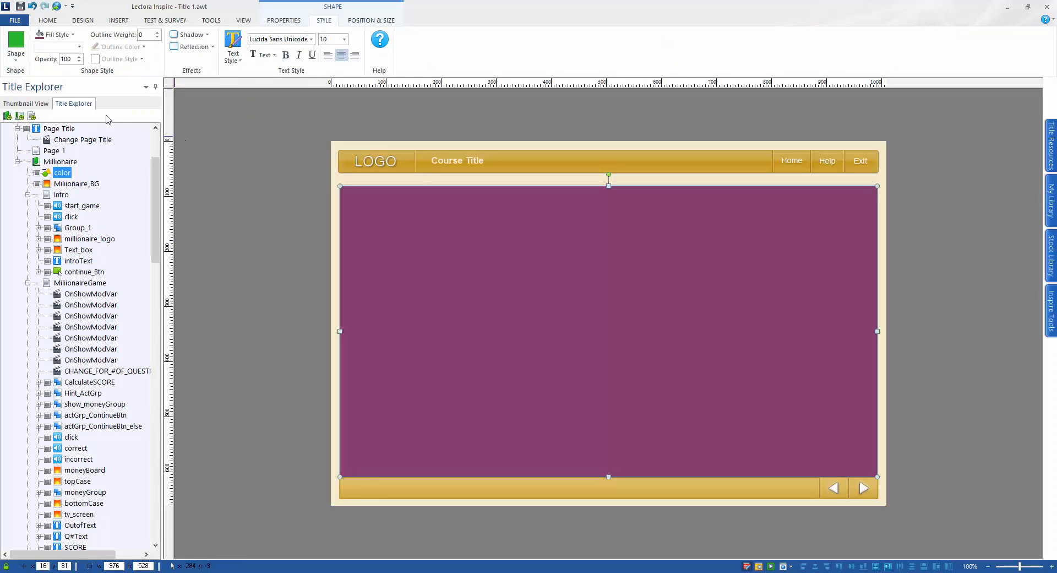
pyautogui.click(55, 34)
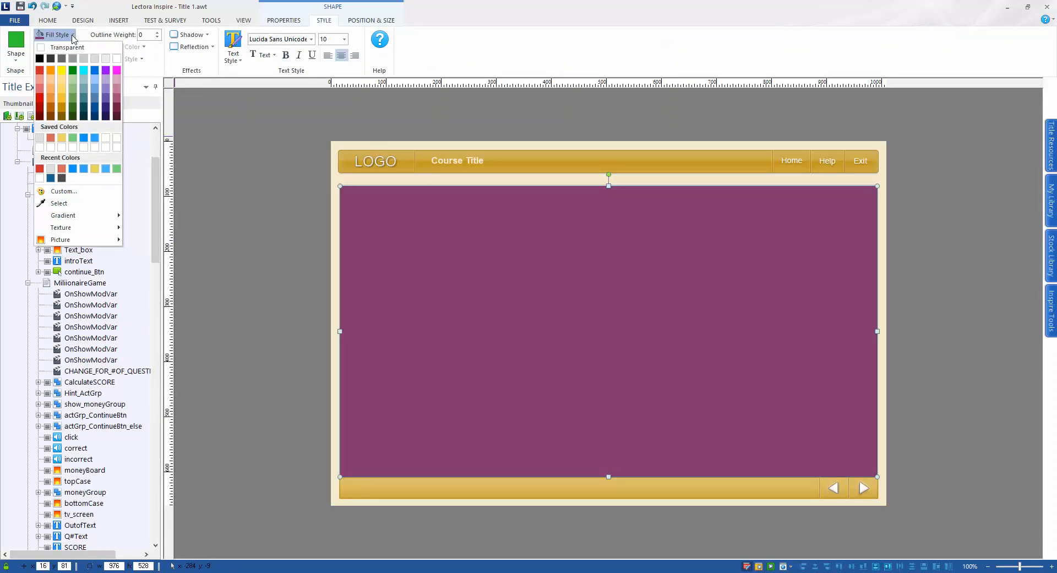
pyautogui.moveTo(83, 137)
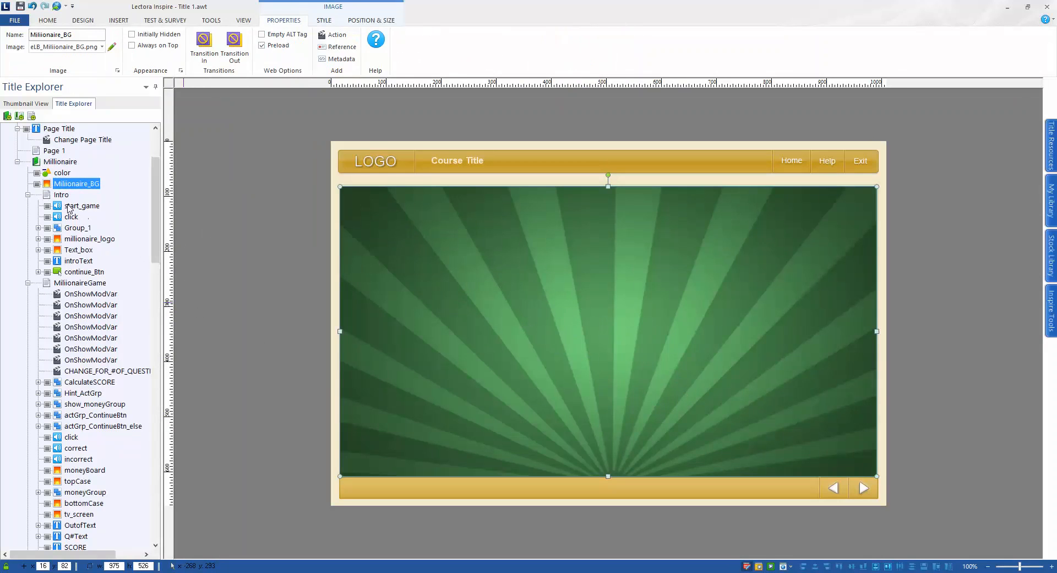
pyautogui.click(61, 195)
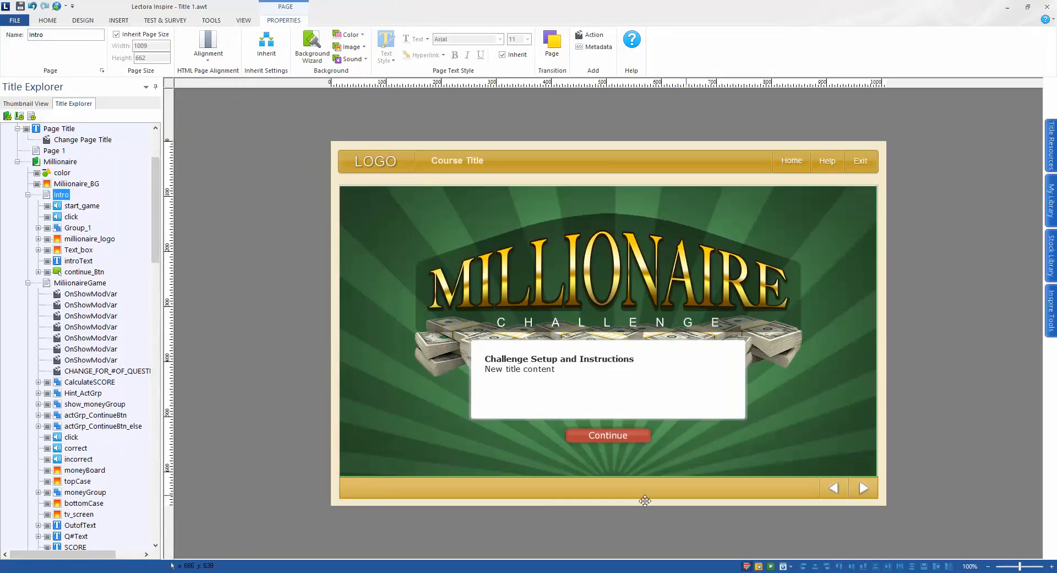
pyautogui.moveTo(79, 191)
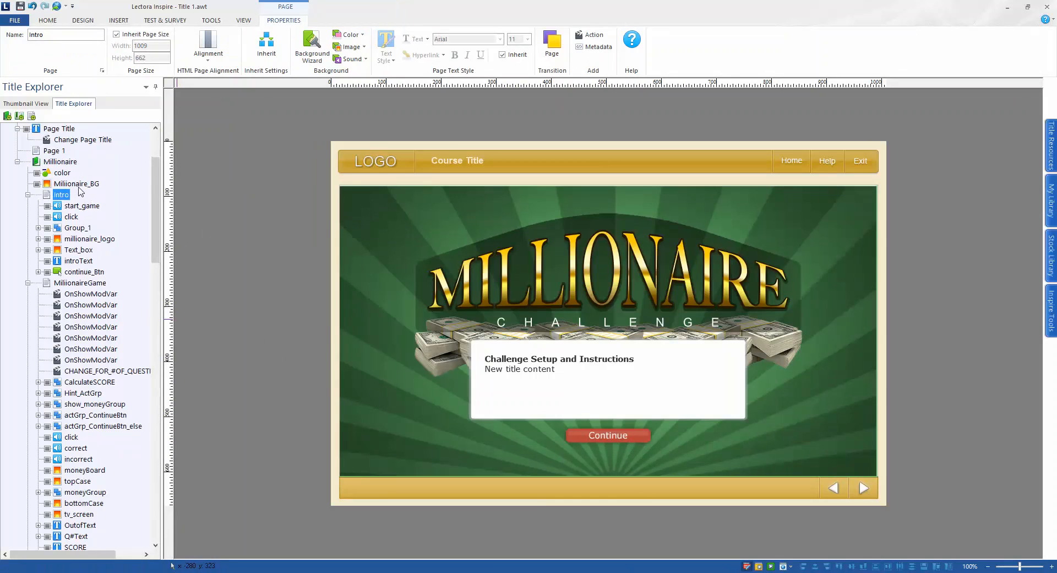
pyautogui.moveTo(63, 177)
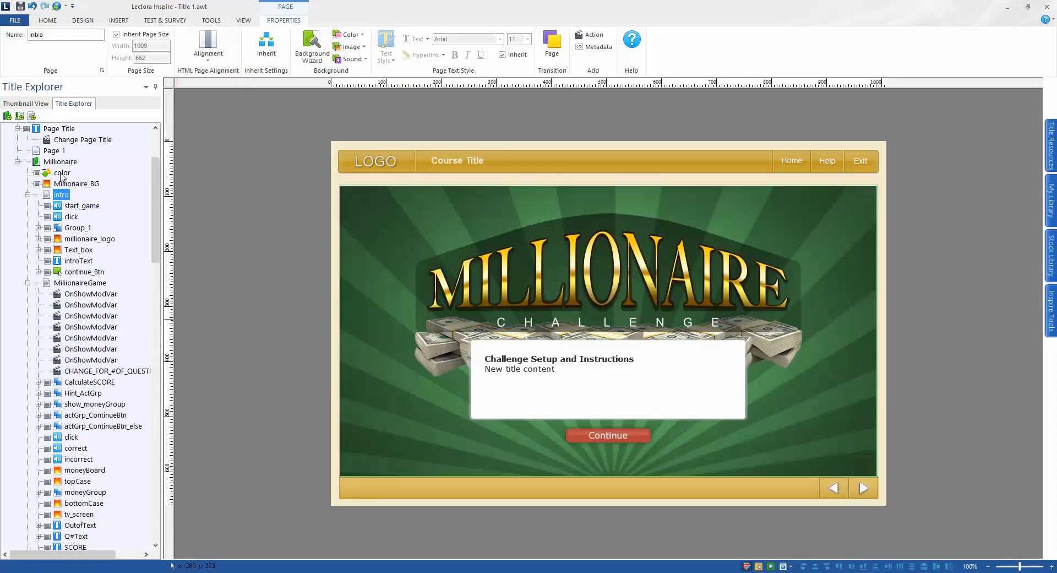
pyautogui.moveTo(209, 213)
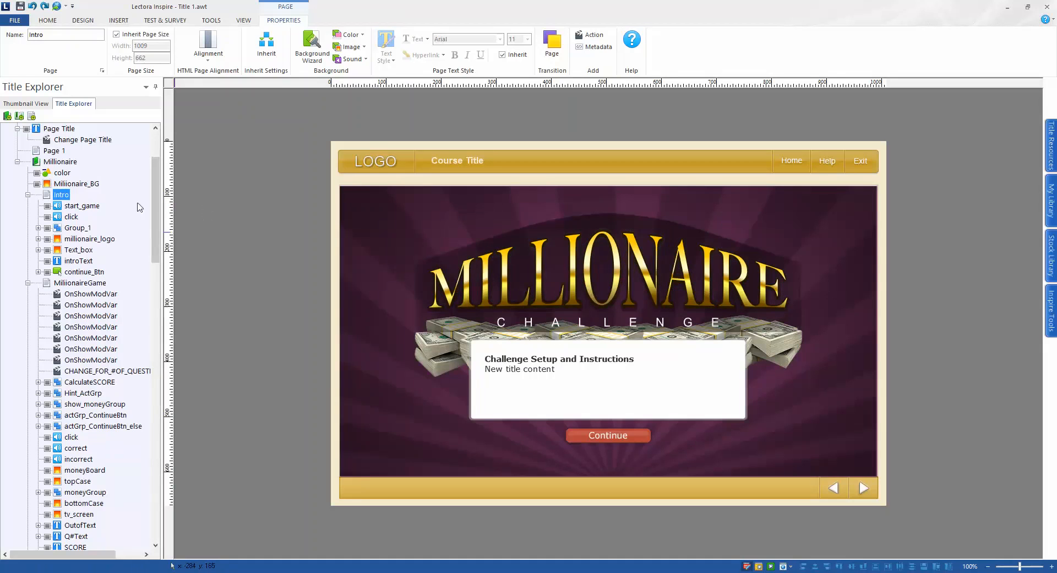
# - Open the MillionaireGame page and scroll Title Explorer down toward Question20
pyautogui.click(79, 282)
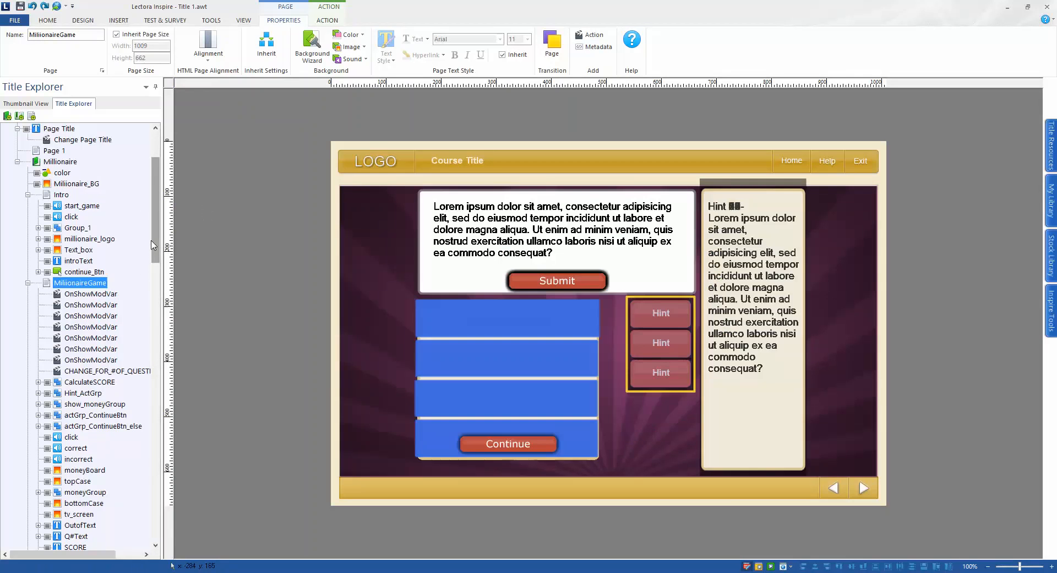
pyautogui.scroll(-3)
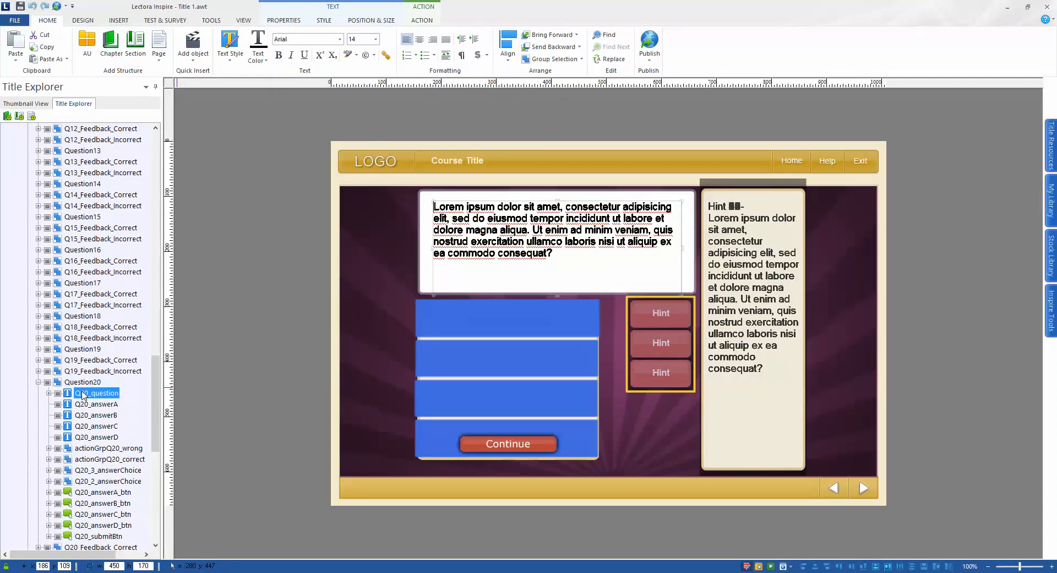
pyautogui.moveTo(84, 390)
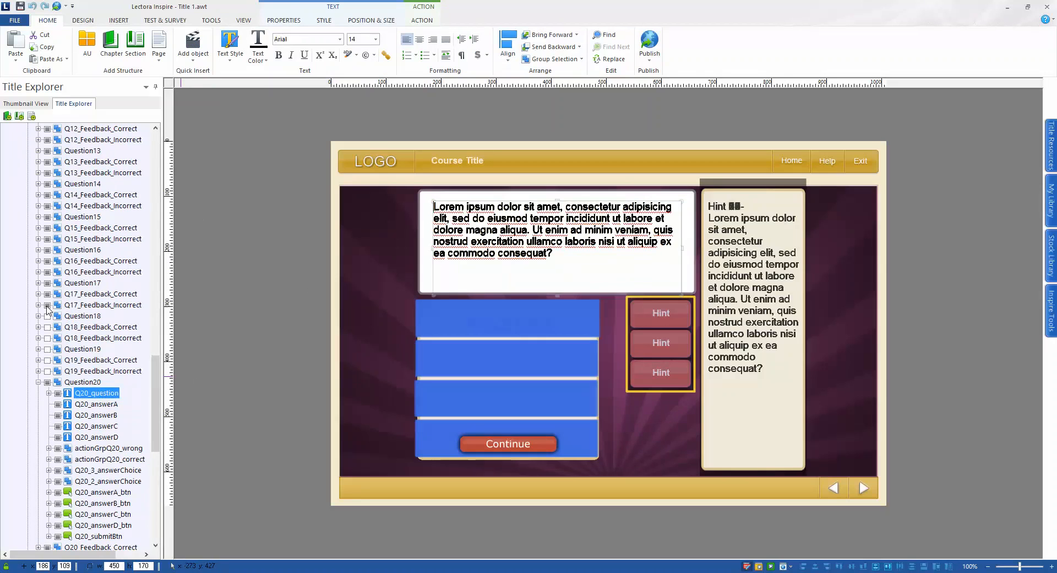
pyautogui.moveTo(50, 265)
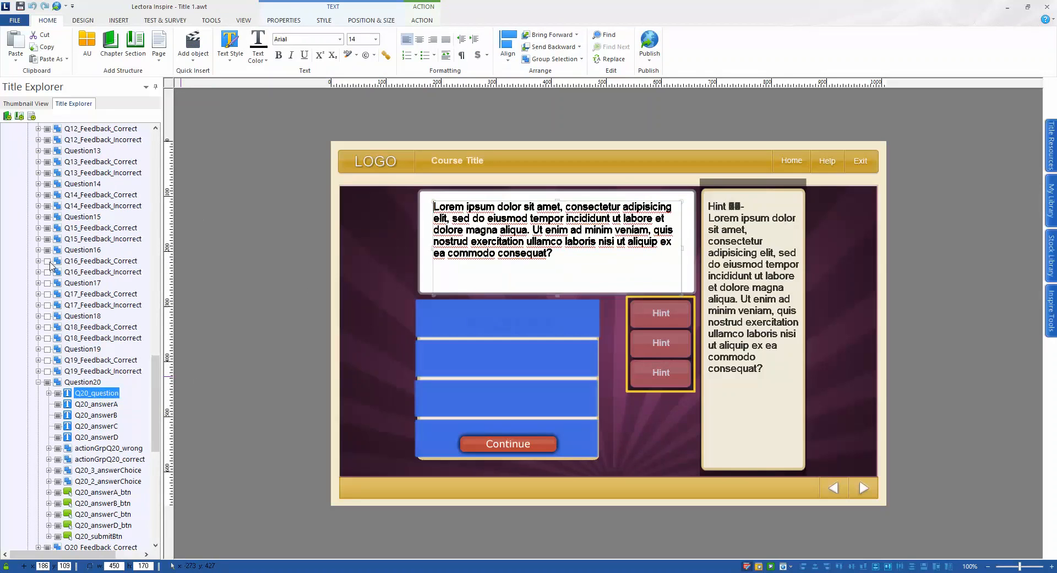
pyautogui.moveTo(51, 218)
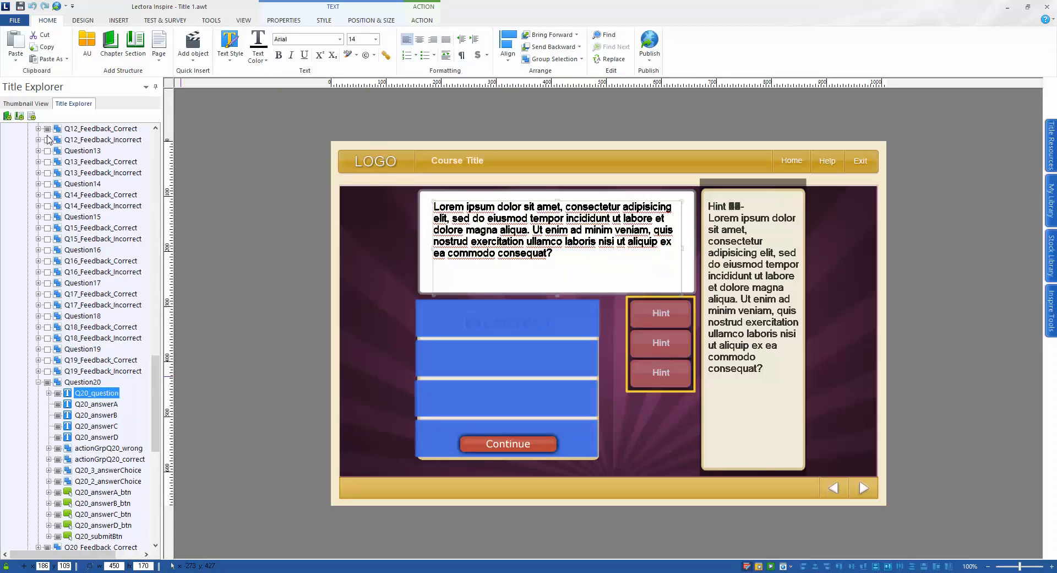
# - Scroll through the Question01–Question20 and feedback groups in Title Explorer, hiding them
pyautogui.scroll(3)
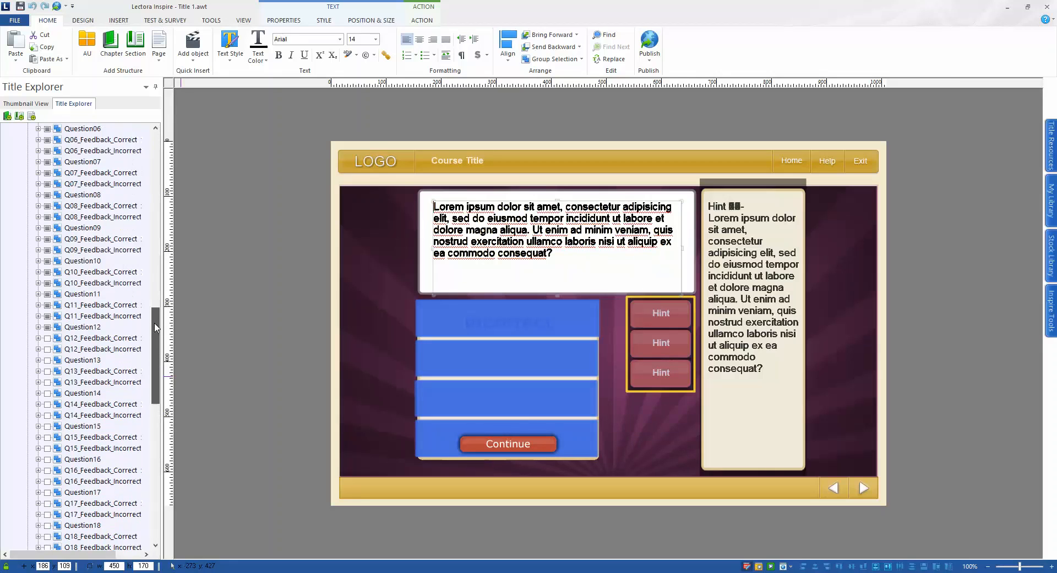
pyautogui.scroll(3)
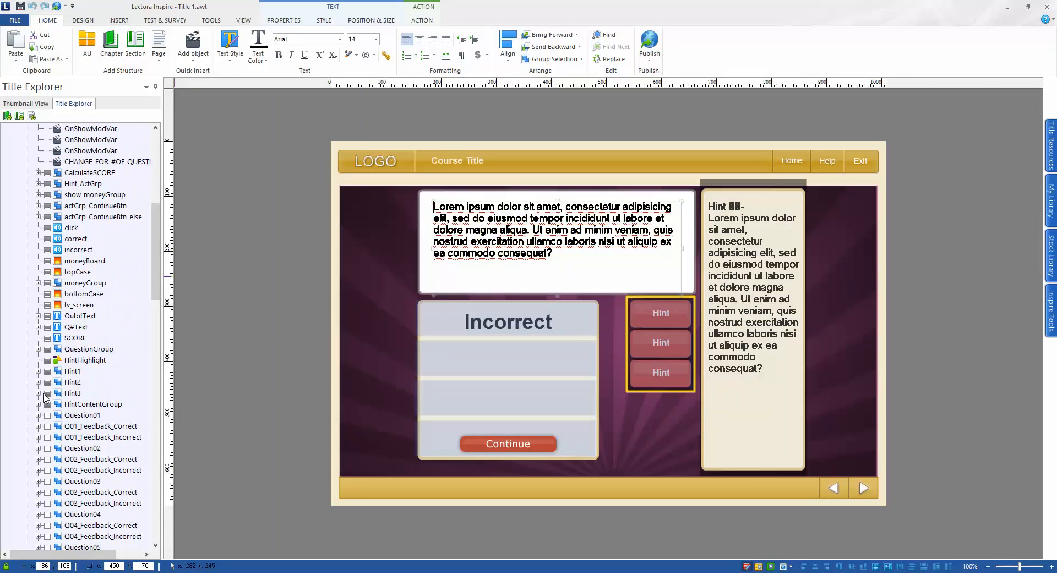
pyautogui.scroll(-3)
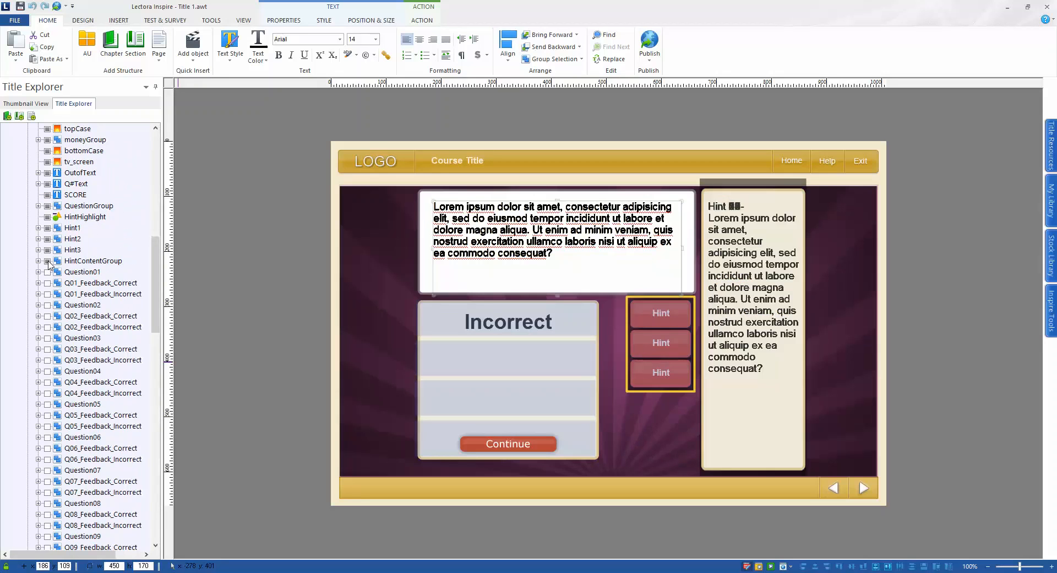
# - Expand HintContentGroup, select Hint_Q20, and expand Question20's question and answer objects
pyautogui.click(48, 261)
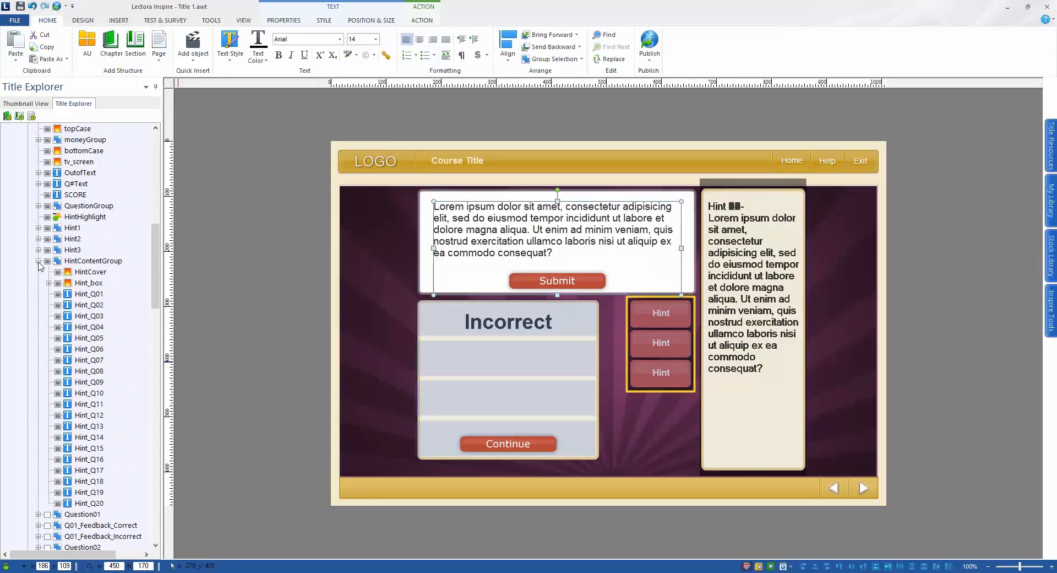
pyautogui.click(56, 293)
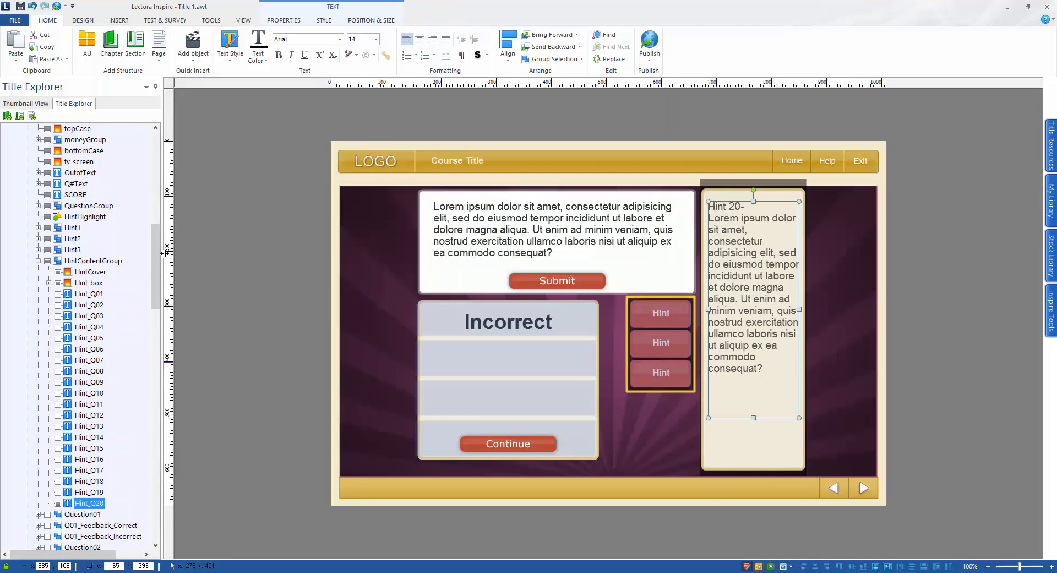
pyautogui.scroll(-3)
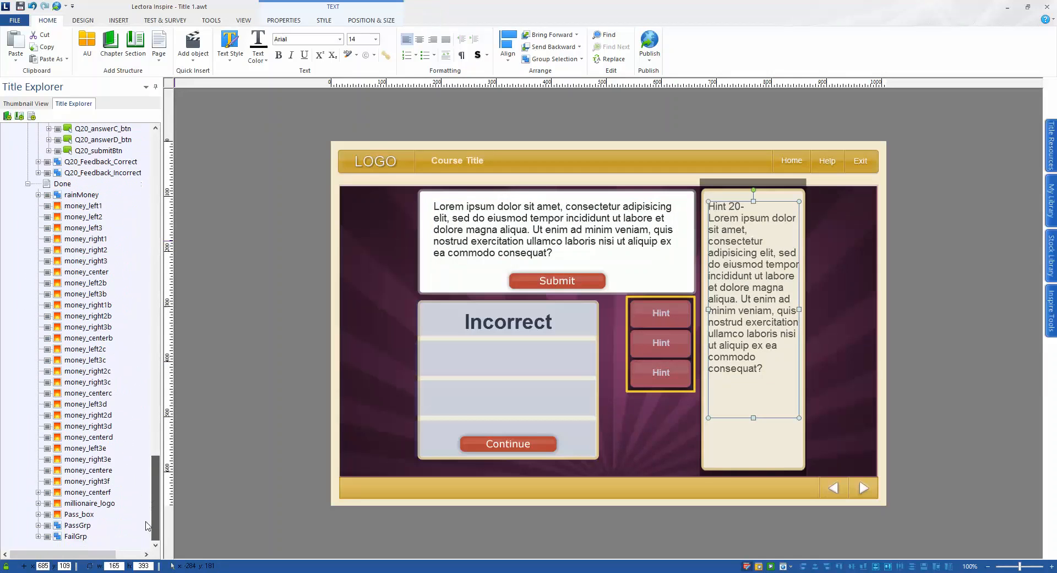
pyautogui.scroll(3)
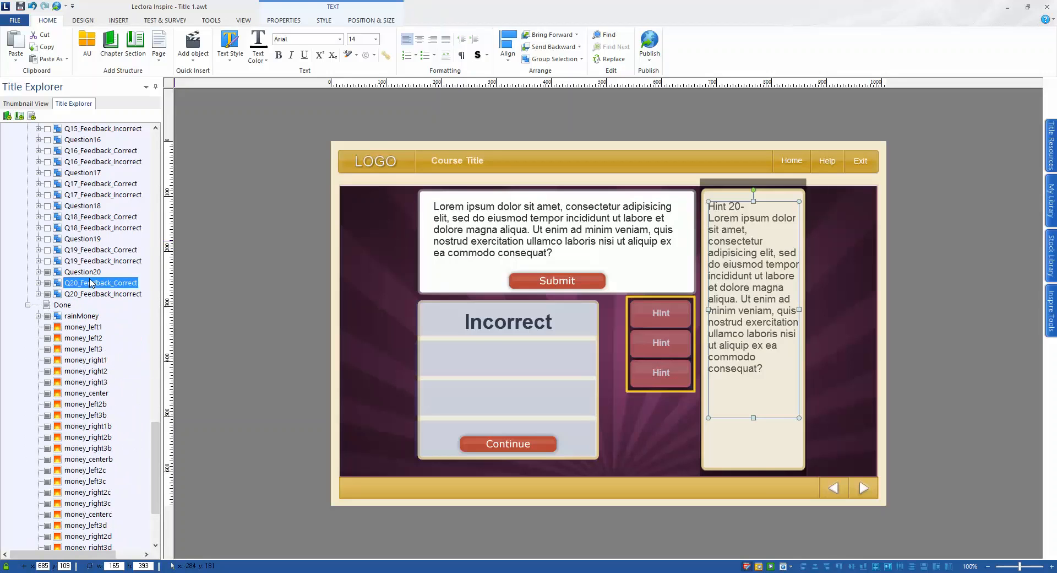
pyautogui.click(105, 293)
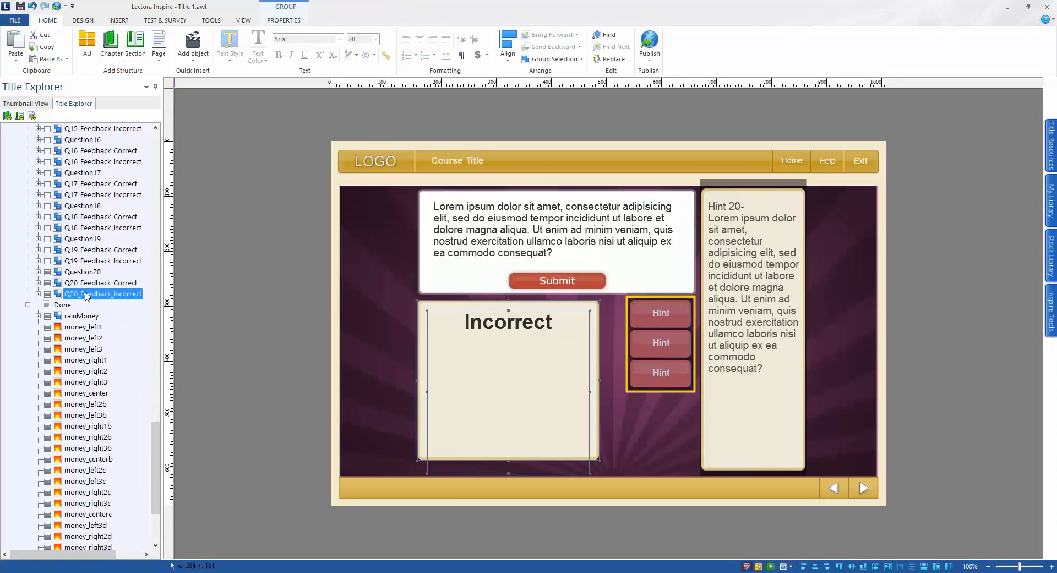
pyautogui.click(82, 271)
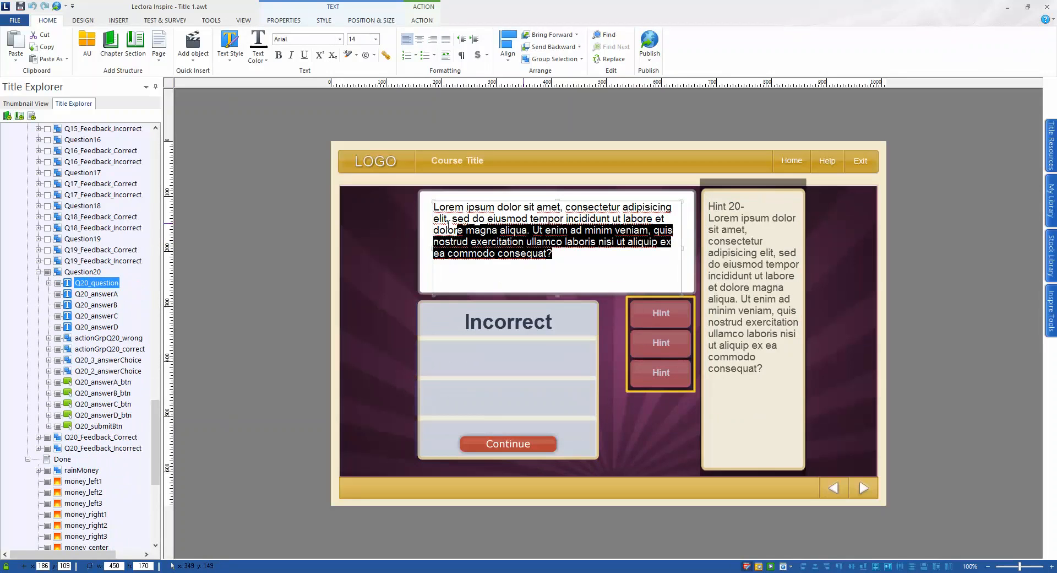
# - Type 'This is my new question to question 20' into the Q20 question text
pyautogui.doubleClick(553, 229)
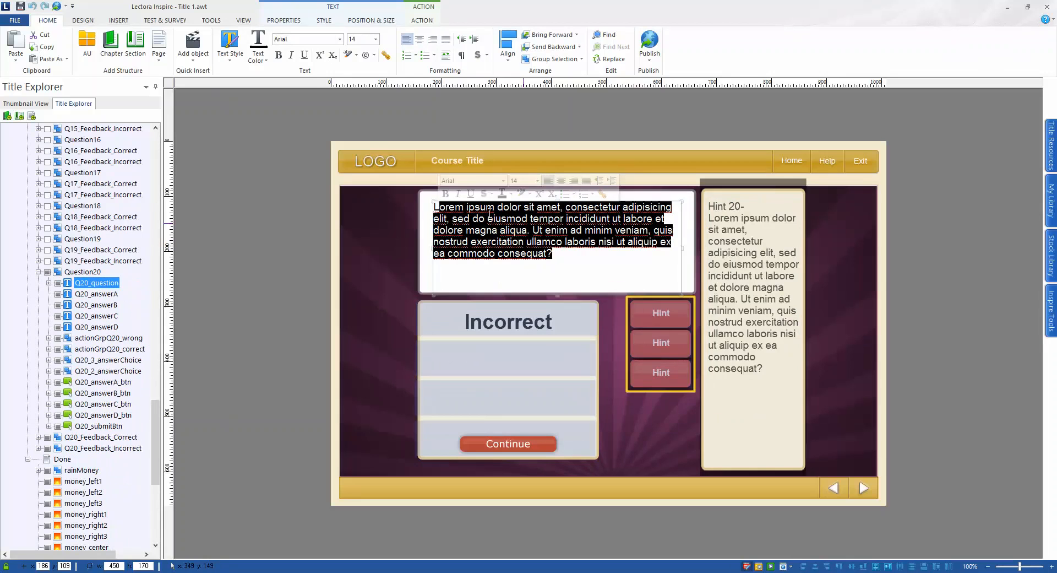
pyautogui.write('LThis')
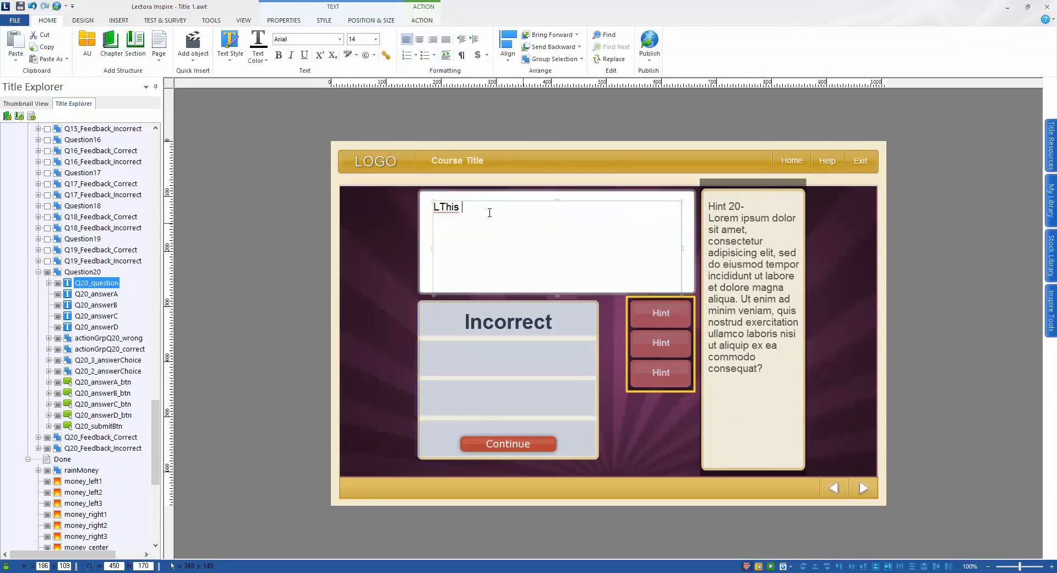
pyautogui.write('is my new')
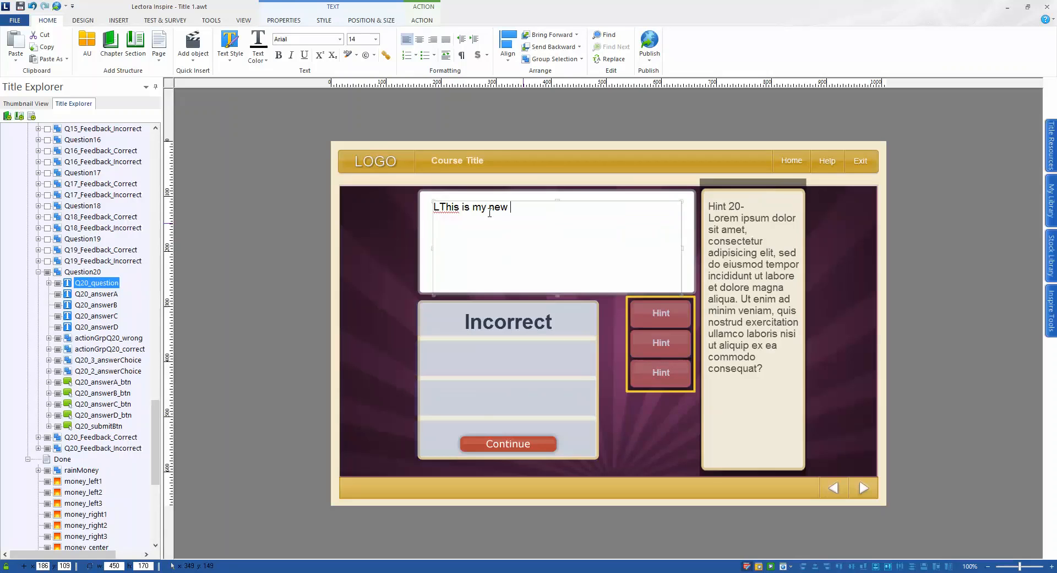
pyautogui.write('question t')
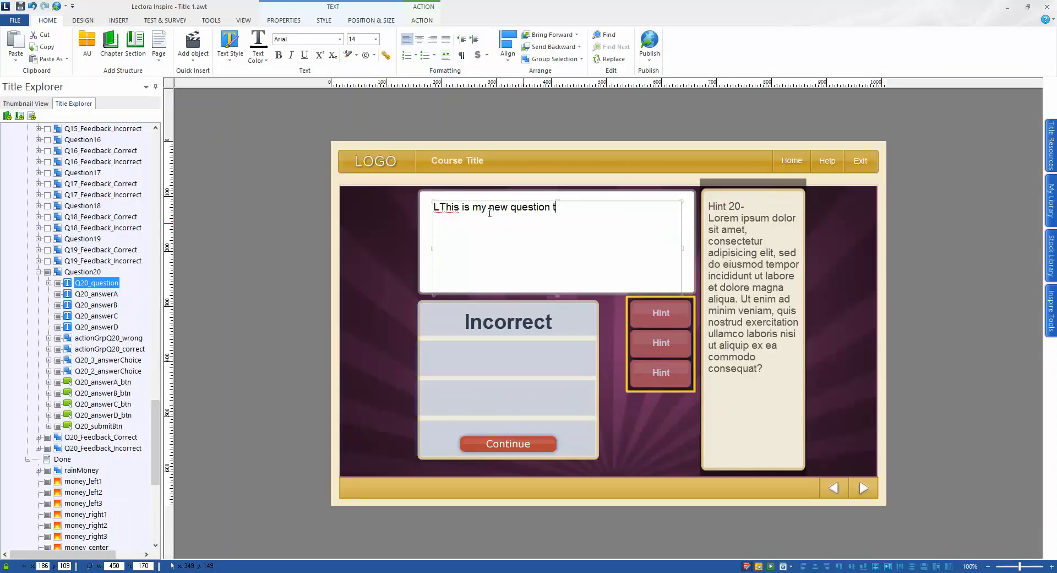
pyautogui.write('to quest')
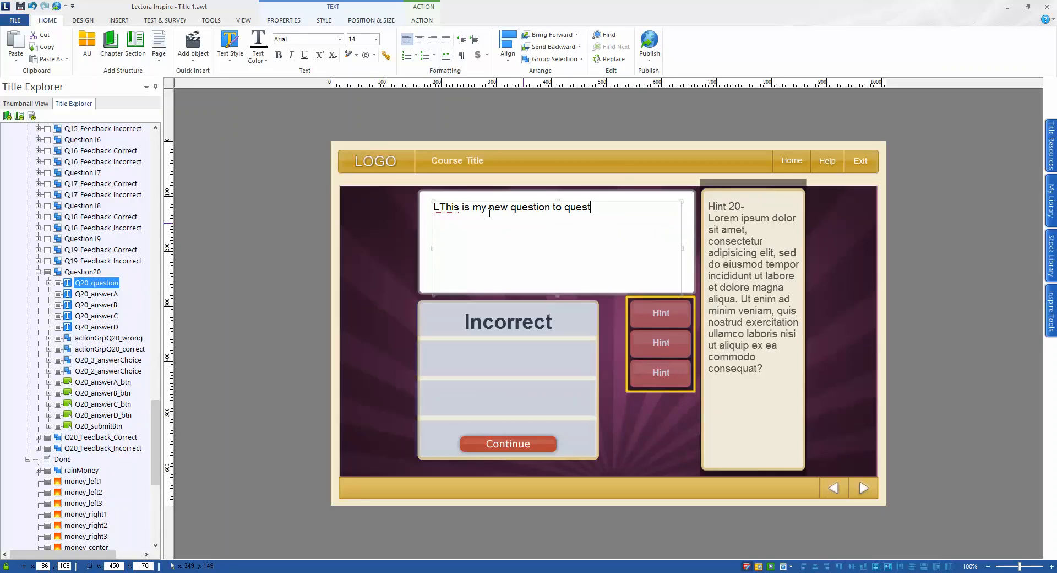
pyautogui.write('i')
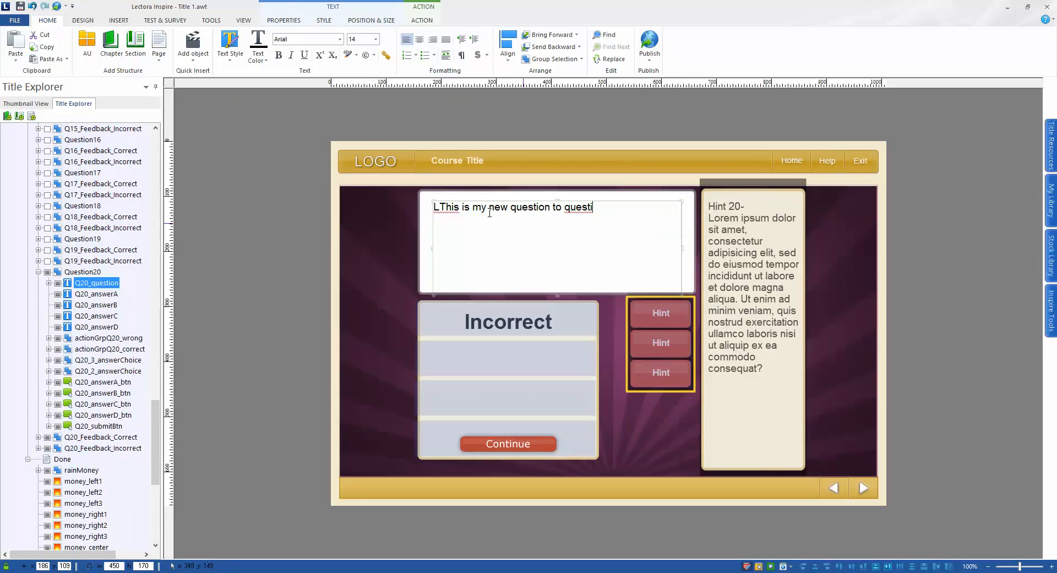
pyautogui.write('on 20')
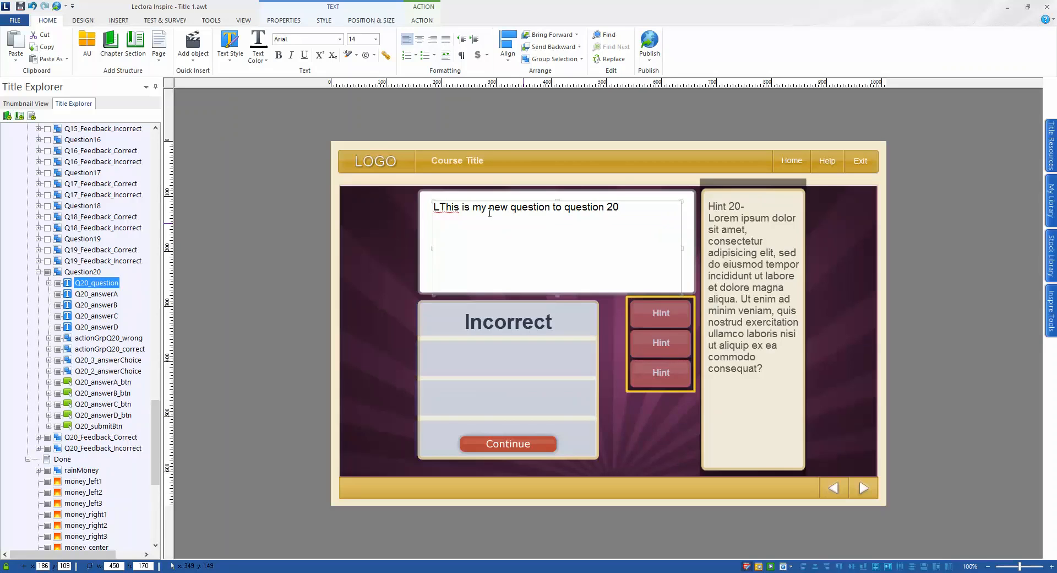
# - Remove the stray letter and end the question with a question mark
pyautogui.doubleClick(441, 206)
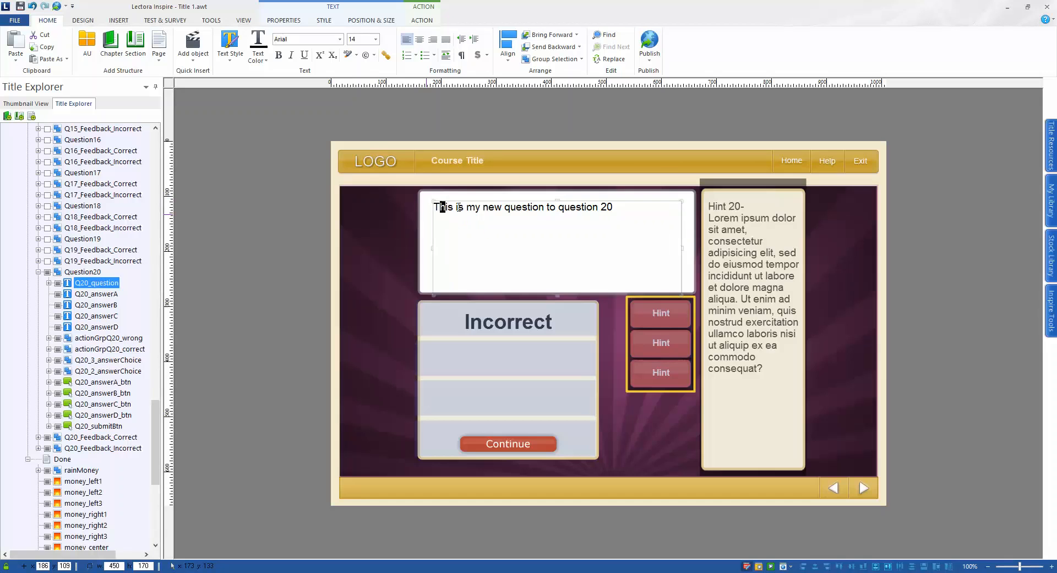
pyautogui.write('.')
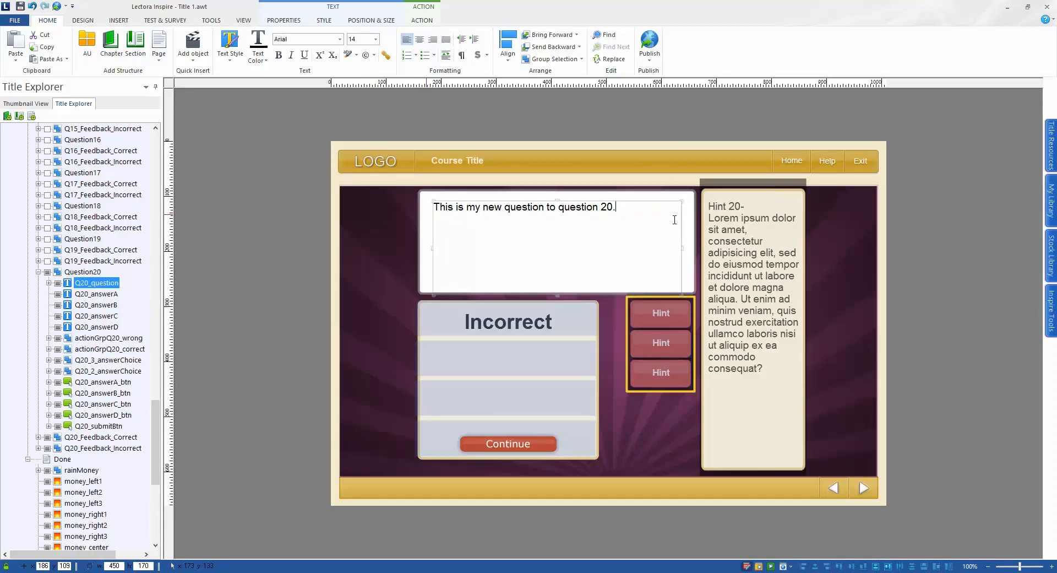
pyautogui.press('backspace')
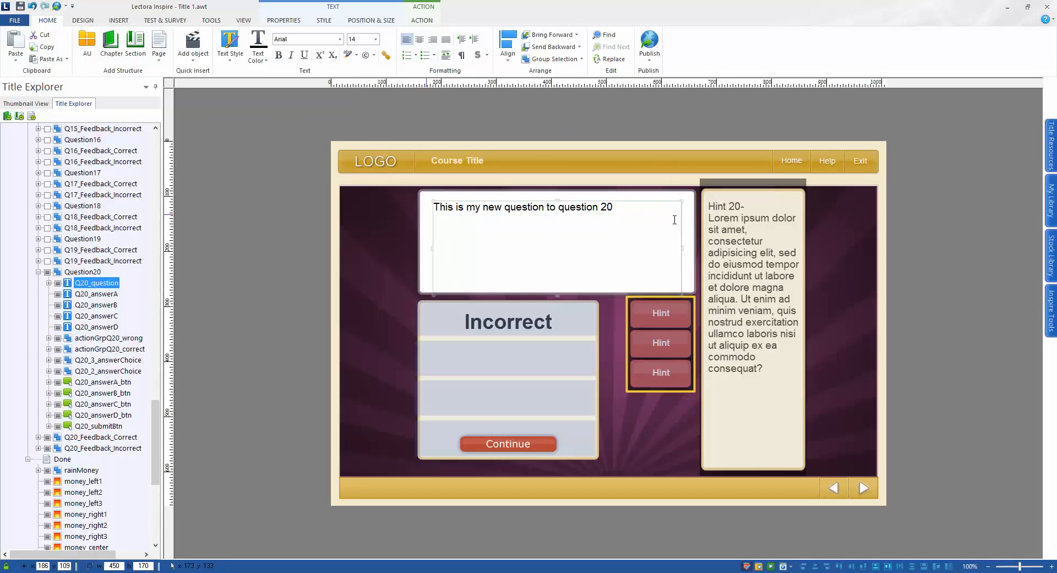
pyautogui.write('?')
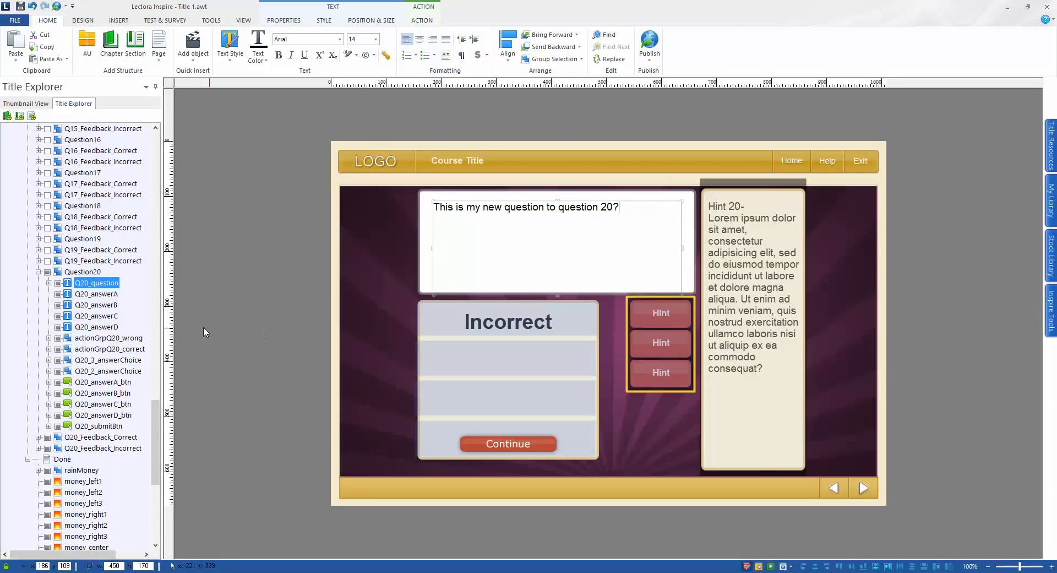
pyautogui.click(102, 437)
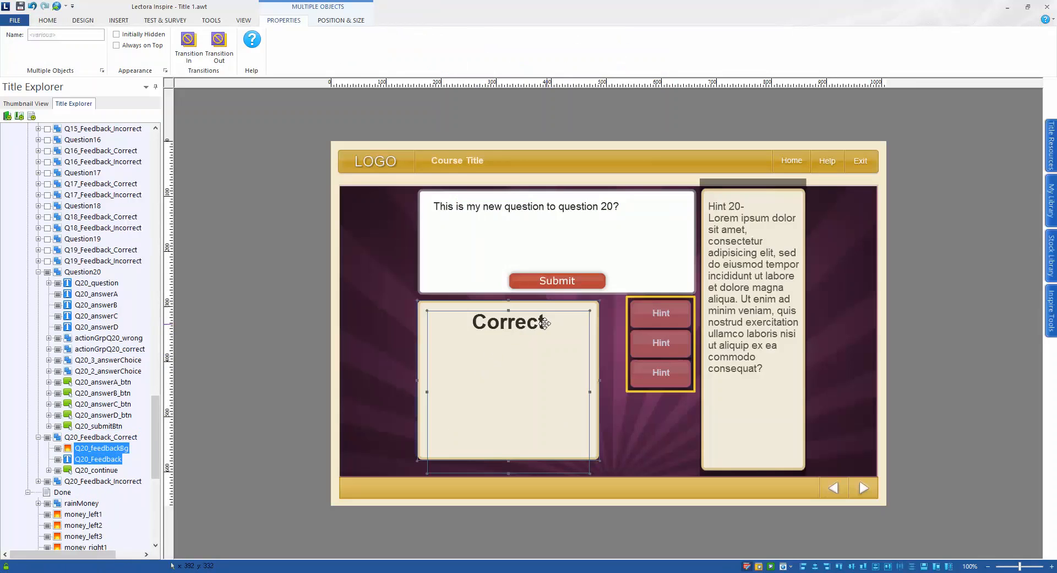
# - Add 'new feedback' after Correct in Q20_Feedback's correct-answer text
pyautogui.click(102, 458)
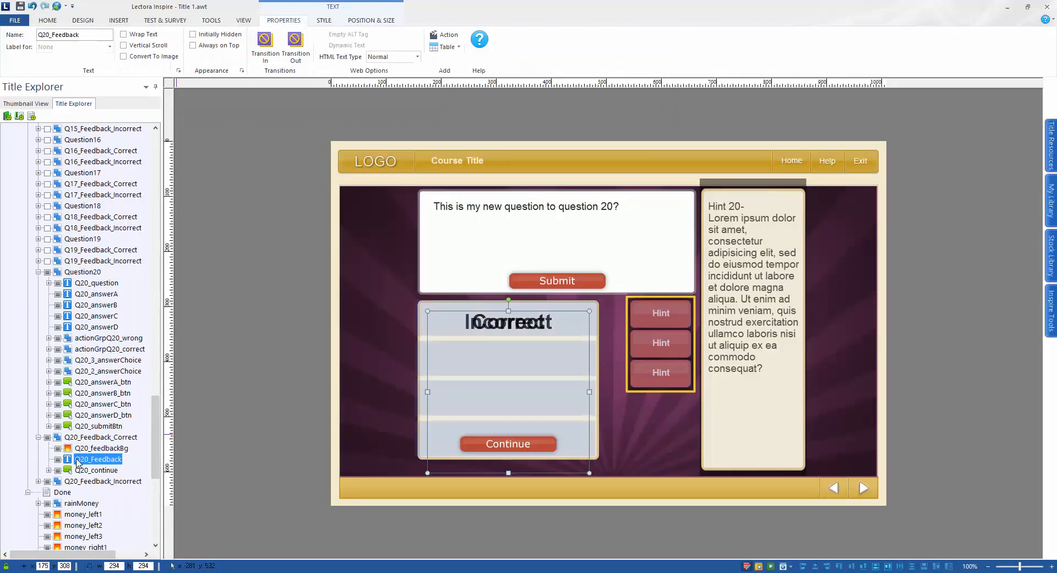
pyautogui.moveTo(101, 470)
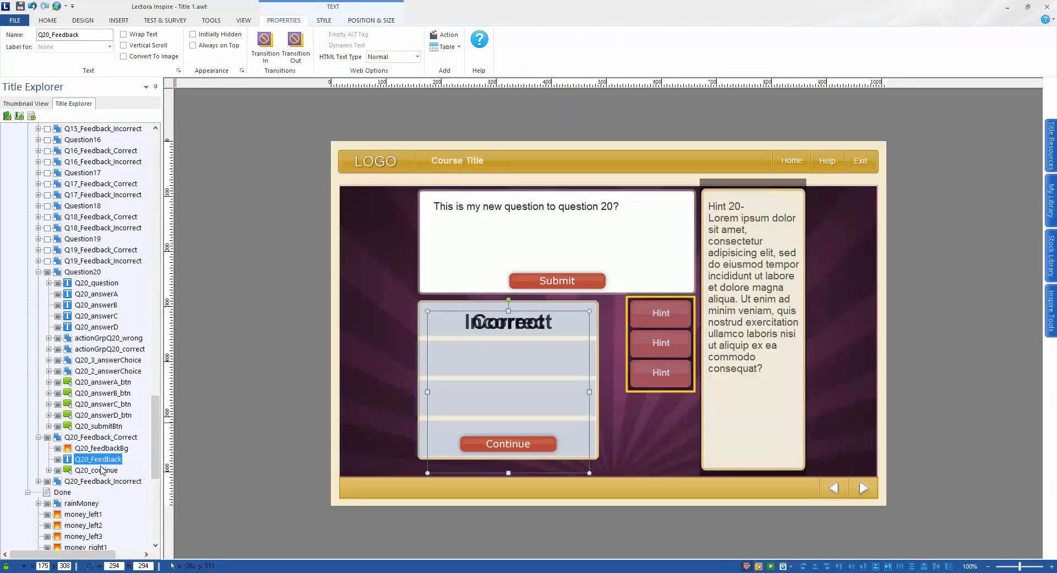
pyautogui.doubleClick(508, 322)
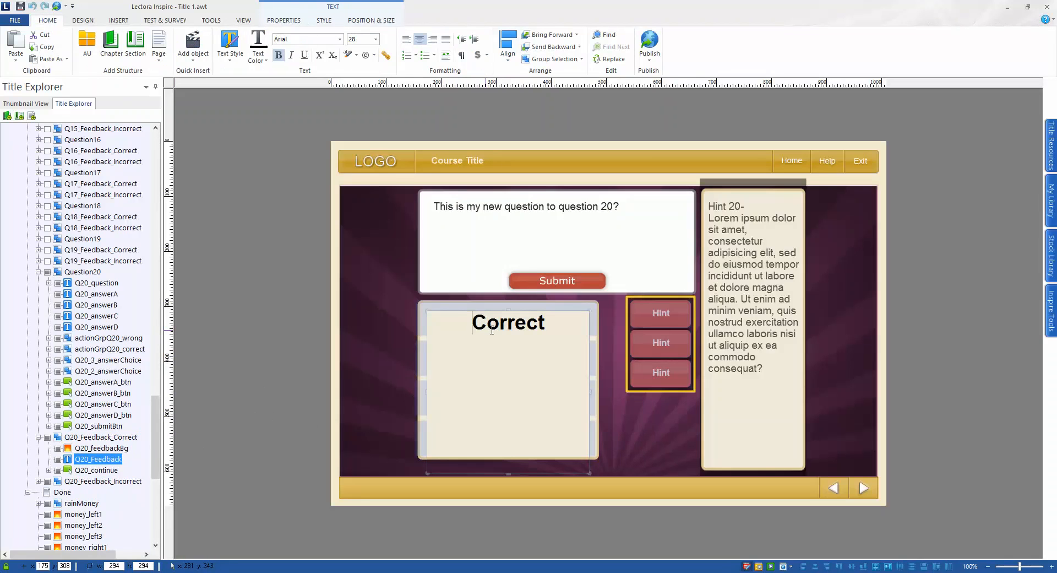
pyautogui.doubleClick(508, 321)
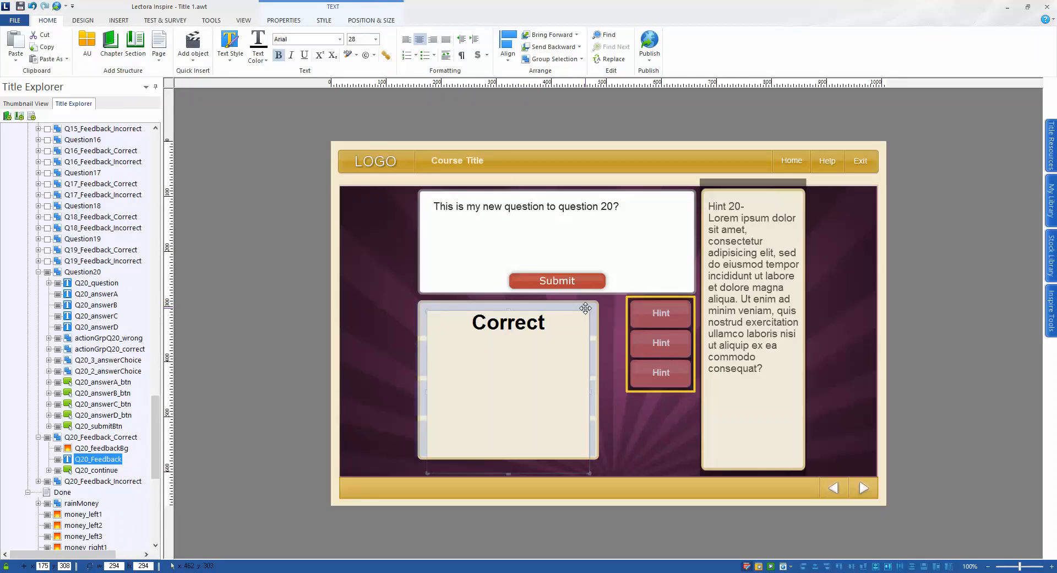
pyautogui.write('new')
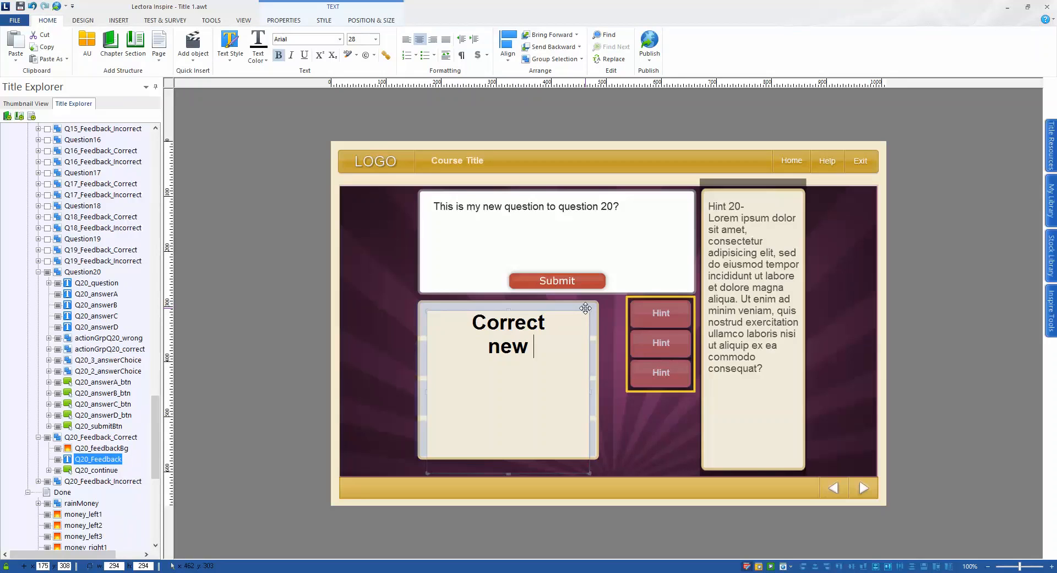
pyautogui.write('feedb')
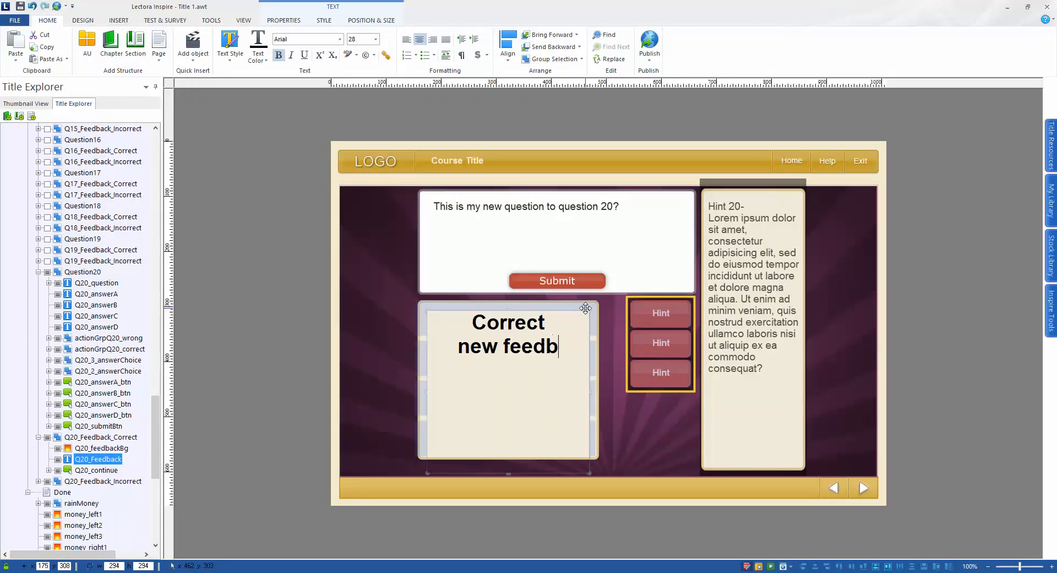
pyautogui.write('ack')
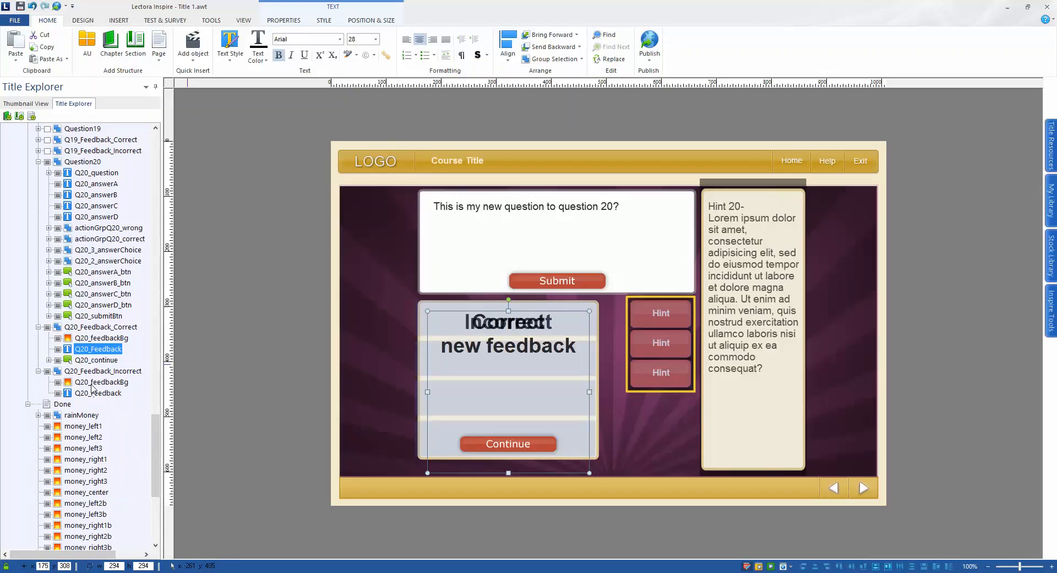
# - Type 'new feedback' into Q20's Incorrect feedback text
pyautogui.click(97, 393)
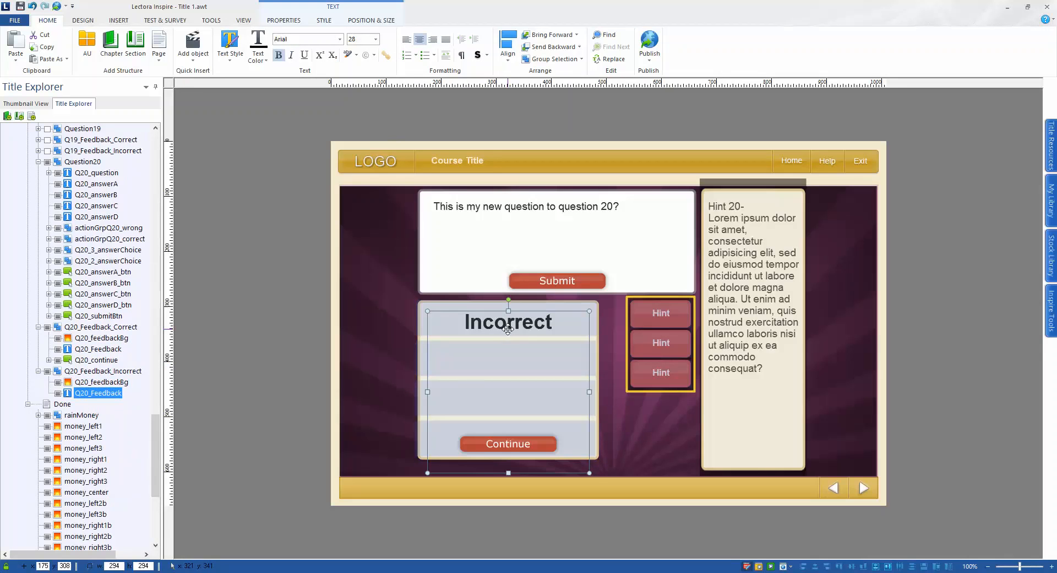
pyautogui.doubleClick(508, 321)
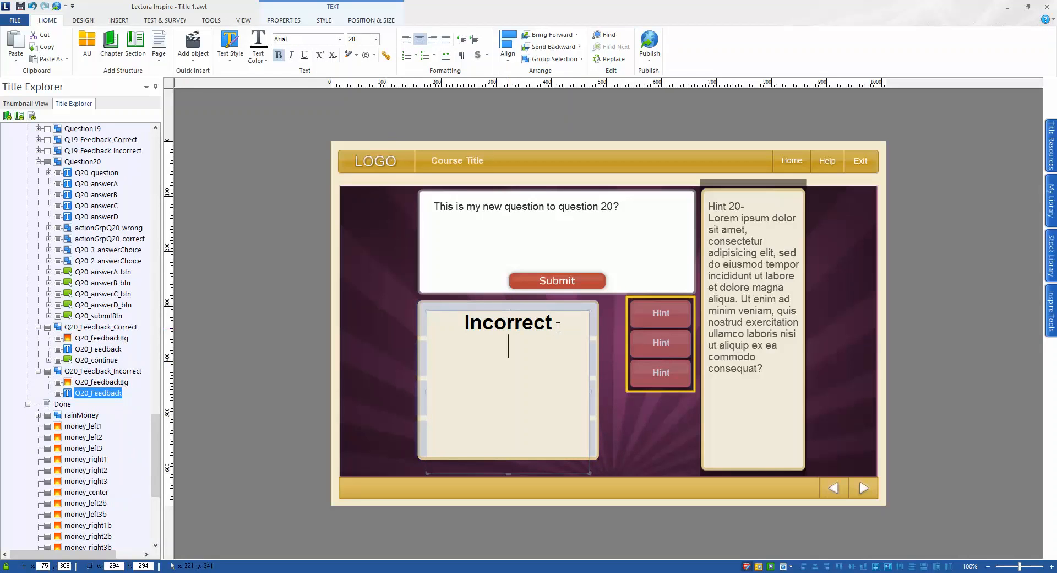
pyautogui.write('new fe')
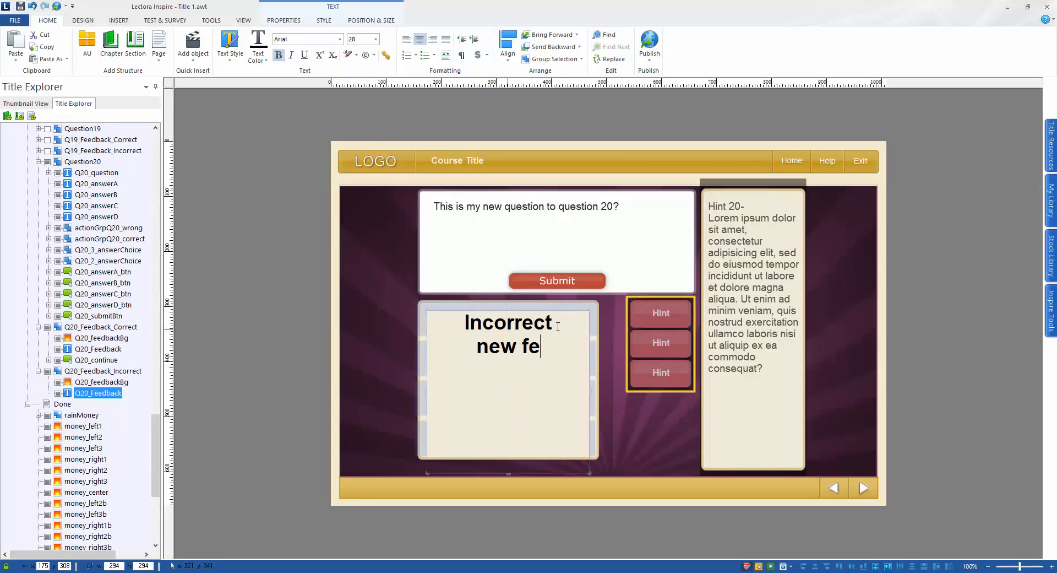
pyautogui.write('edback')
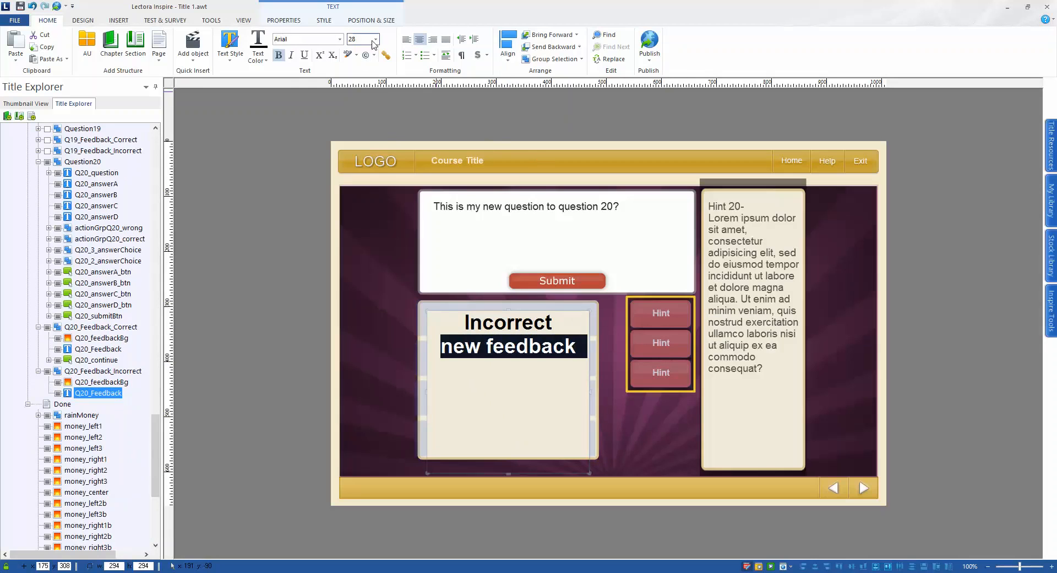
# - Set the new feedback line to a smaller font size
pyautogui.click(375, 39)
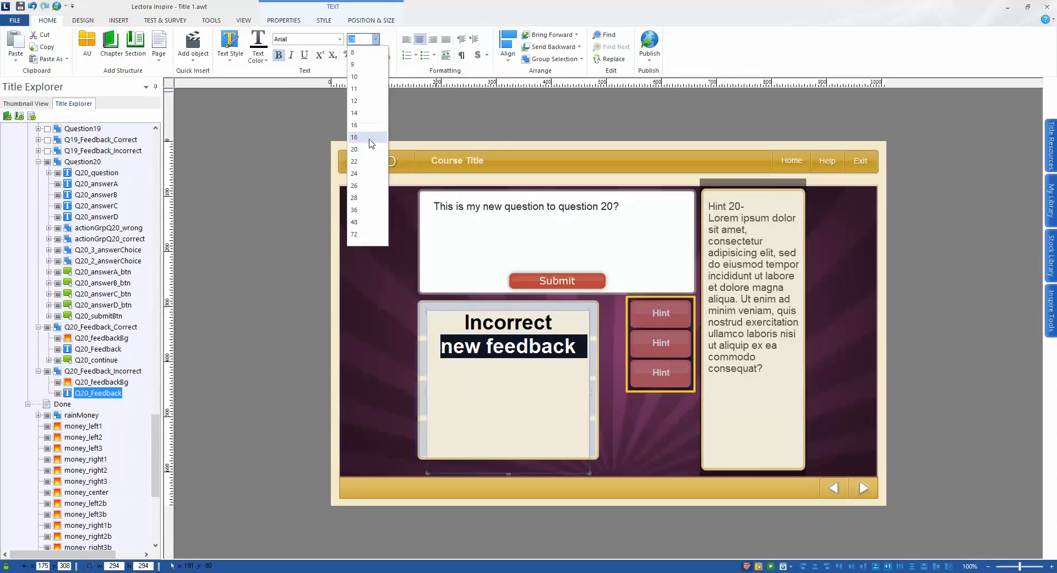
pyautogui.moveTo(364, 113)
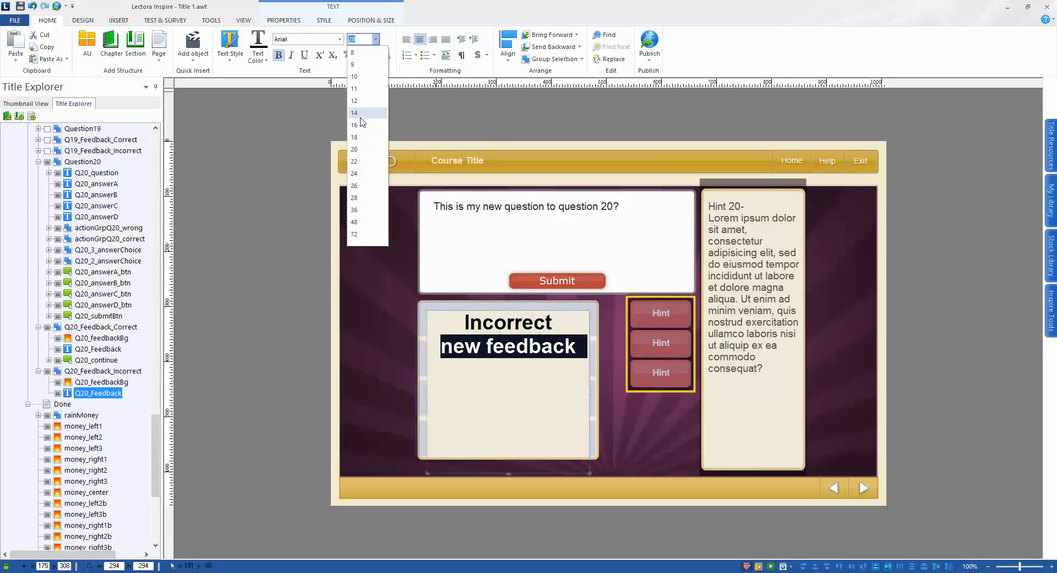
pyautogui.click(354, 113)
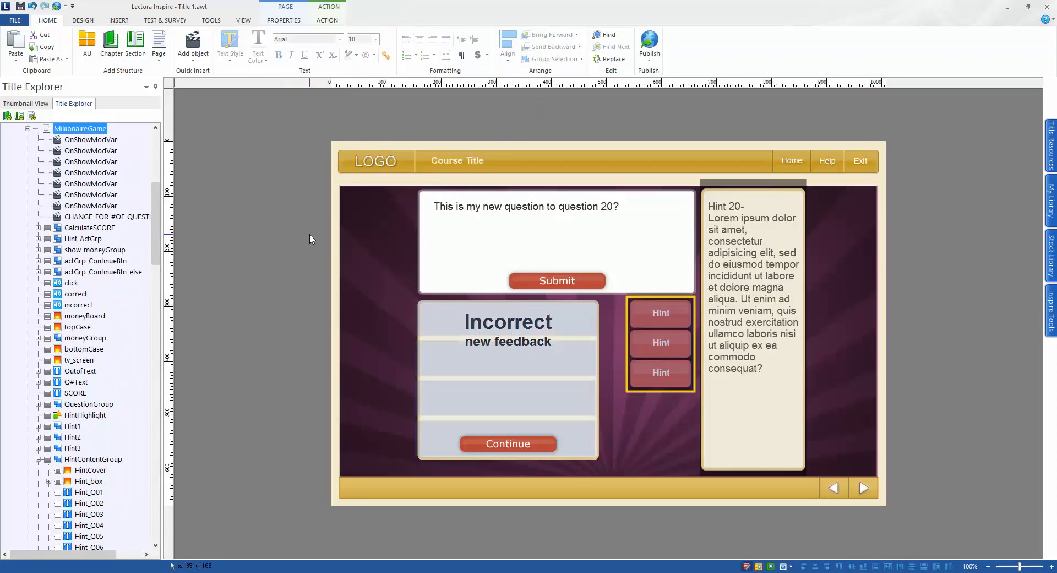
pyautogui.moveTo(591, 285)
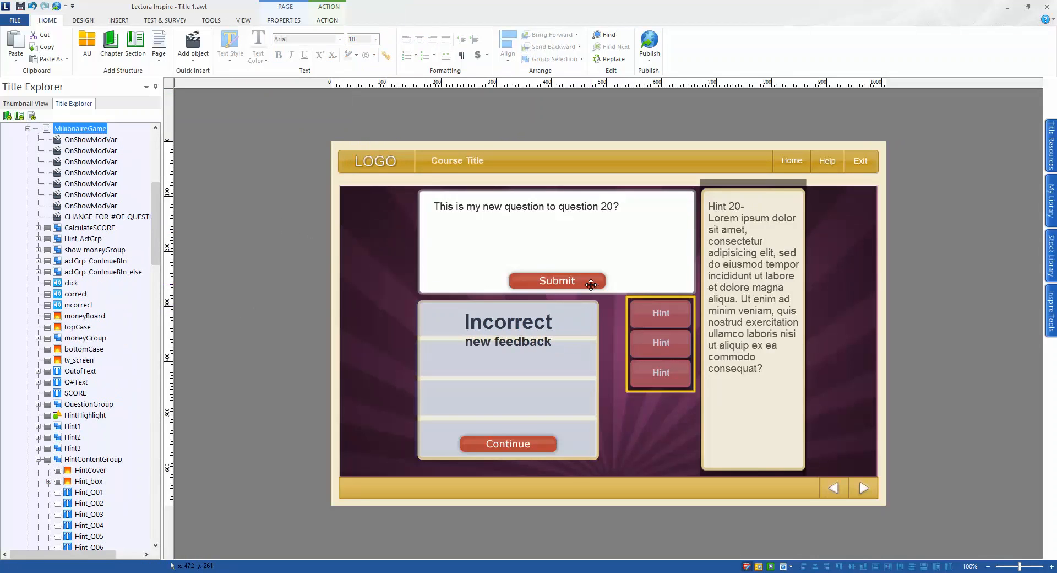
pyautogui.moveTo(507, 242)
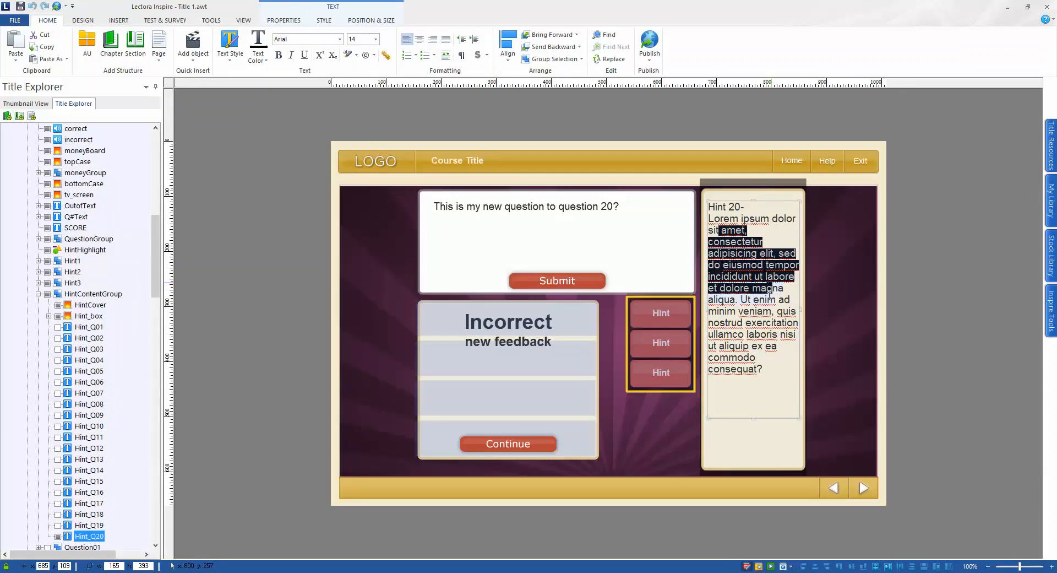
pyautogui.scroll(-3)
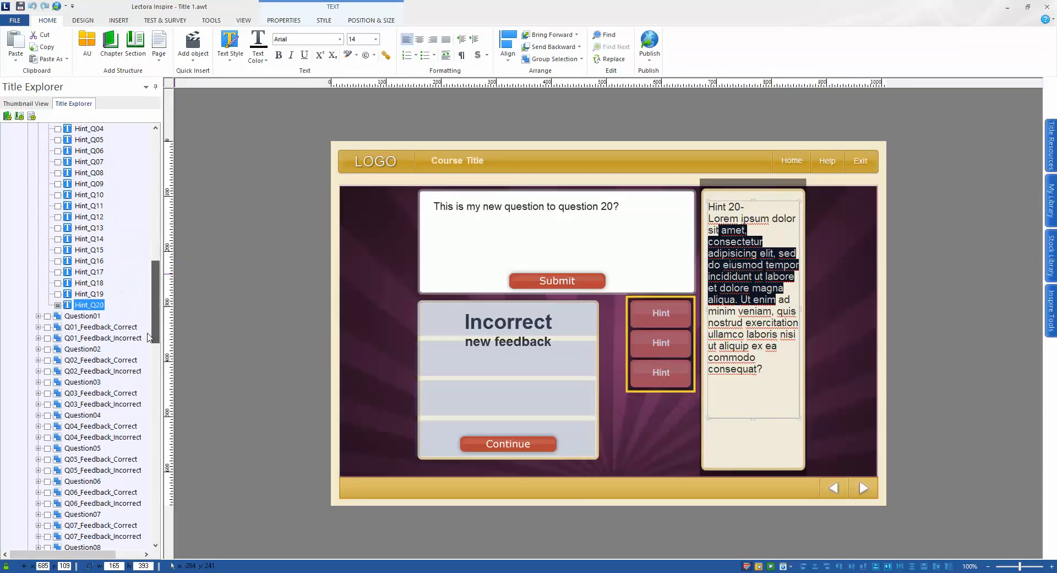
pyautogui.scroll(3)
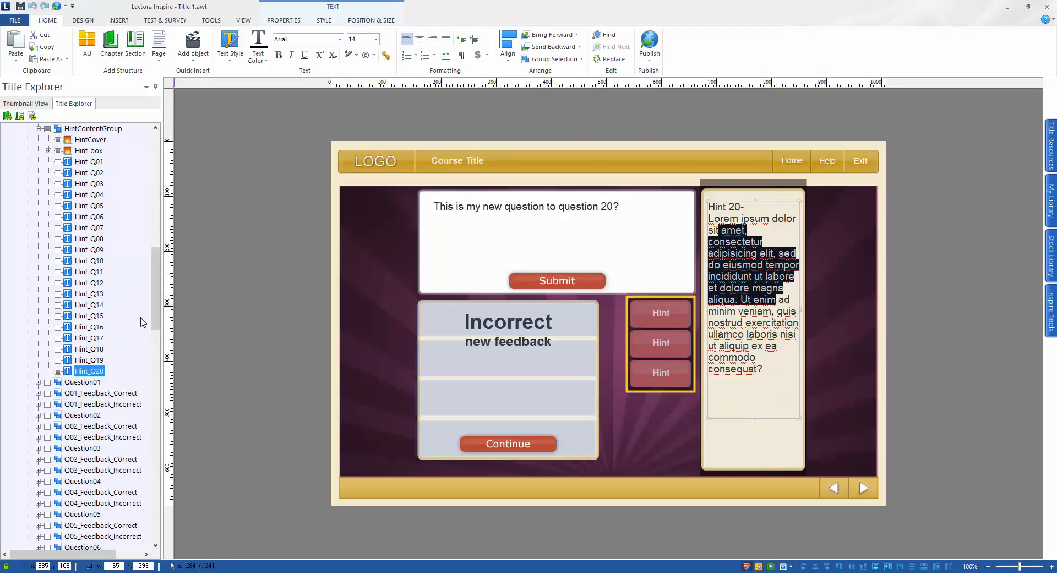
# - Select the CHANGE_FOR_#OF_QUESTIONS_USED action on the MillionaireGame page in the Title Explorer
pyautogui.click(57, 6)
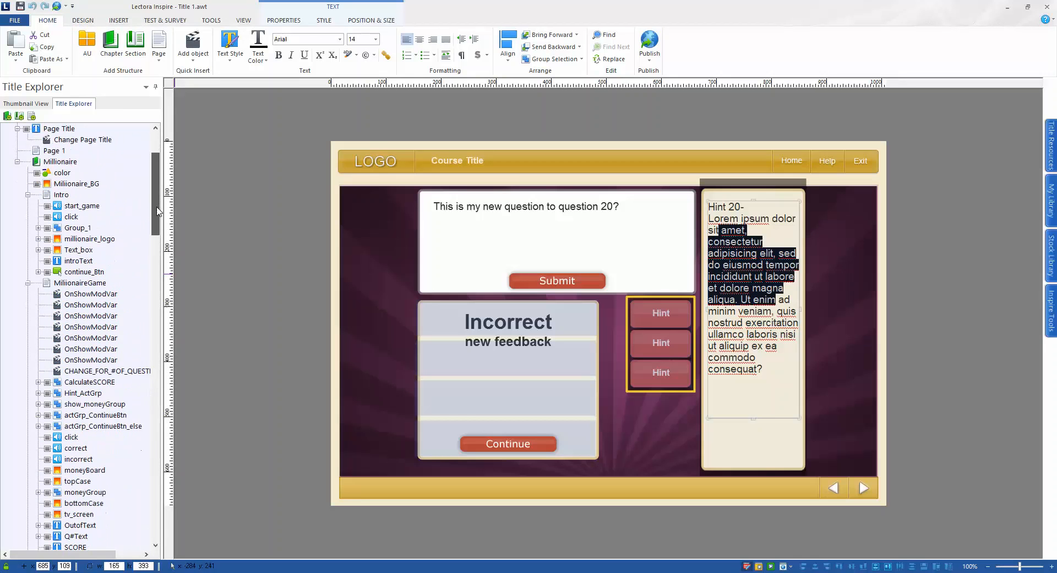
pyautogui.scroll(-3)
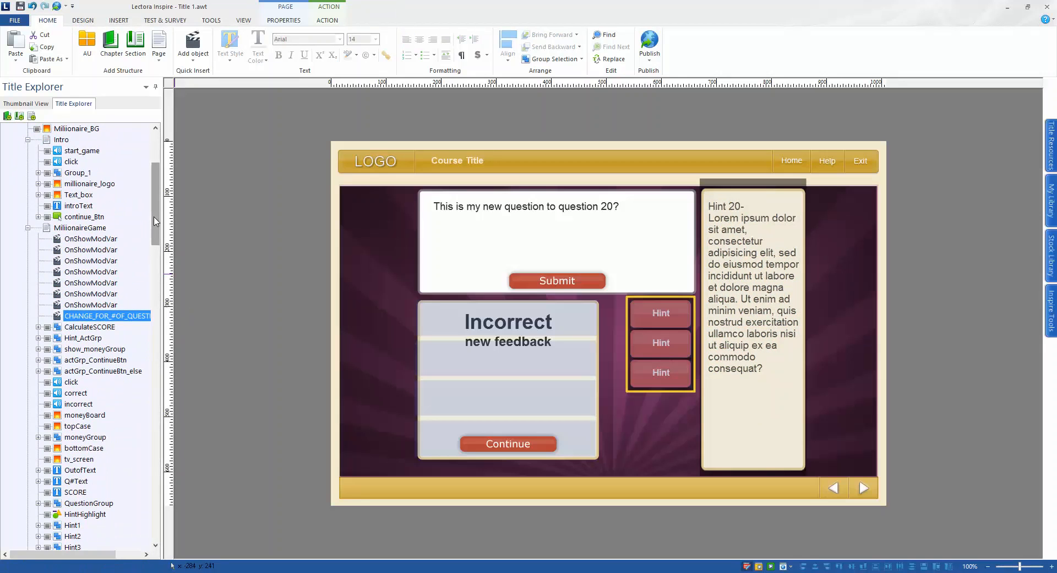
pyautogui.scroll(-3)
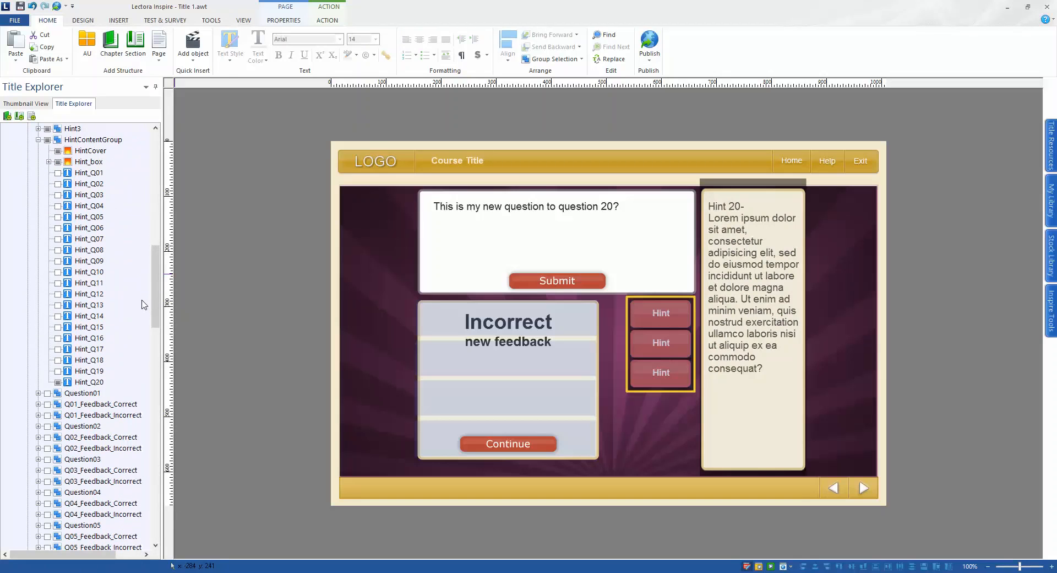
pyautogui.moveTo(2, 277)
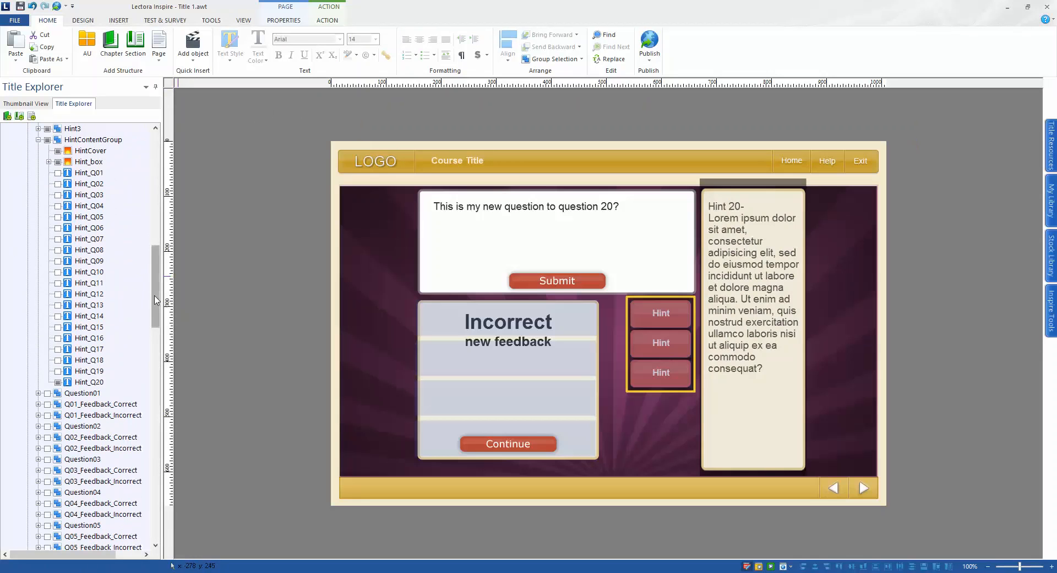
pyautogui.scroll(3)
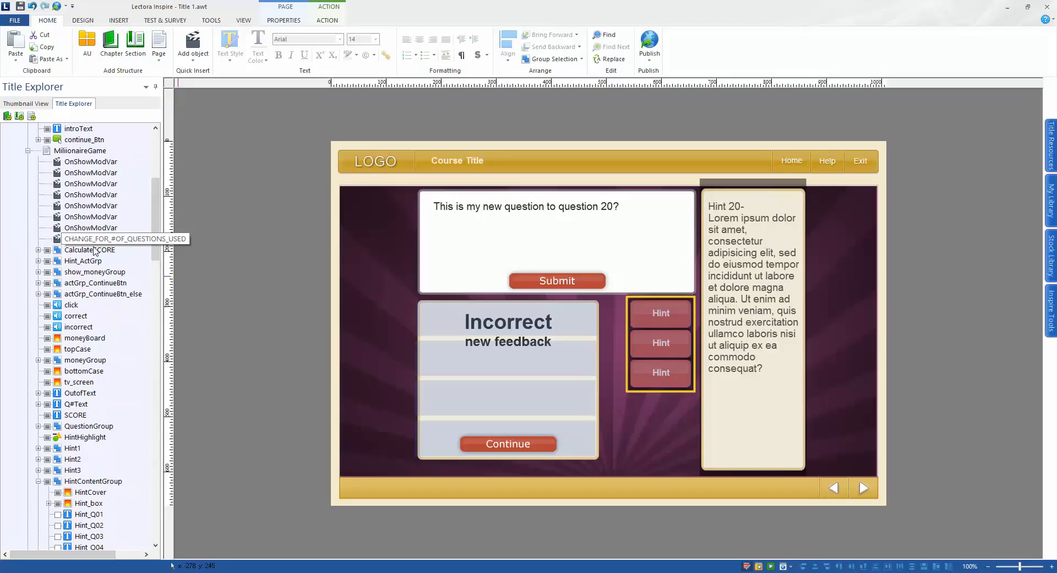
pyautogui.click(108, 238)
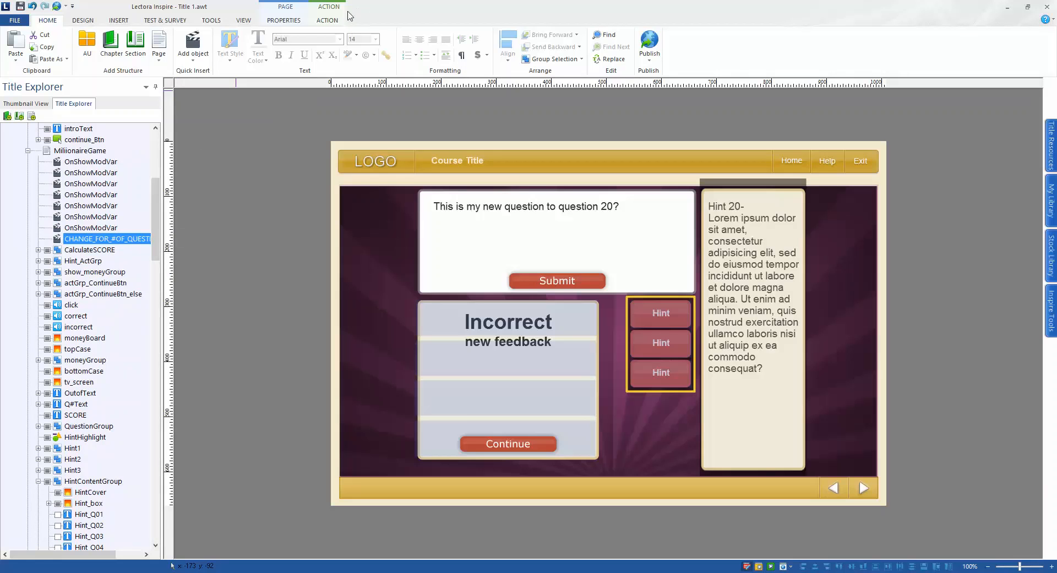
# - Change the action's Value from 20 to 5 and return to the MillionaireGame page
pyautogui.click(327, 20)
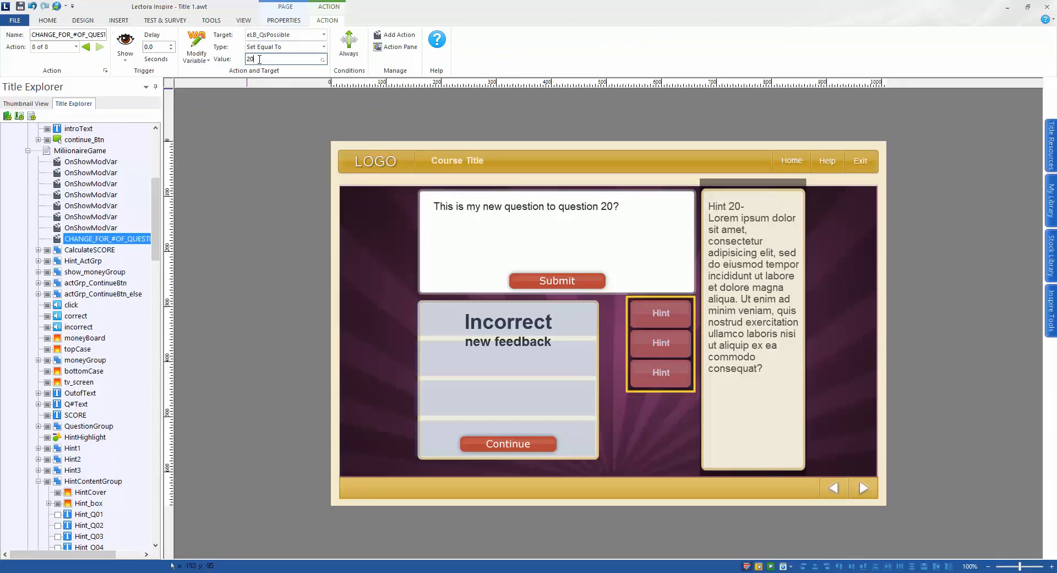
pyautogui.click(282, 34)
pyautogui.write('5')
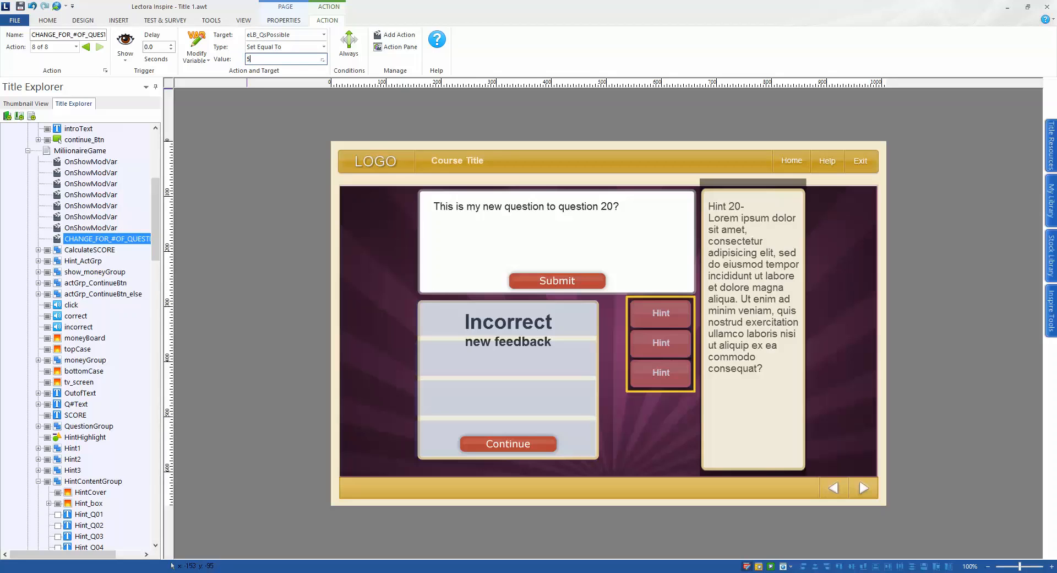
pyautogui.click(80, 151)
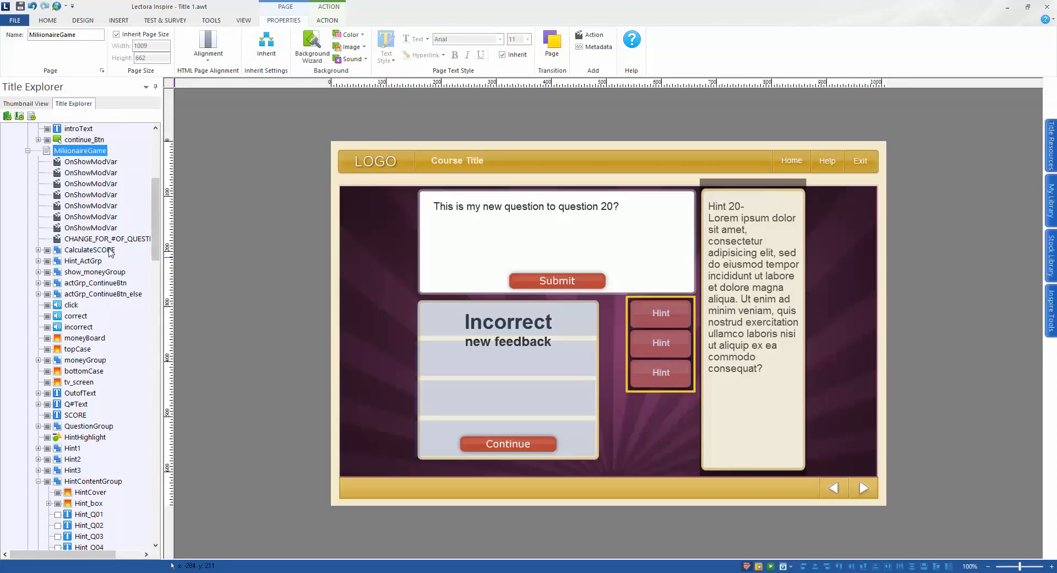
# - Save the course as Title 1 in My Titles when prompted before publishing
pyautogui.scroll(-3)
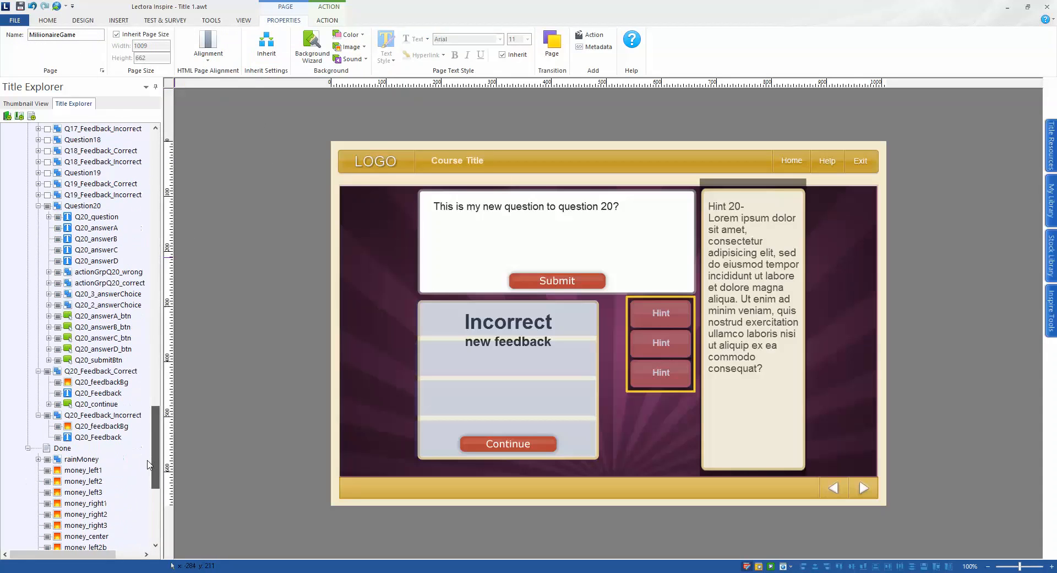
pyautogui.scroll(-3)
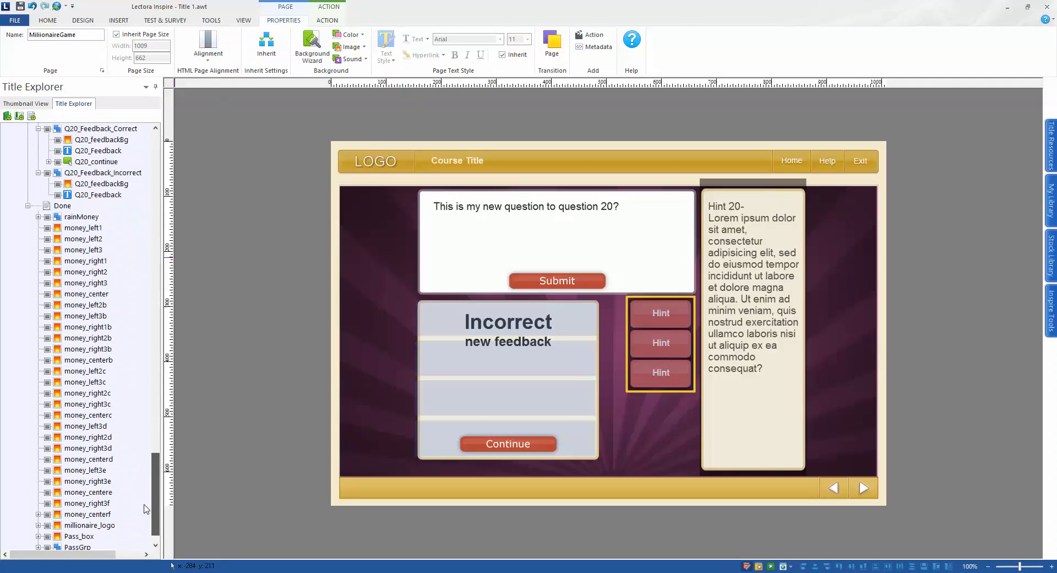
pyautogui.scroll(3)
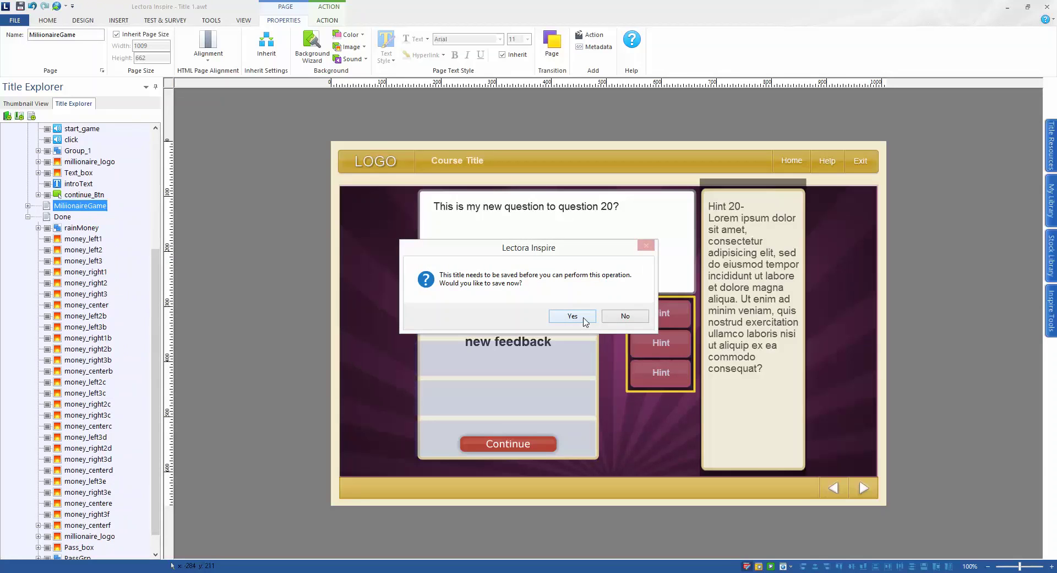
pyautogui.click(572, 317)
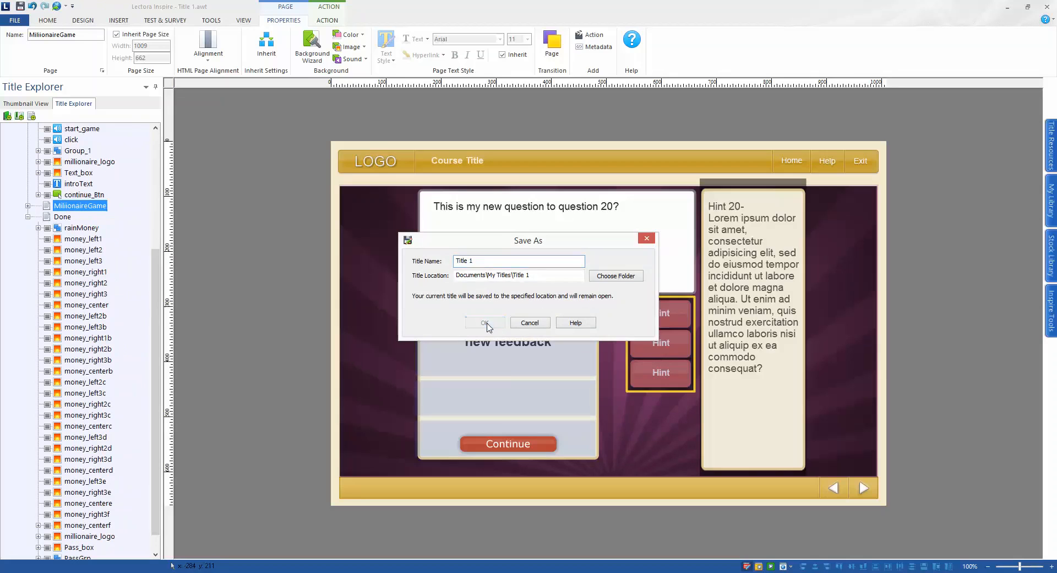
pyautogui.click(485, 322)
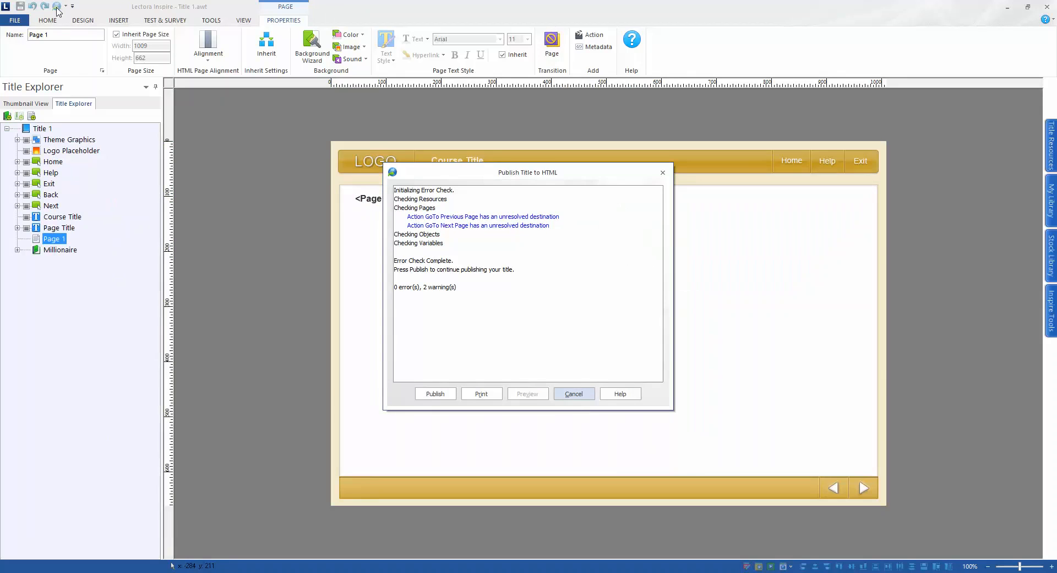
# - Publish to HTML with ALT tag creation disabled, then preview in Google Chrome
pyautogui.click(435, 394)
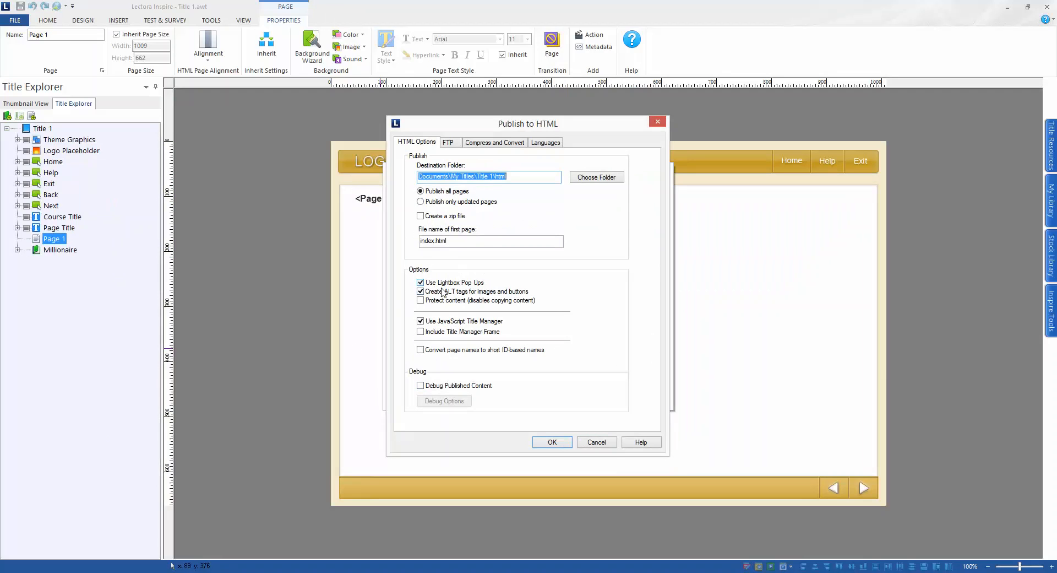
pyautogui.click(420, 291)
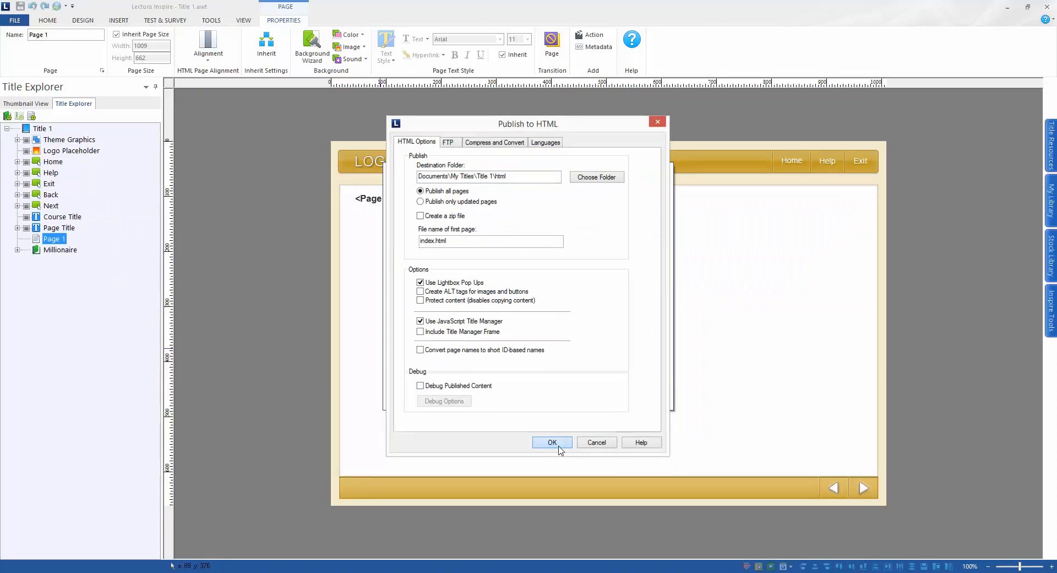
pyautogui.click(551, 441)
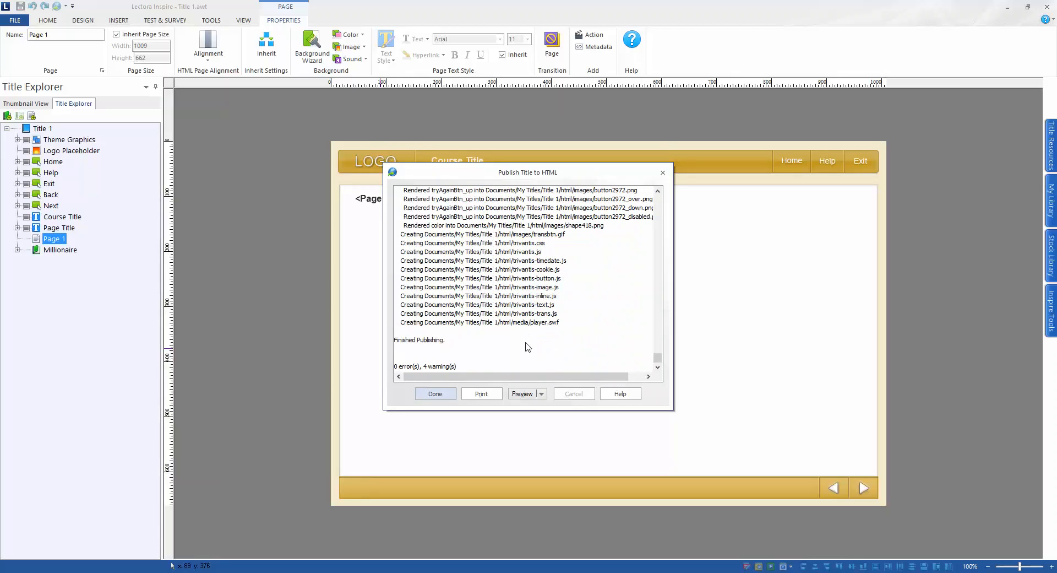
pyautogui.click(542, 393)
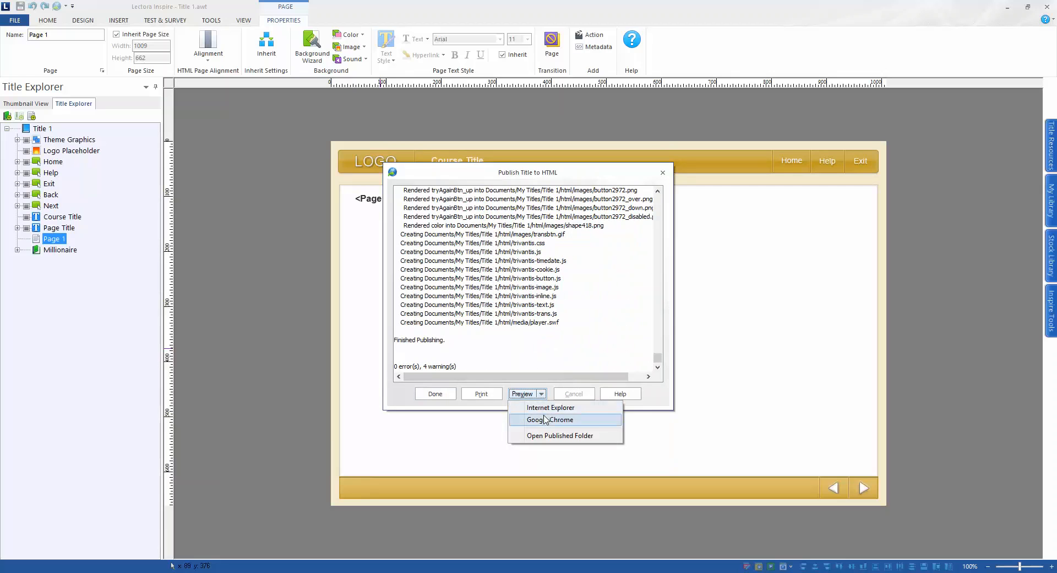
pyautogui.click(551, 419)
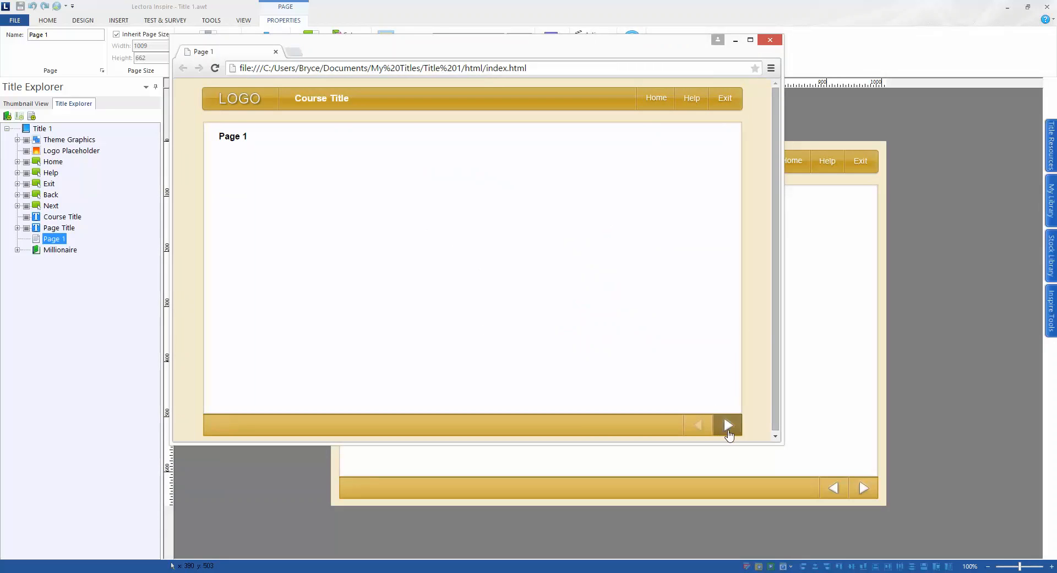
# - Advance past the intro page to the game page showing question 1/5
pyautogui.click(727, 425)
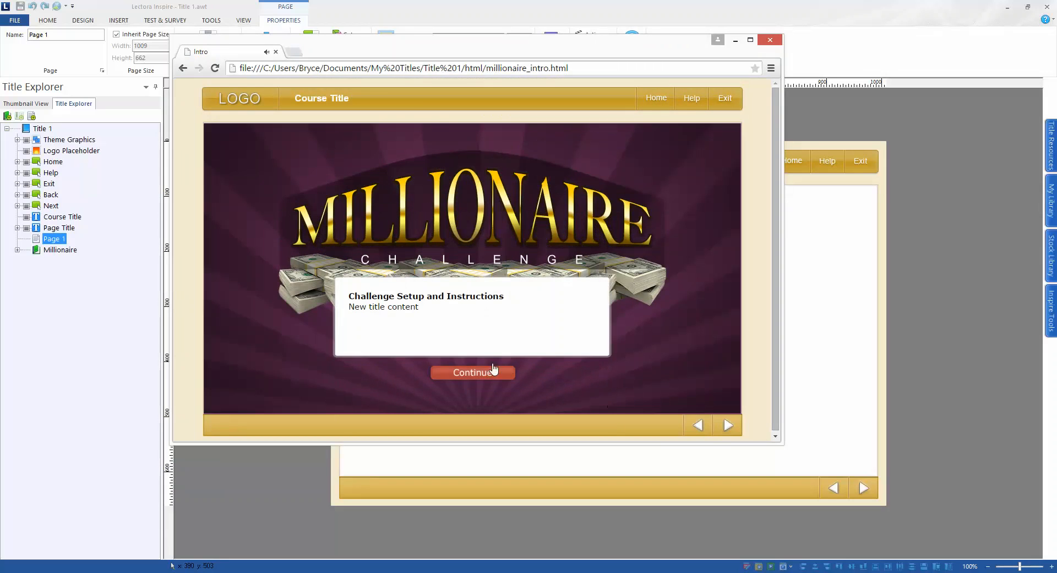
pyautogui.click(471, 371)
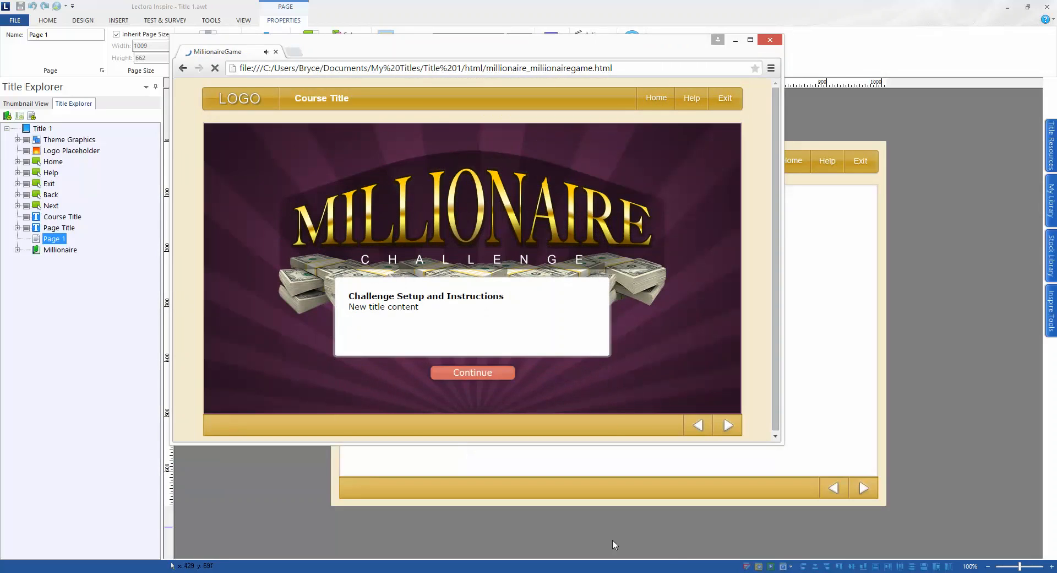
pyautogui.click(472, 371)
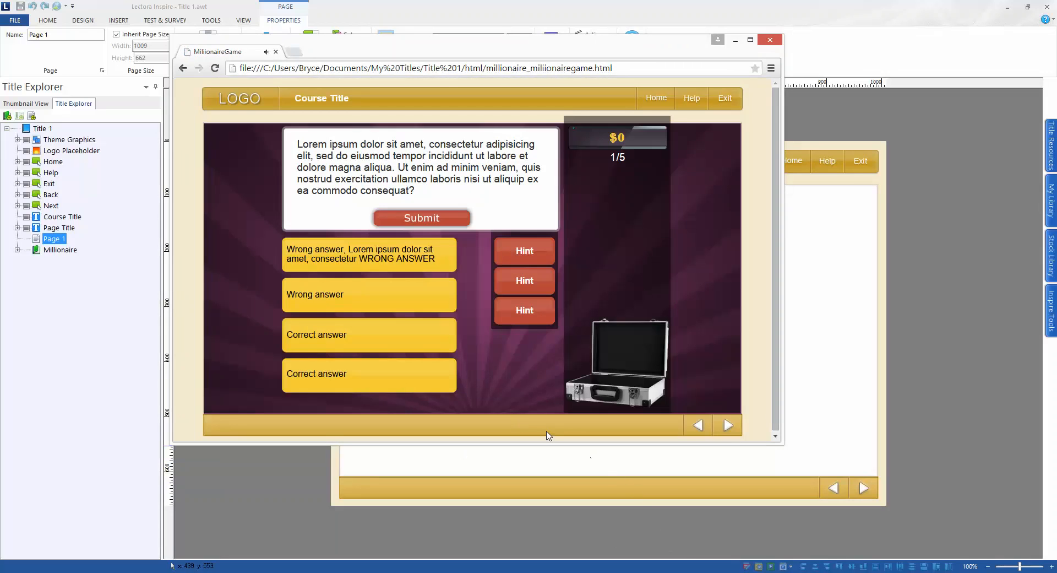
pyautogui.moveTo(651, 180)
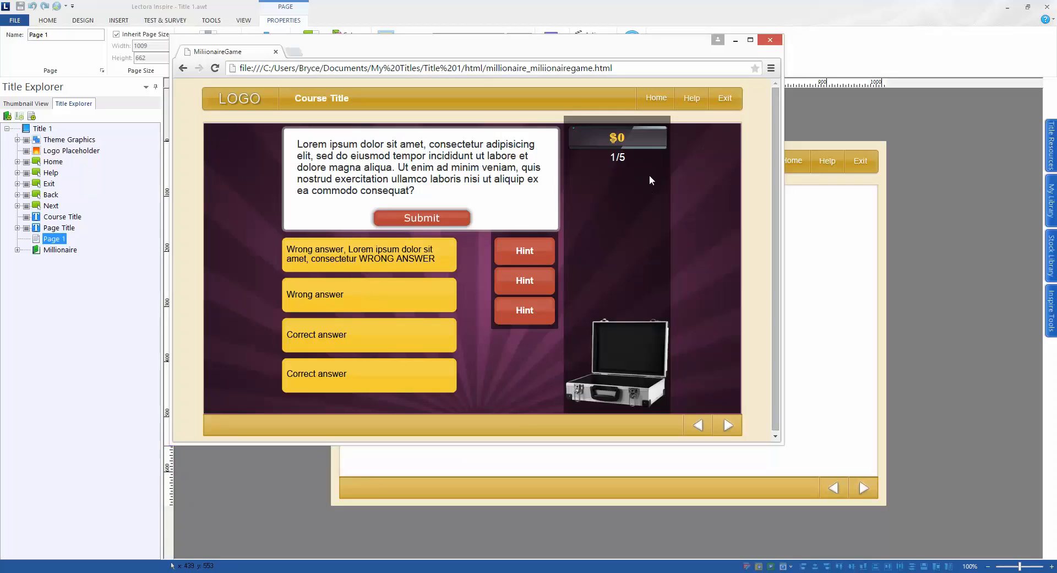
pyautogui.moveTo(614, 159)
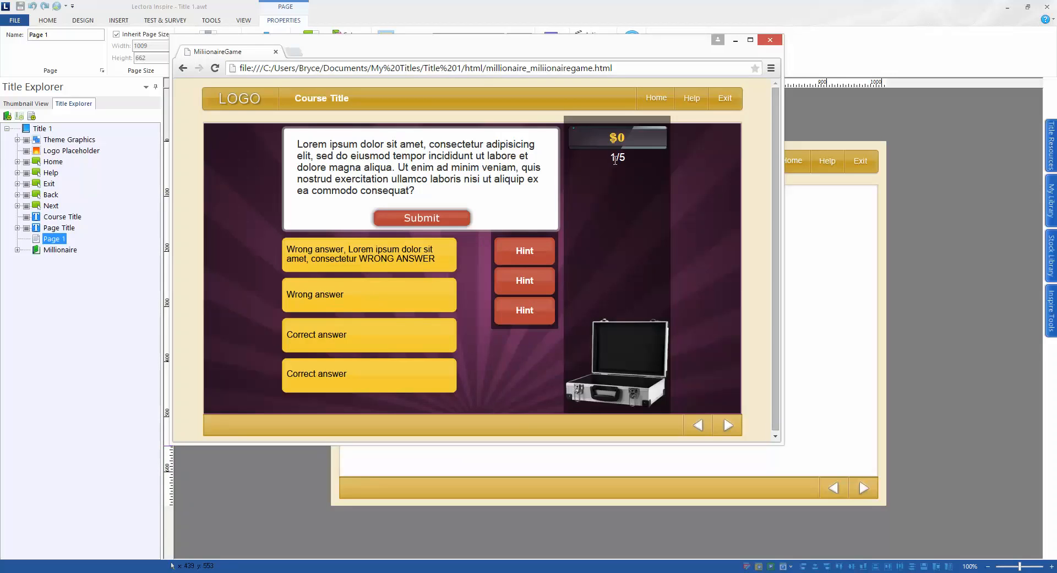
pyautogui.moveTo(597, 188)
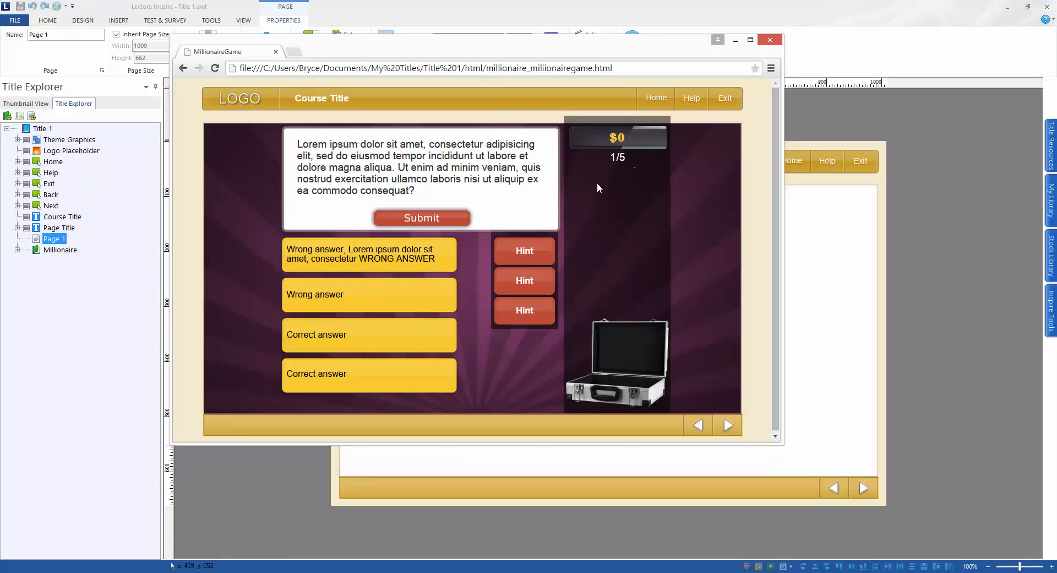
pyautogui.moveTo(686, 263)
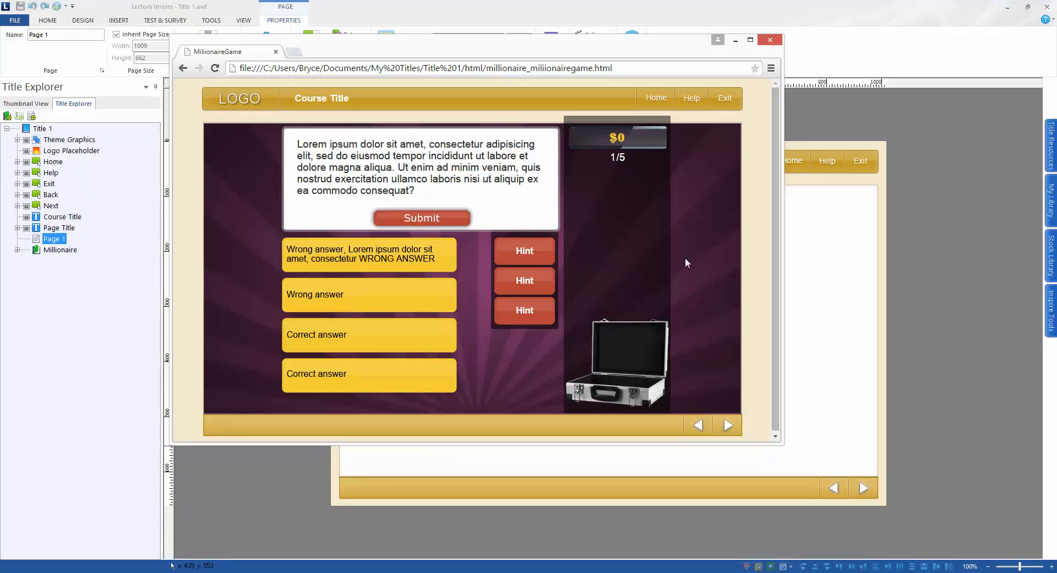
pyautogui.moveTo(576, 124)
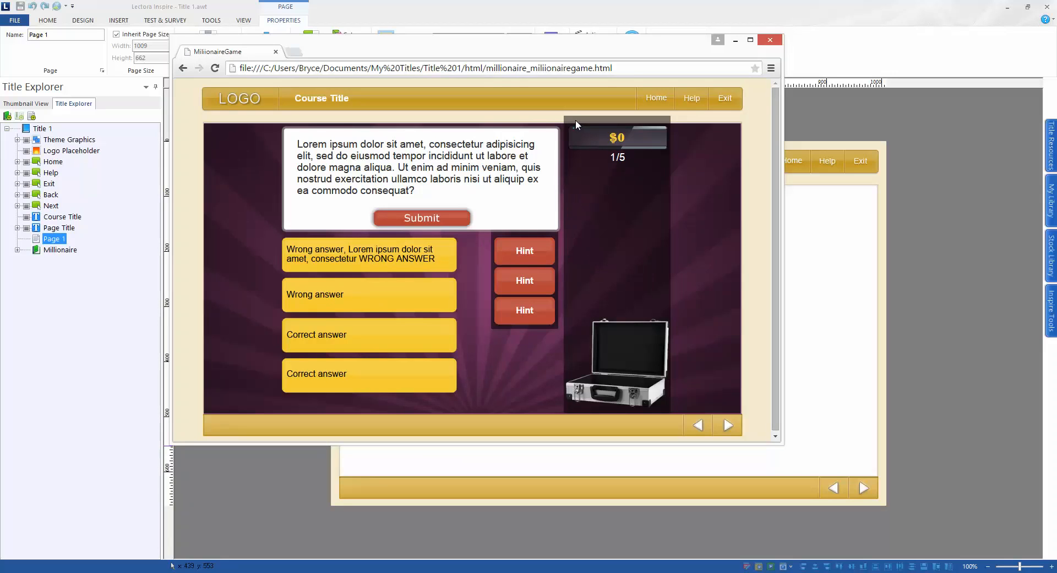
pyautogui.moveTo(567, 121)
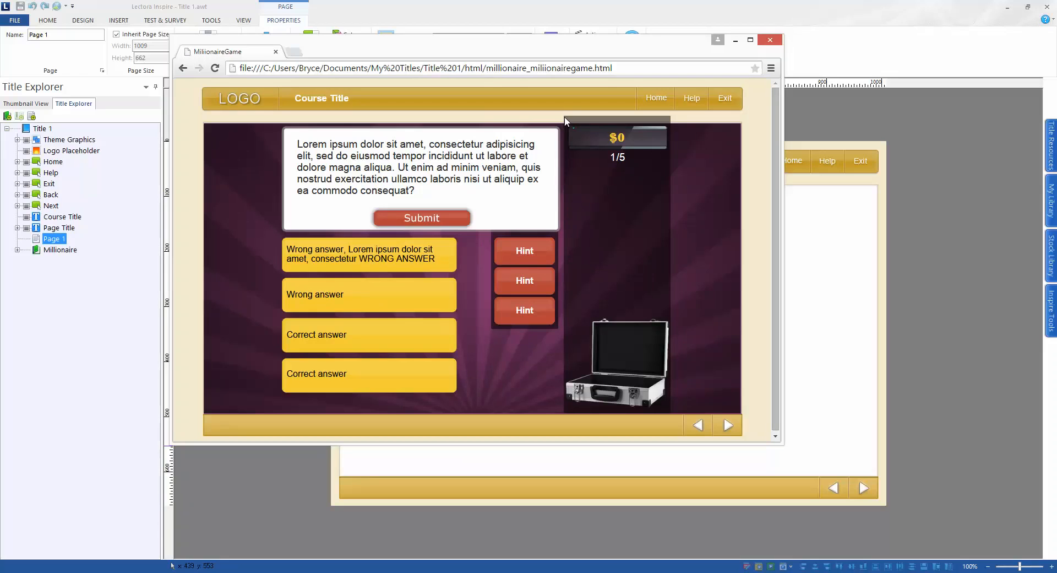
pyautogui.moveTo(562, 126)
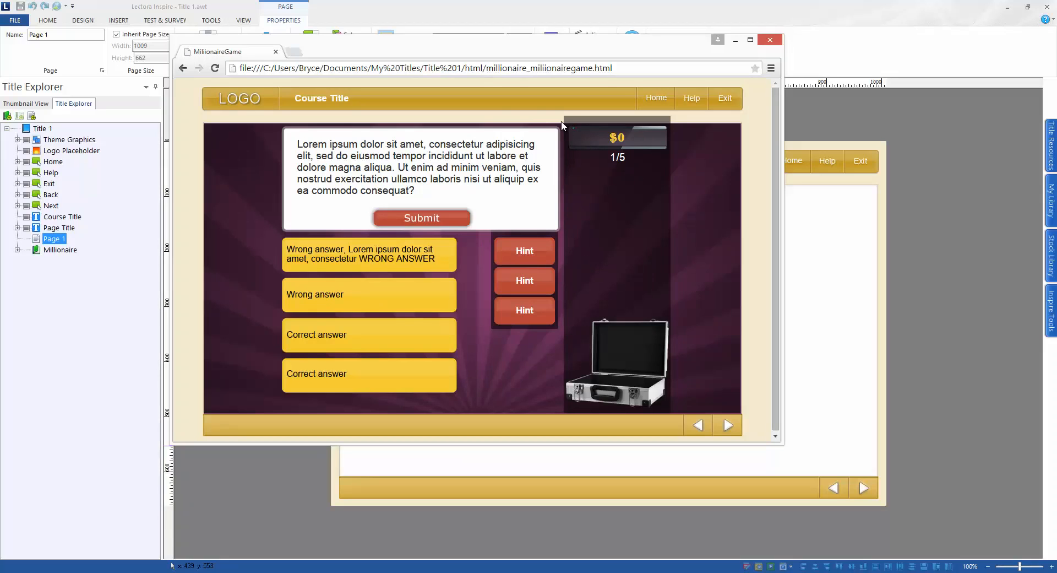
pyautogui.moveTo(356, 341)
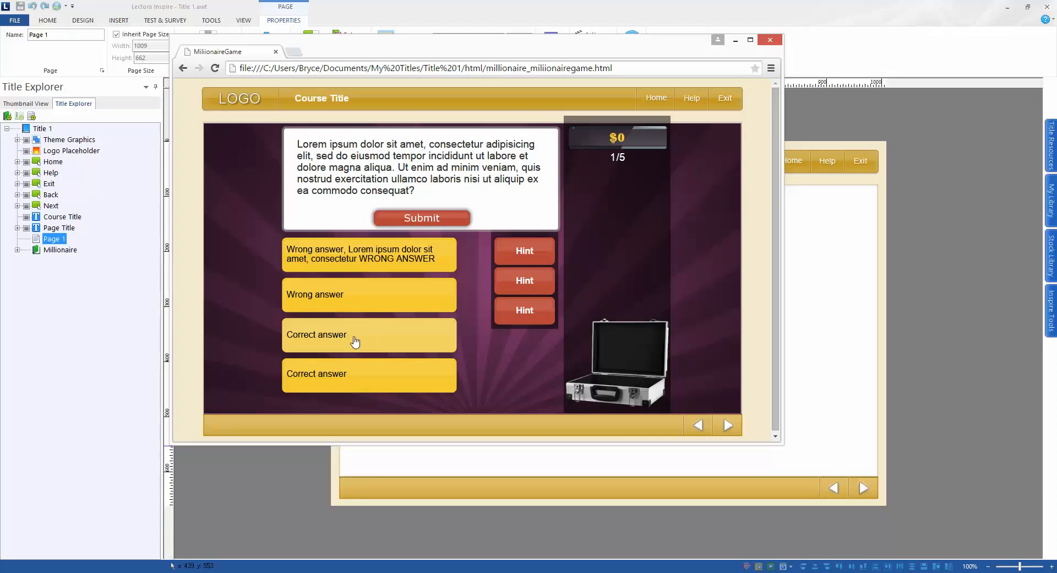
pyautogui.moveTo(420, 303)
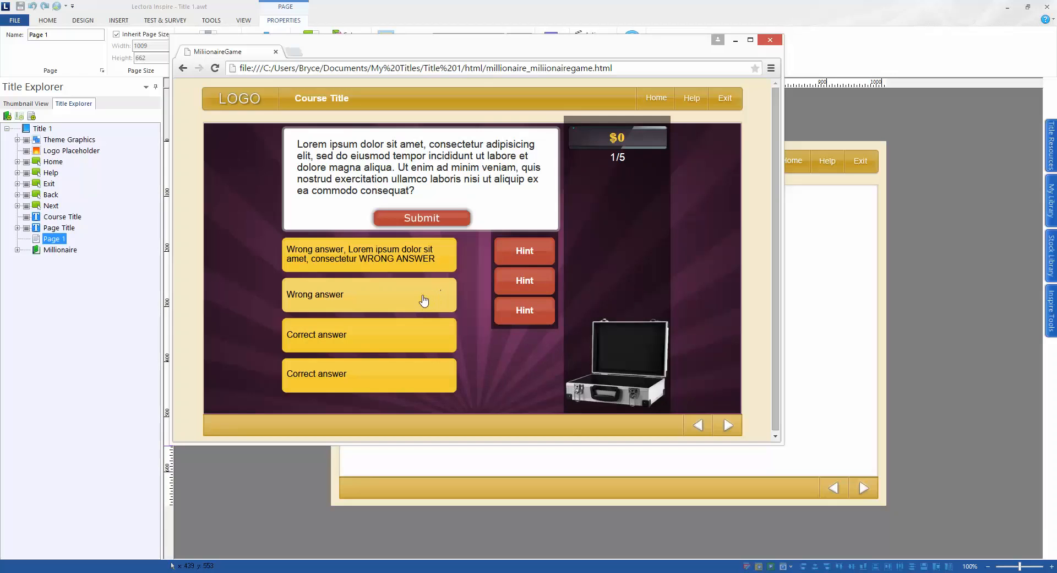
pyautogui.moveTo(733, 174)
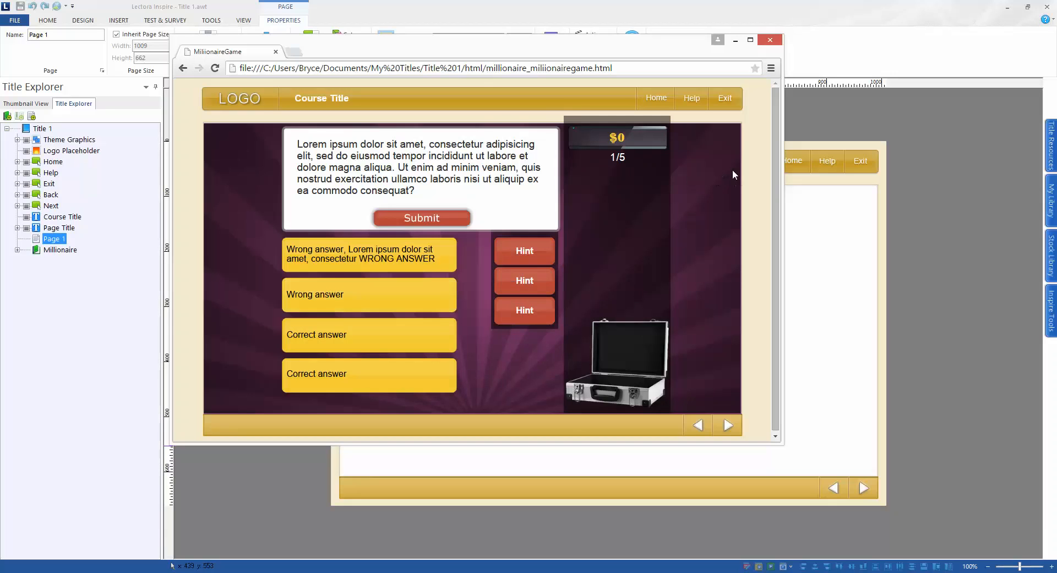